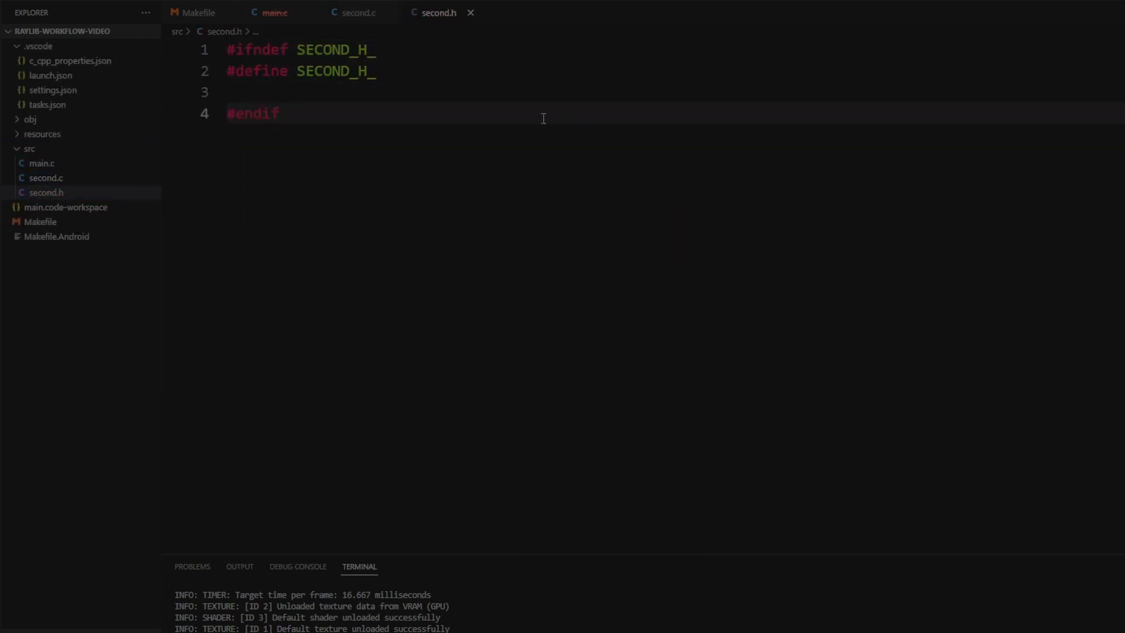
- Mark the spot in main.c and move the stdio include from second.h into second.c
text(// RIGHT HERE)
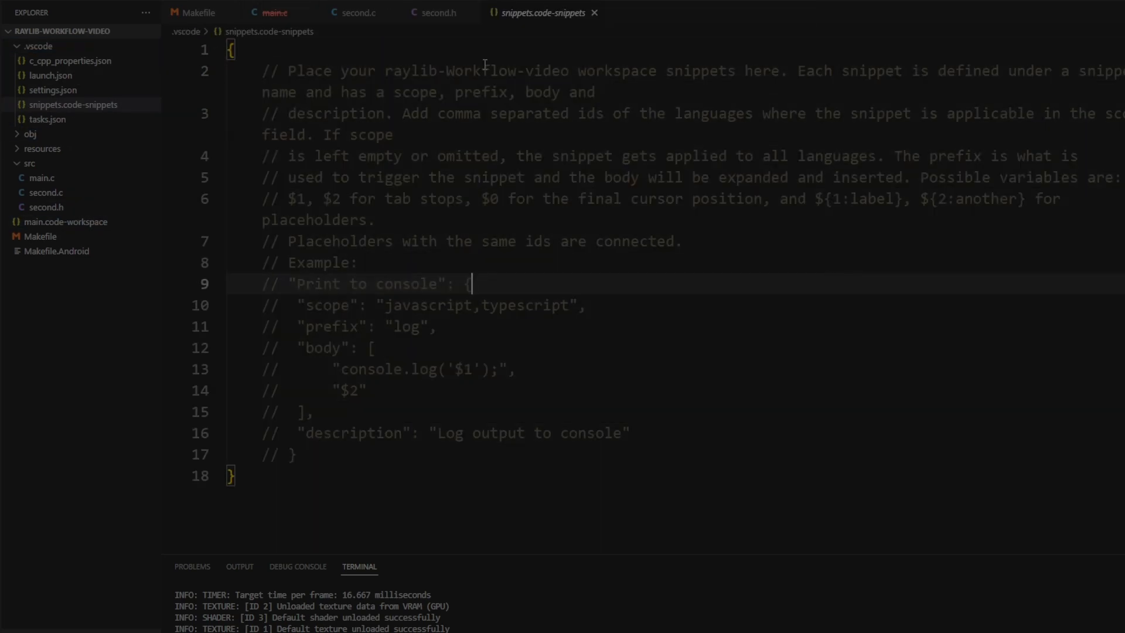
click(436, 12)
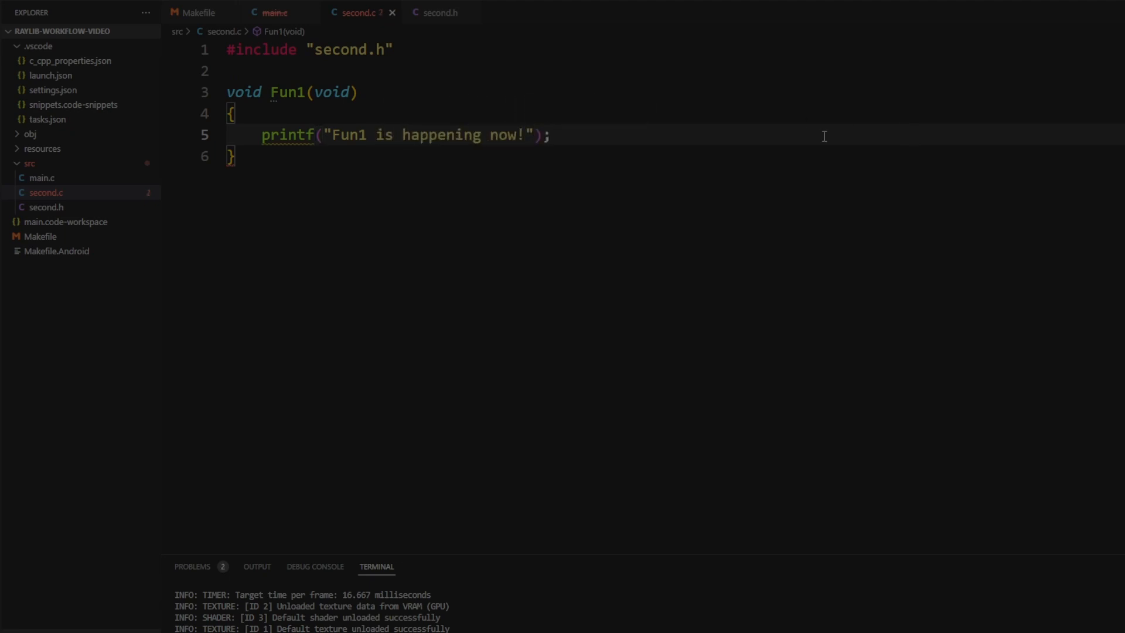
click(439, 12)
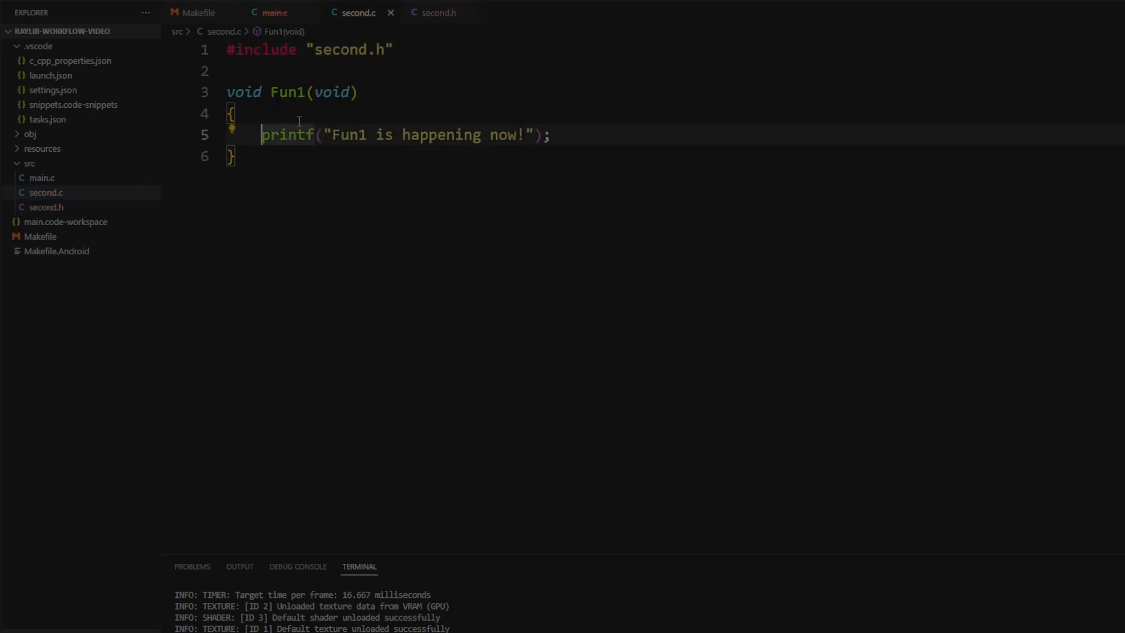
click(437, 12)
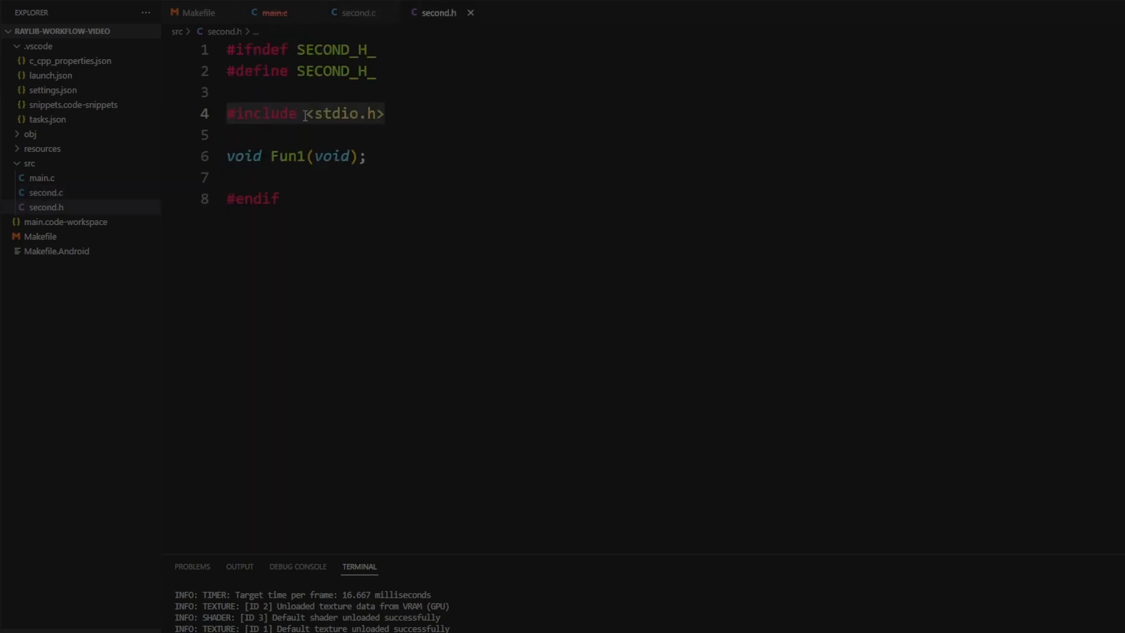
click(274, 12)
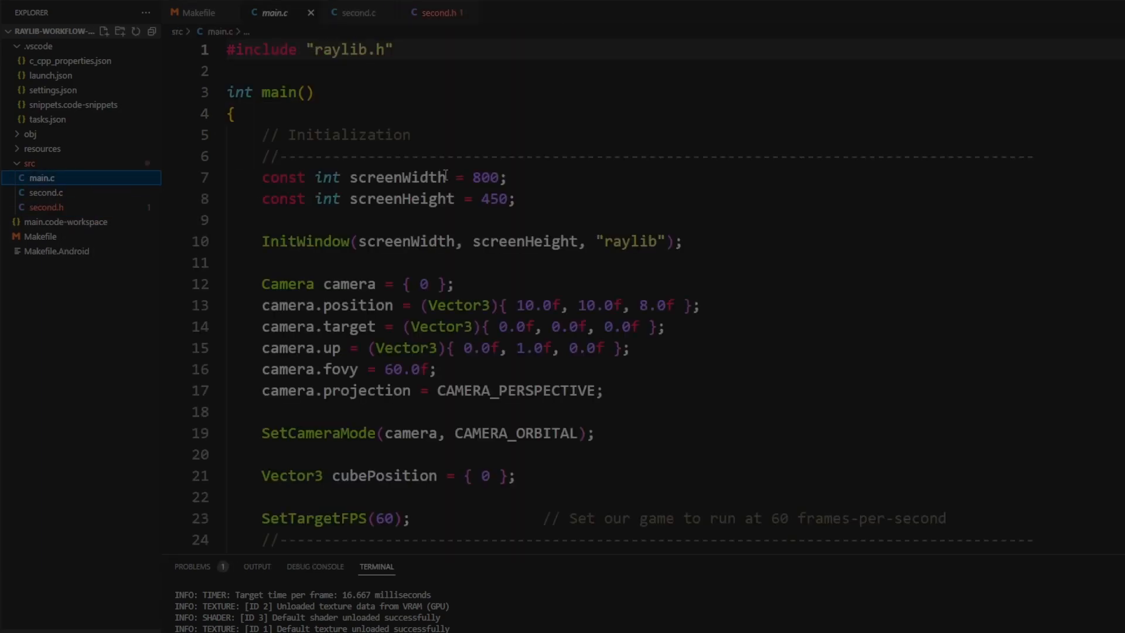
click(353, 13)
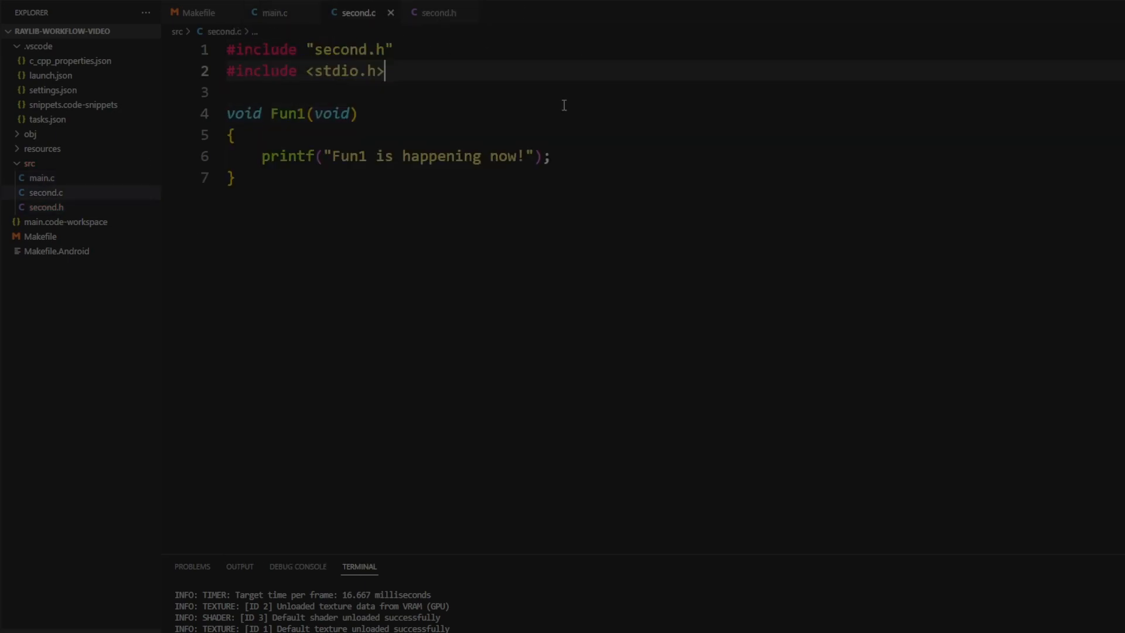
text(\n\n)
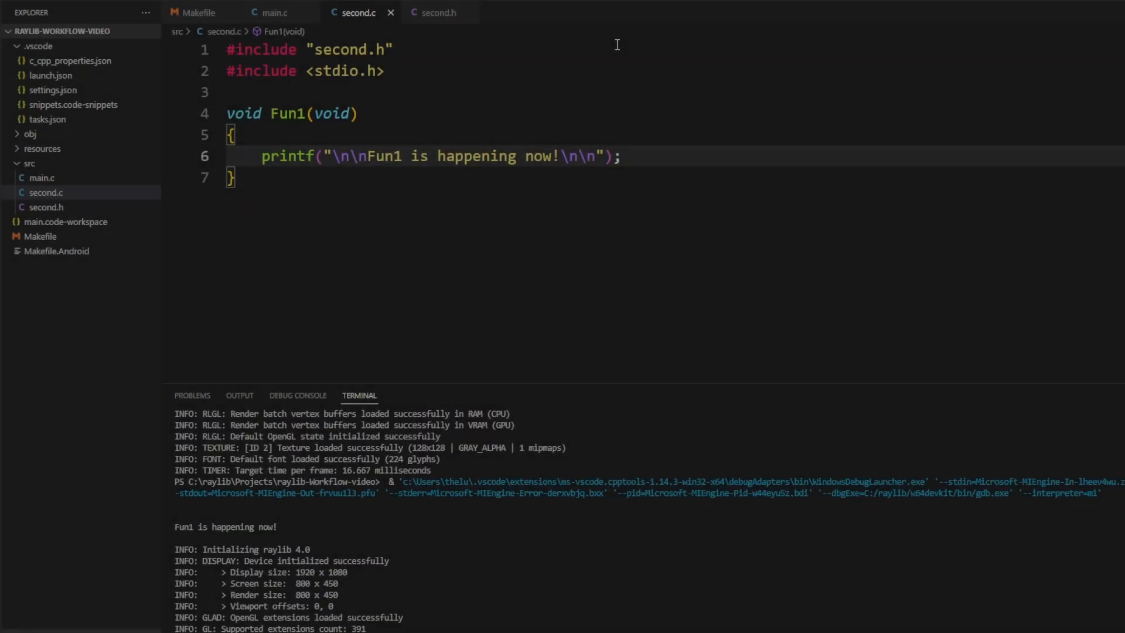
- Check main.c's Fun1 call, then delete the example second.c/second.h files from the Explorer
click(274, 12)
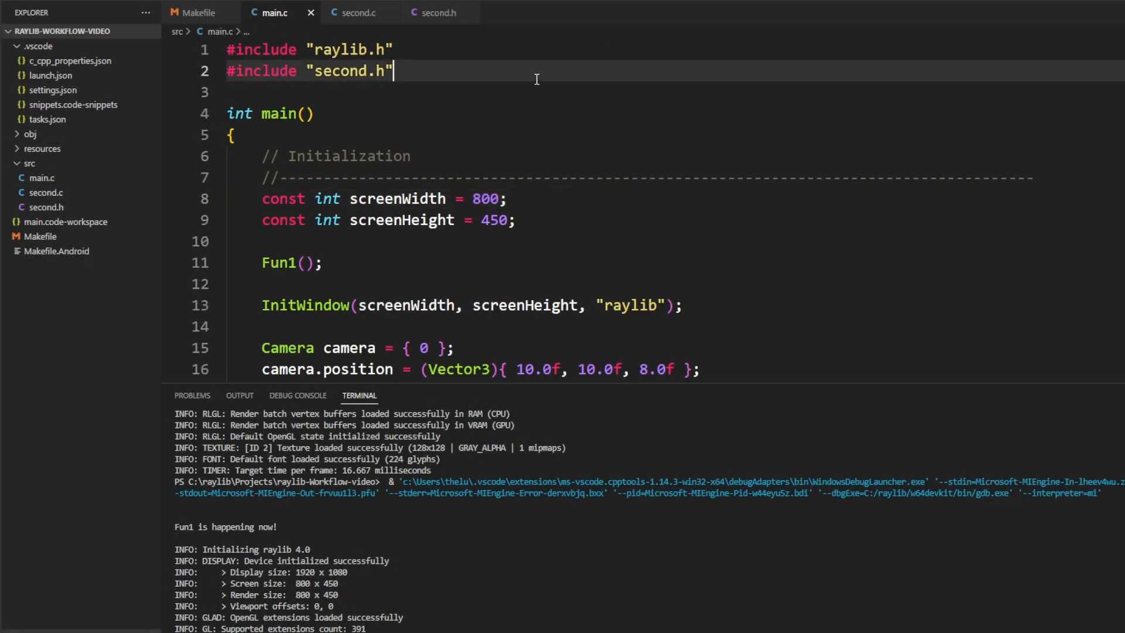
click(354, 11)
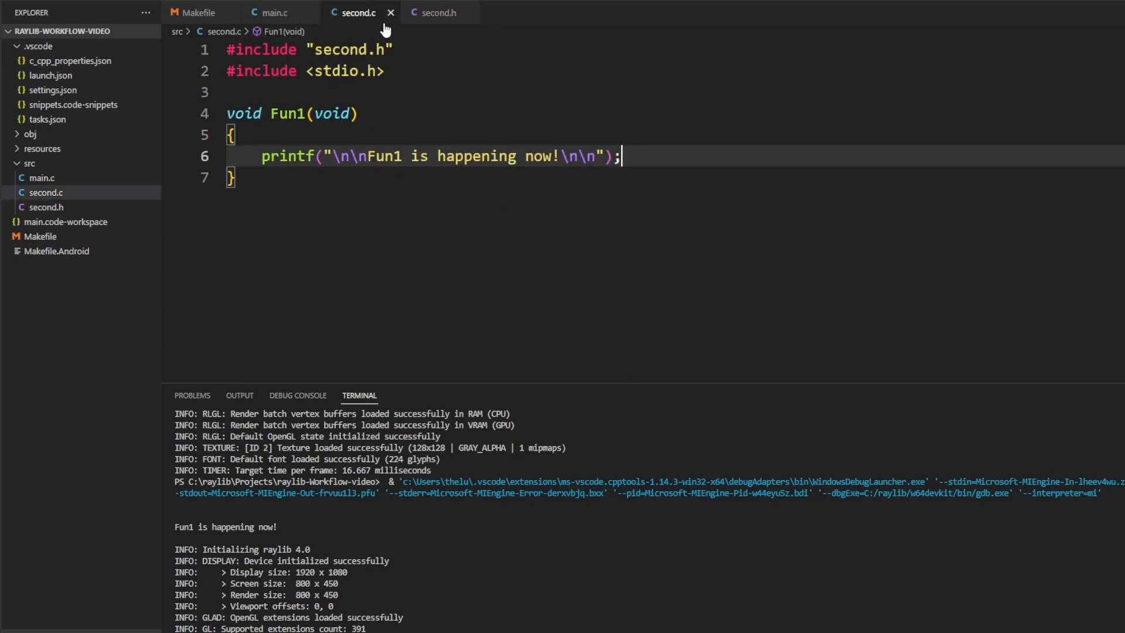
right_click(46, 192)
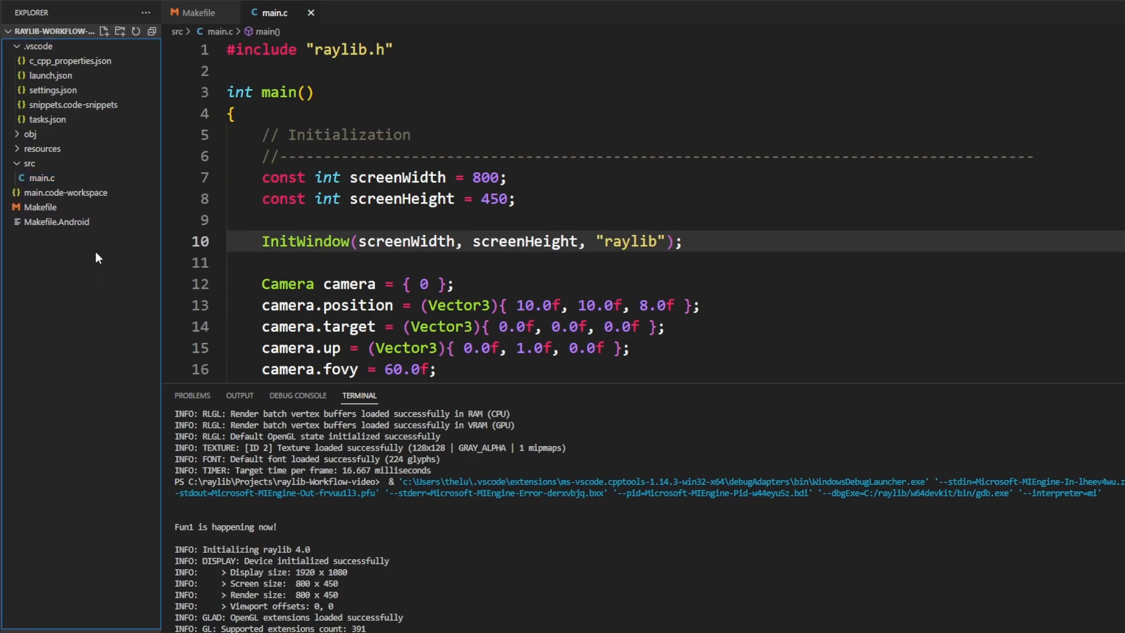
click(42, 177)
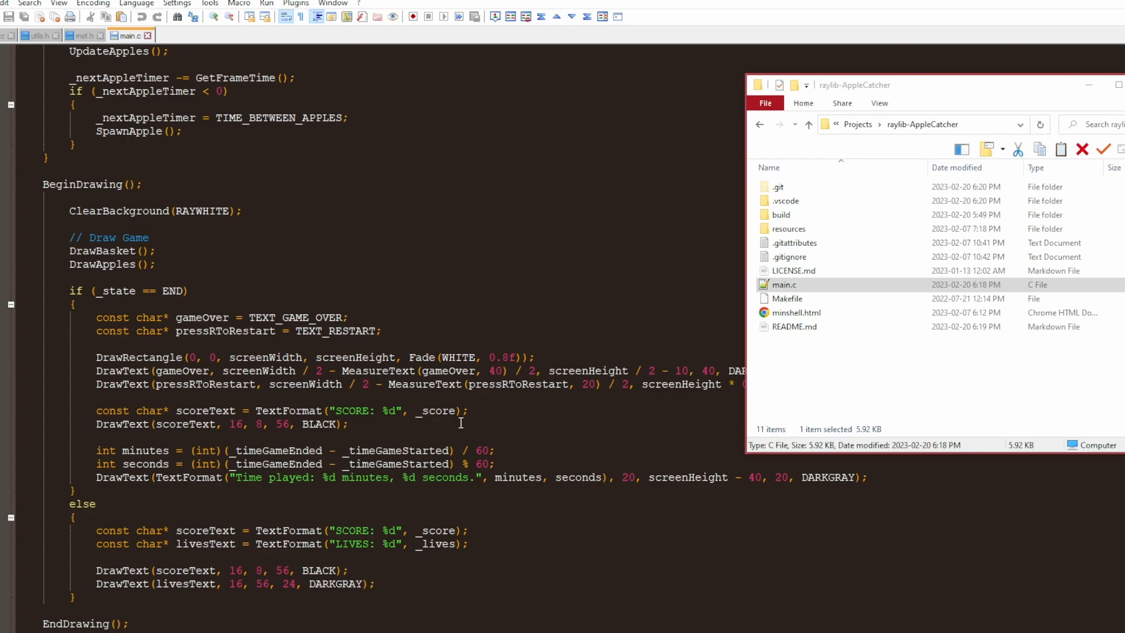
mouse_move(699, 327)
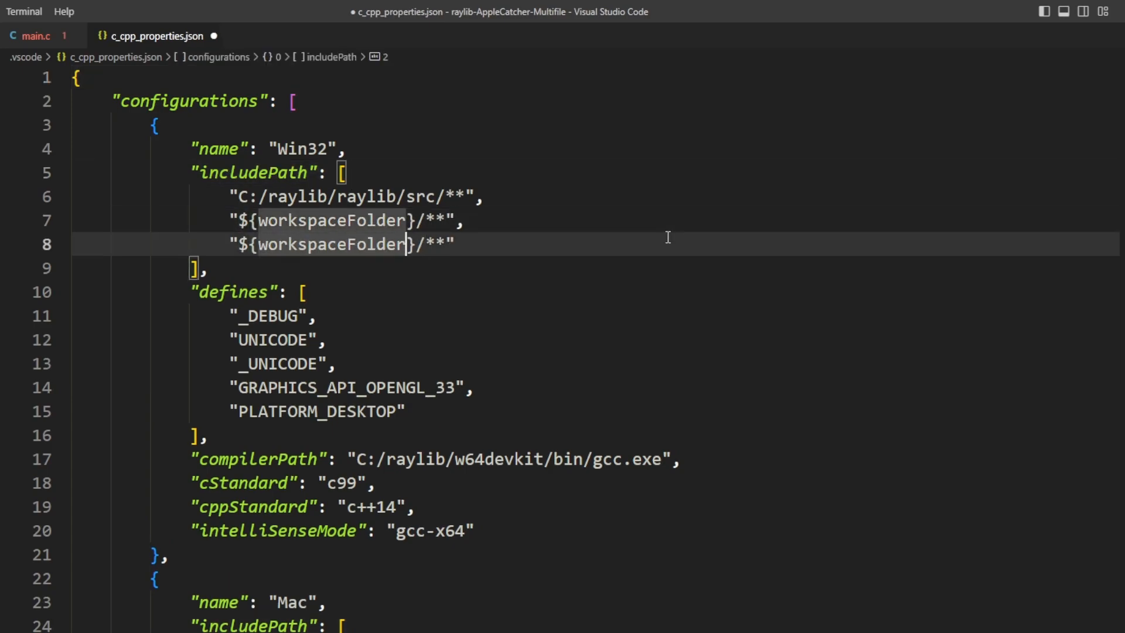
- Point the third includePath entry at ${workspaceFolder}/src and return to main.c
text(src)
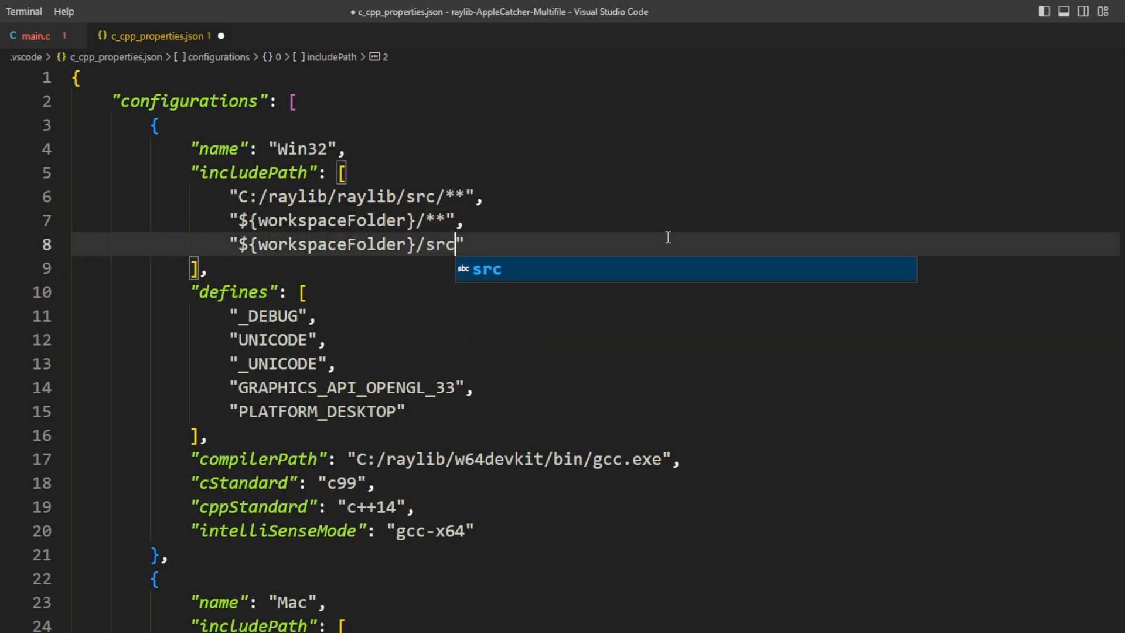
click(30, 37)
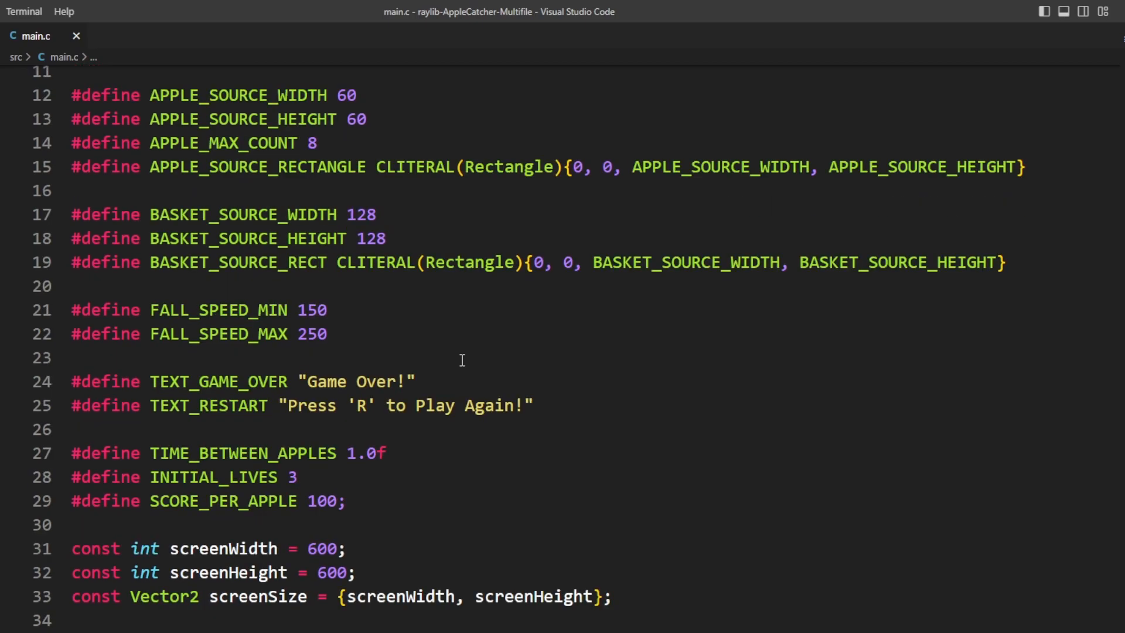
- Move the game #define block from main.c into a new guarded defines.h header
drag(285, 452, 345, 501)
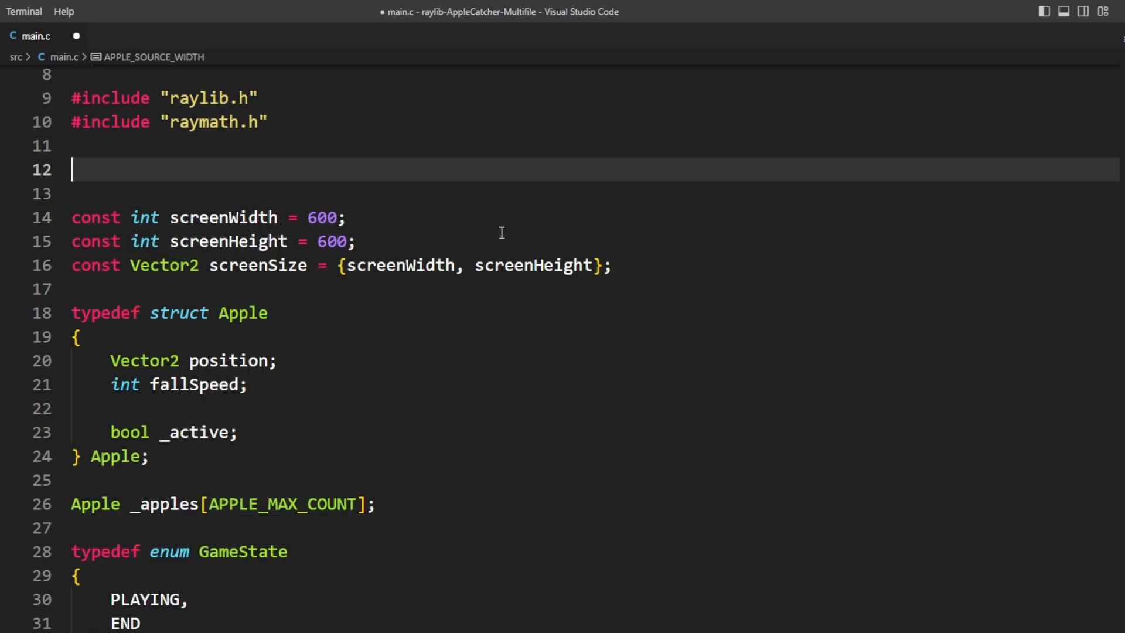
text(#ifndef DEFINES_H_)
text(#define DEFINES_H_)
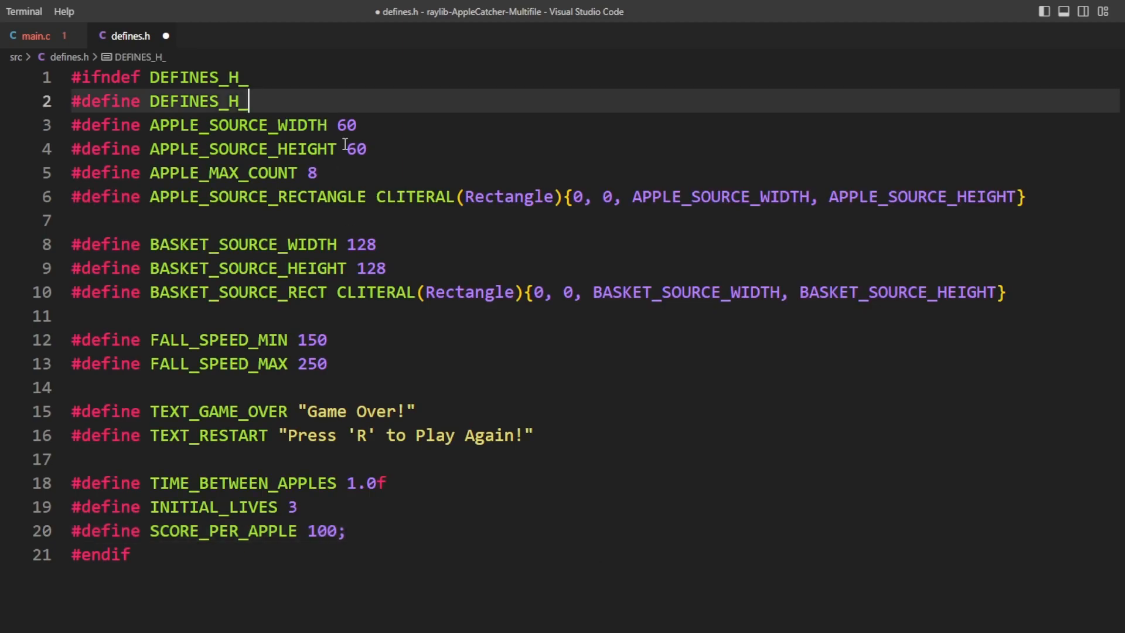
click(34, 36)
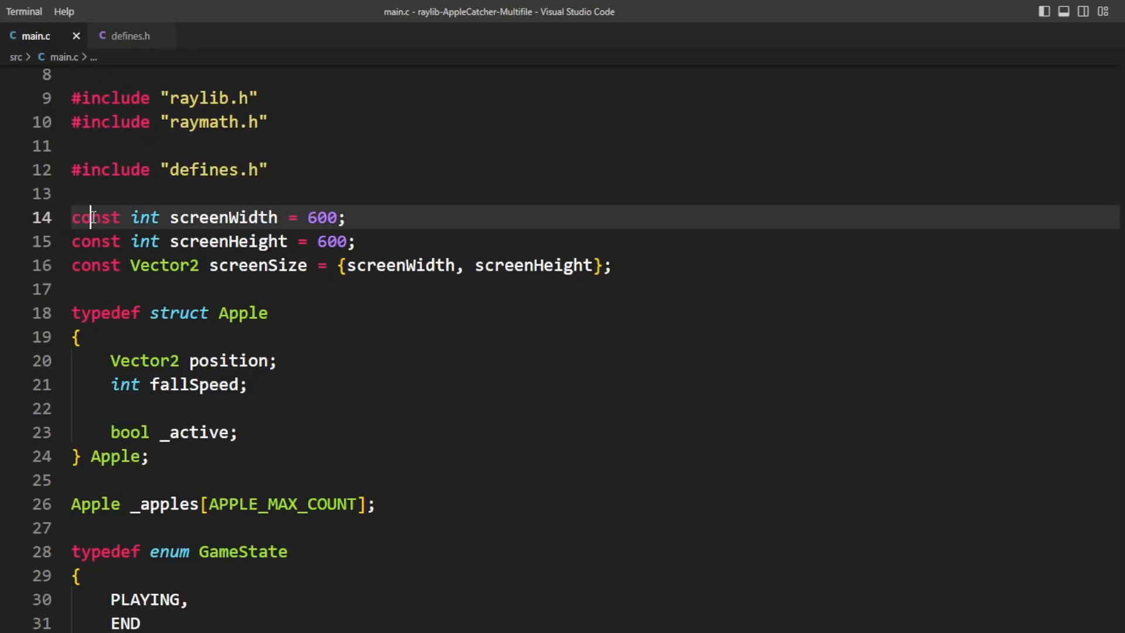
- Turn the const screenWidth into a SCREEN_WIDTH define and update its uses in main.c
double_click(95, 216)
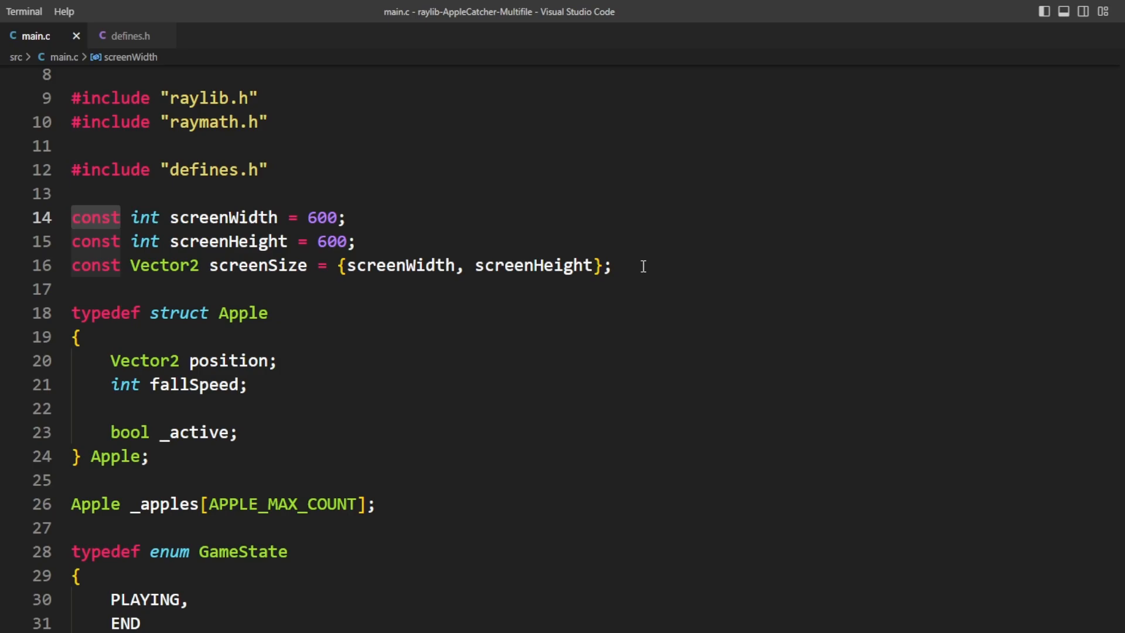
text(#define)
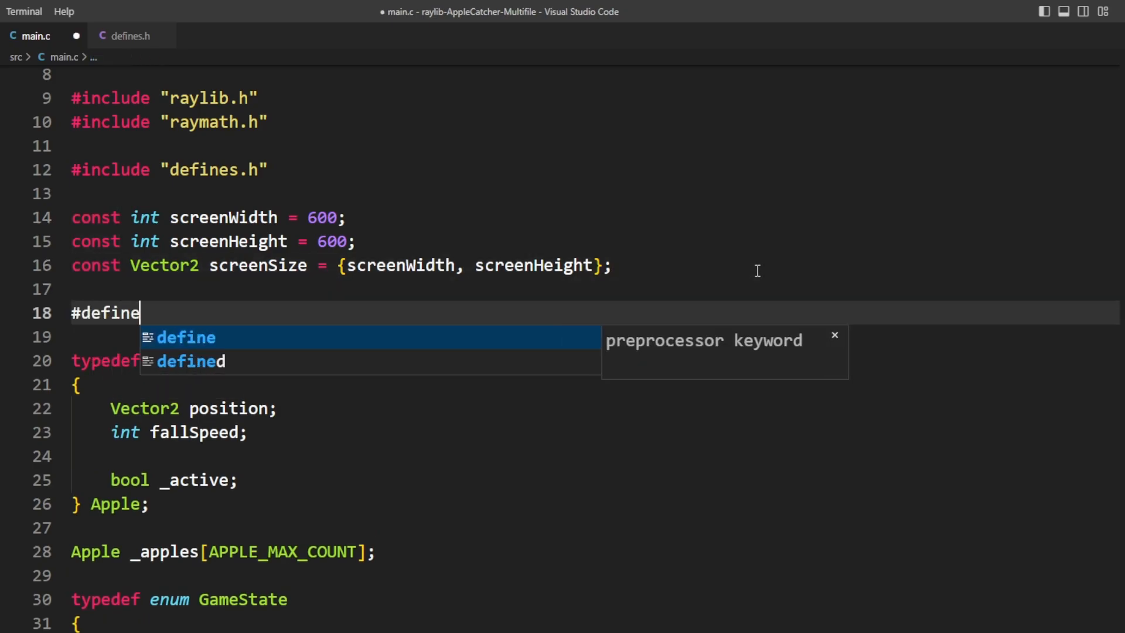
text(SCREEN_WIDTH 600)
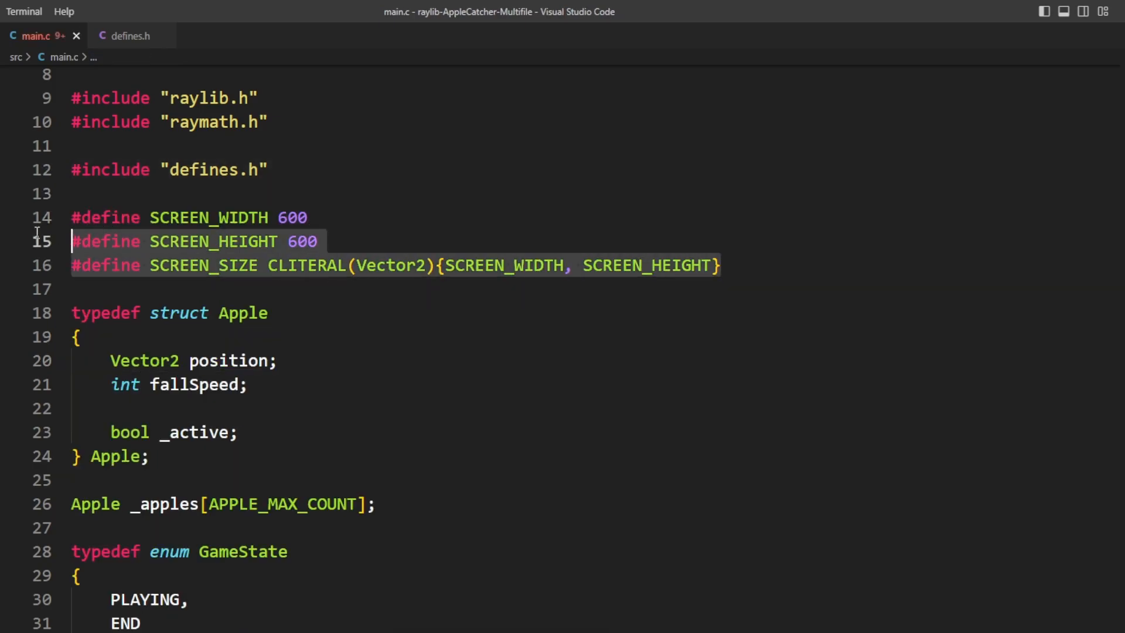
click(130, 36)
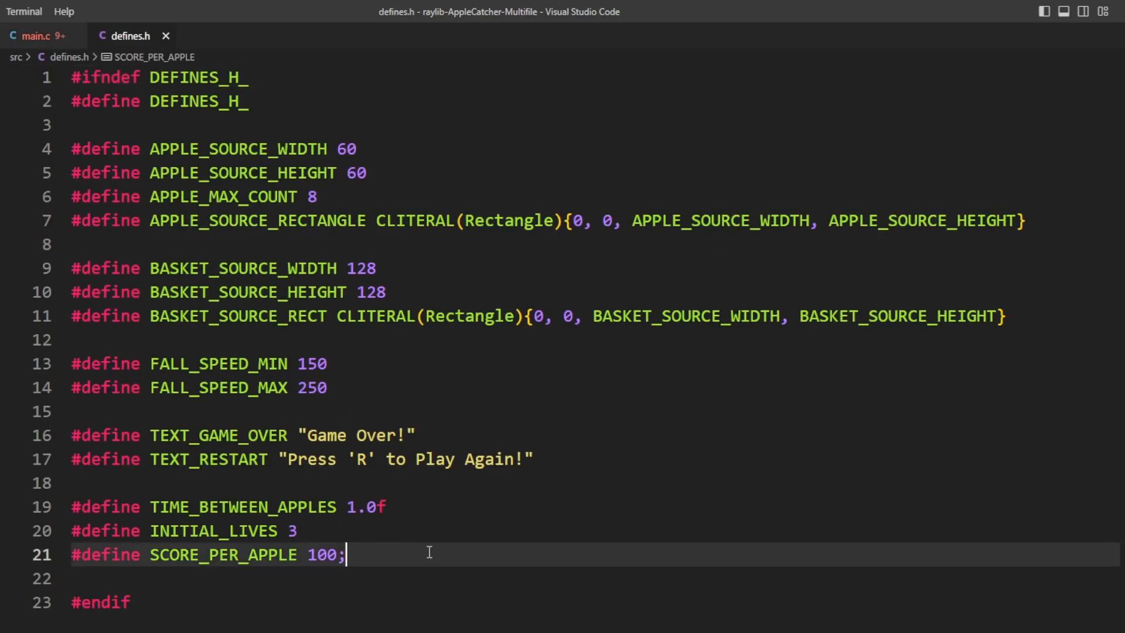
click(34, 36)
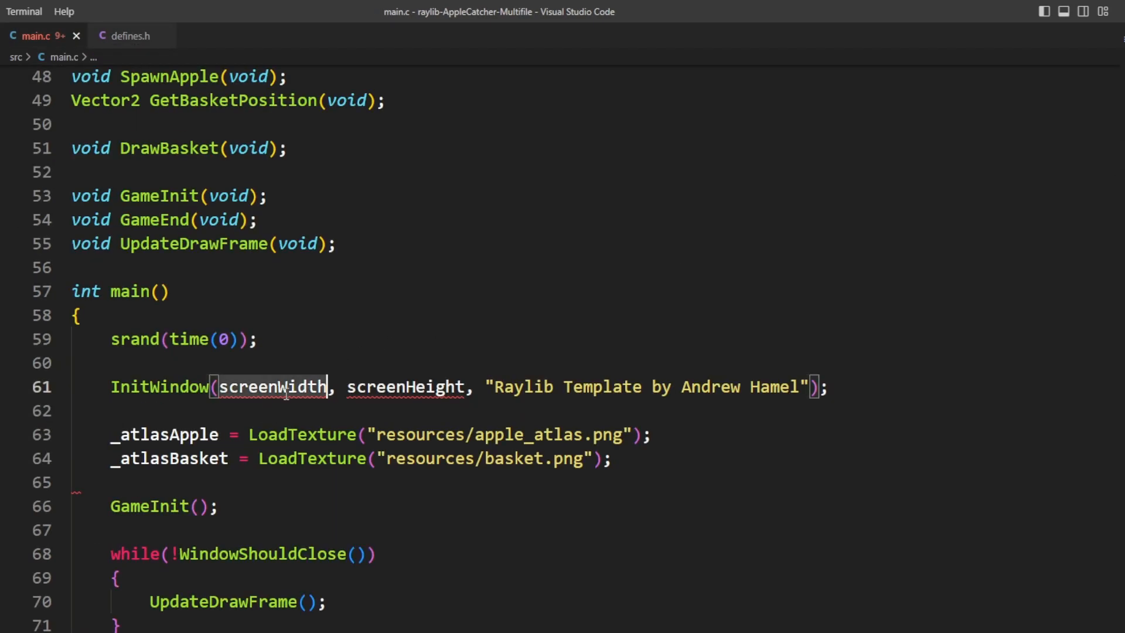
text(SCREEN_WIDTH)
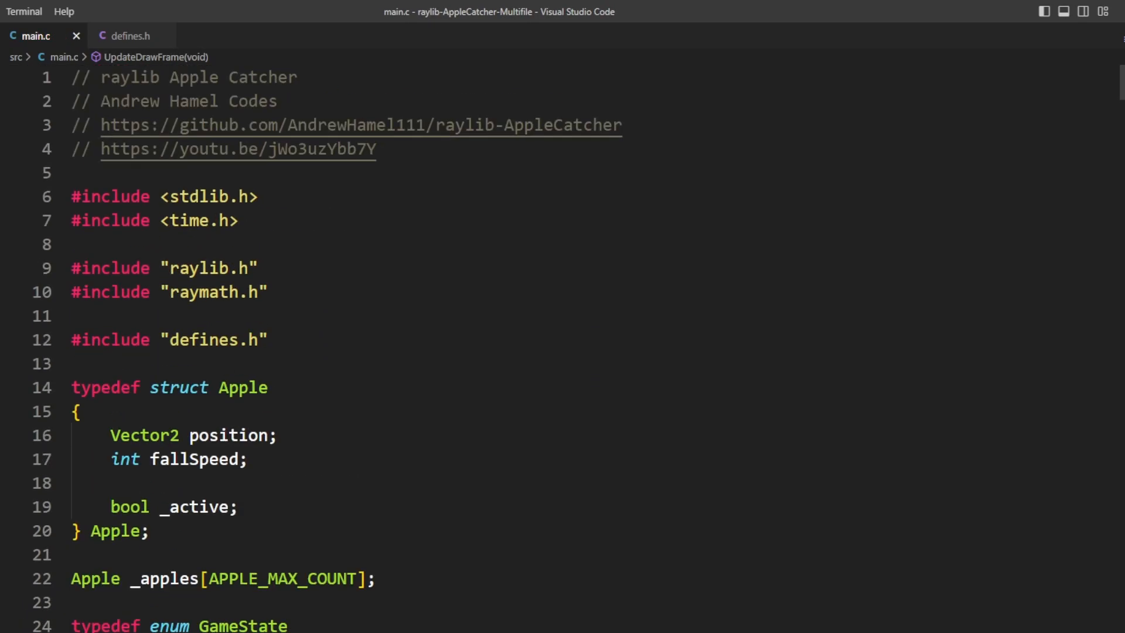
mouse_move(203, 340)
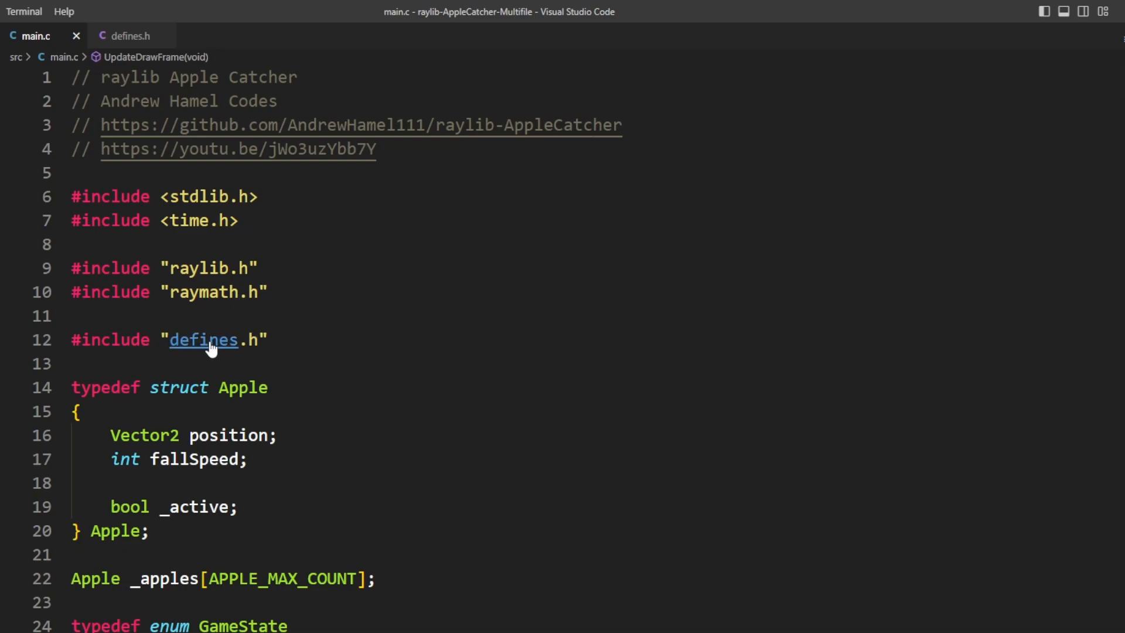
scroll(down, 3)
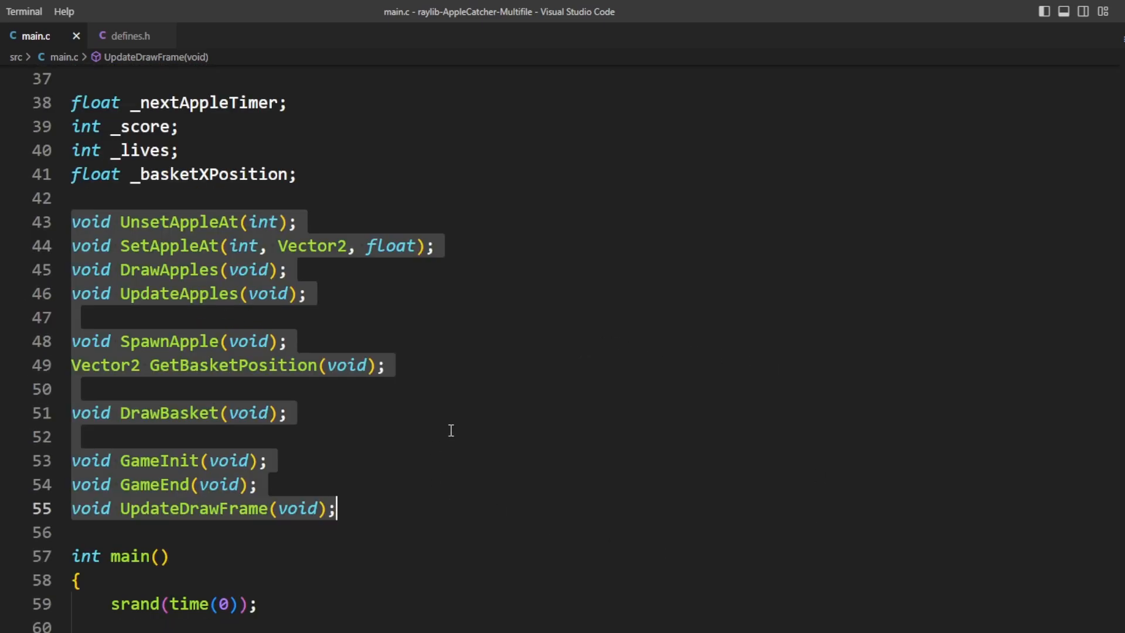
scroll(down, 3)
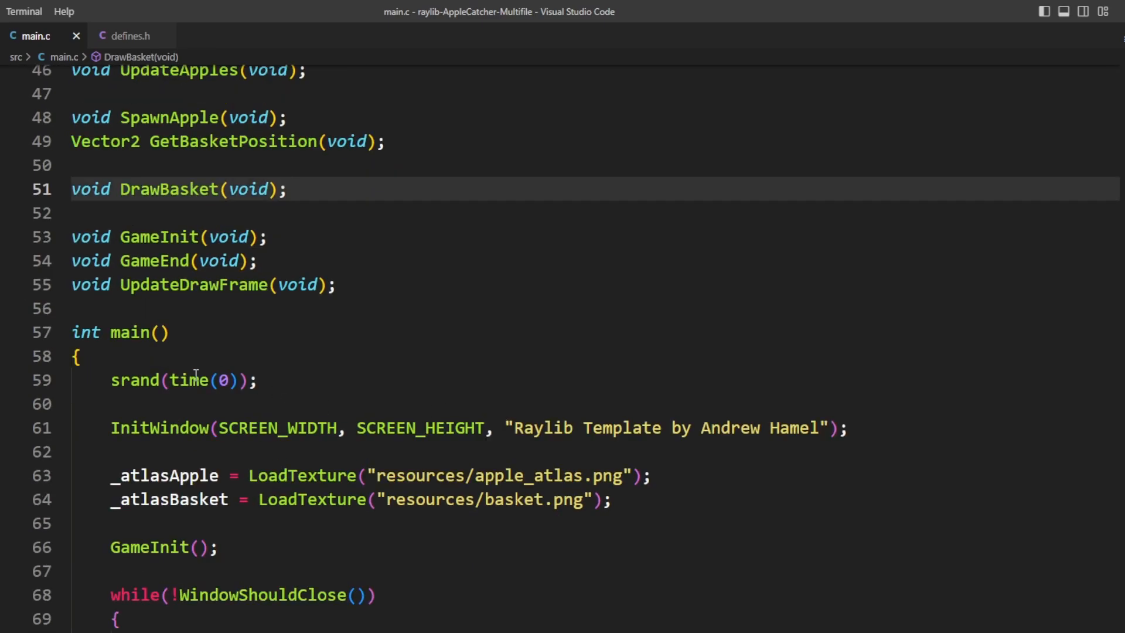
scroll(down, 3)
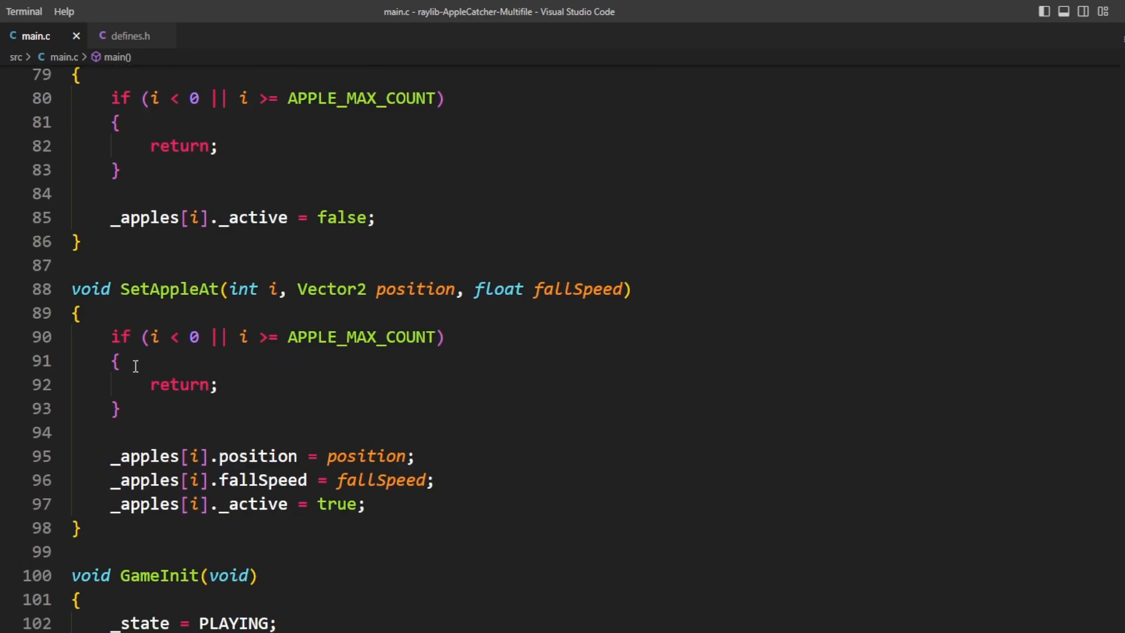
scroll(down, 3)
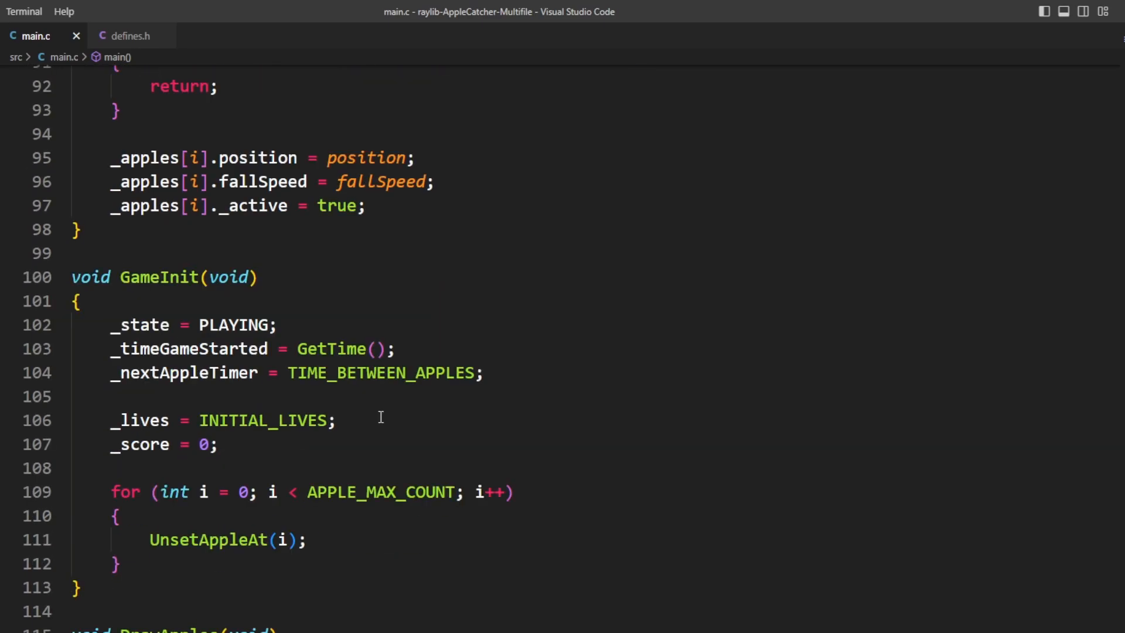
scroll(down, 3)
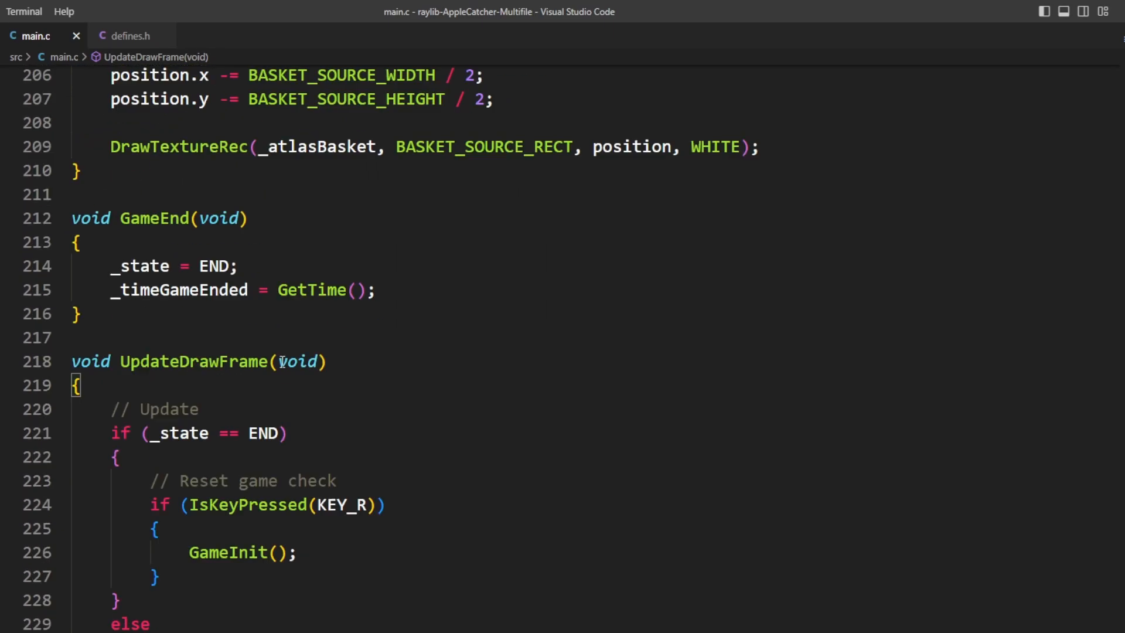
double_click(194, 362)
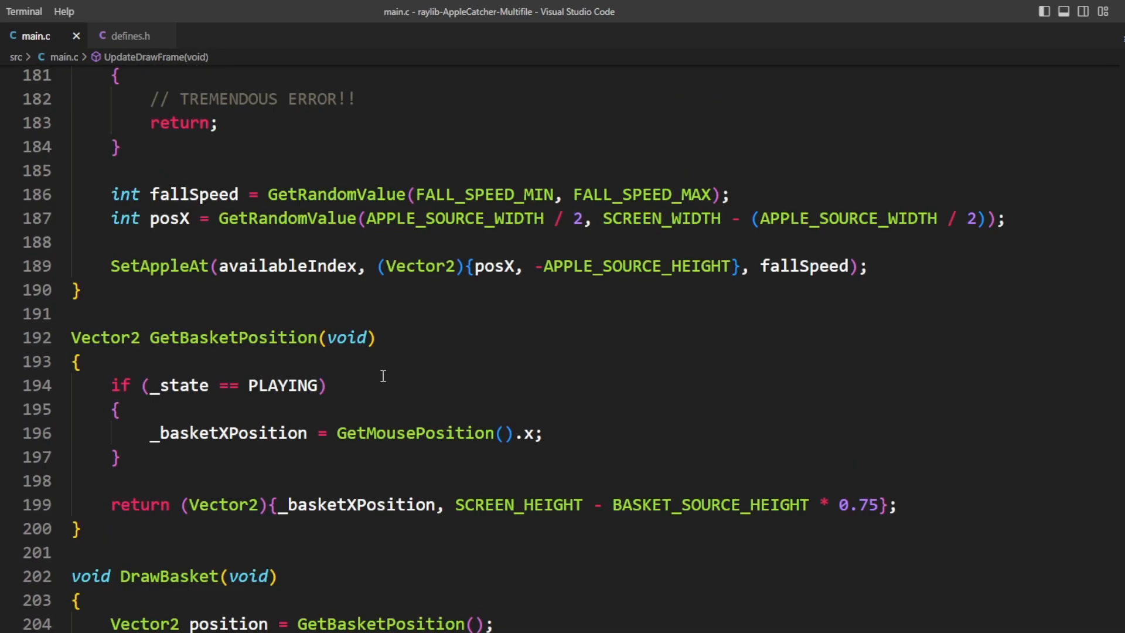
scroll(up, 3)
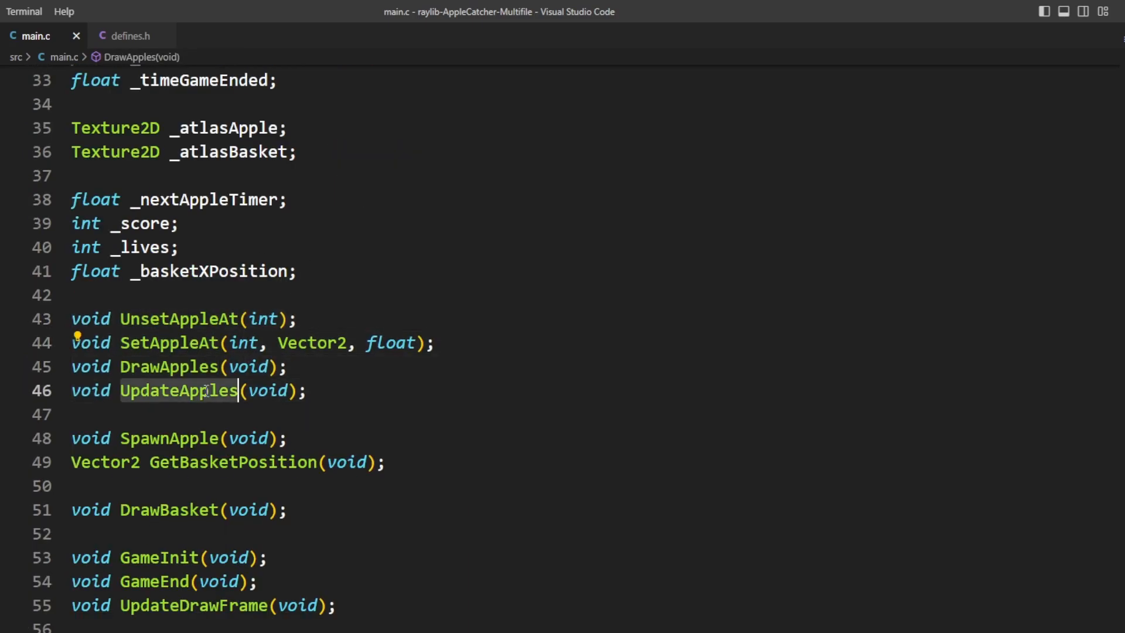
scroll(down, 3)
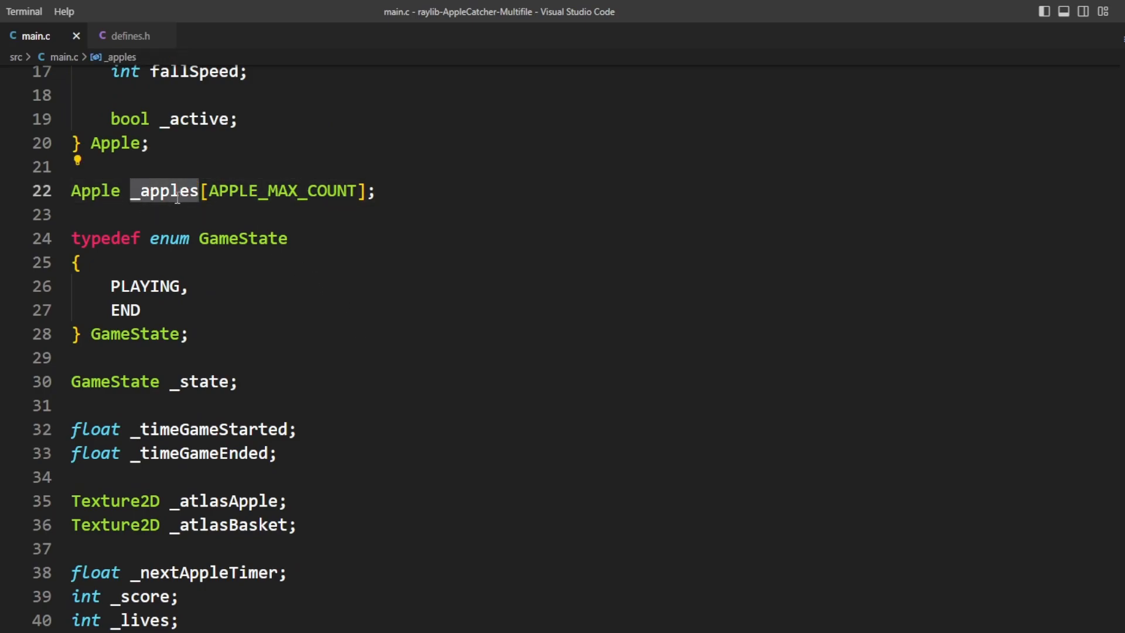
mouse_move(486, 227)
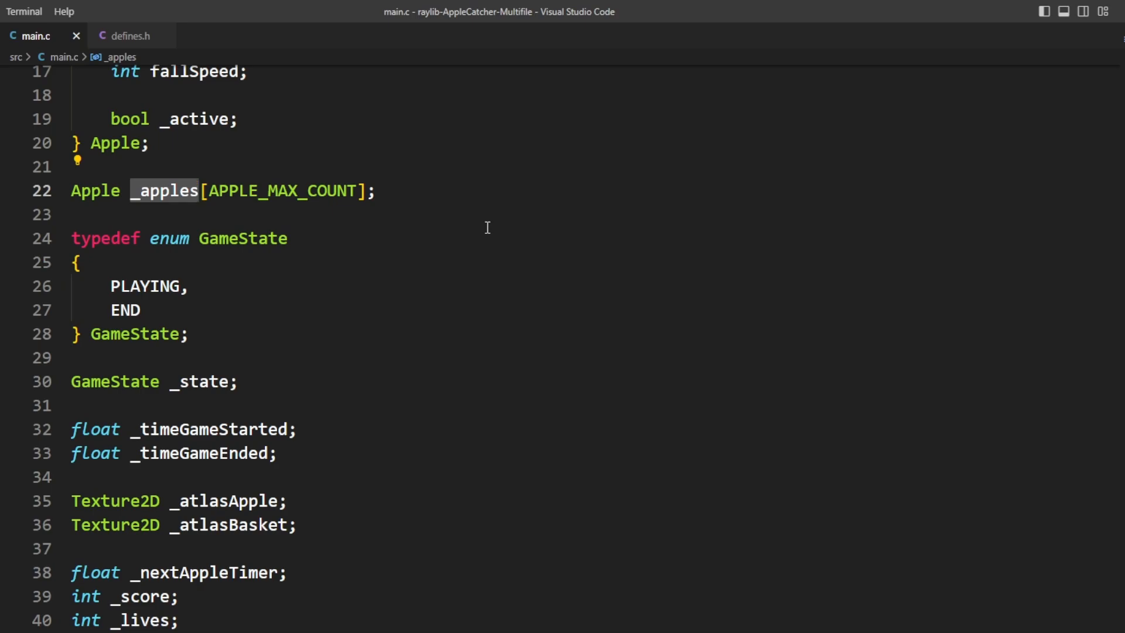
- Give UnsetAppleAt and the other apple prototypes an Apple* parameter, locating their uses with Find
scroll(down, 3)
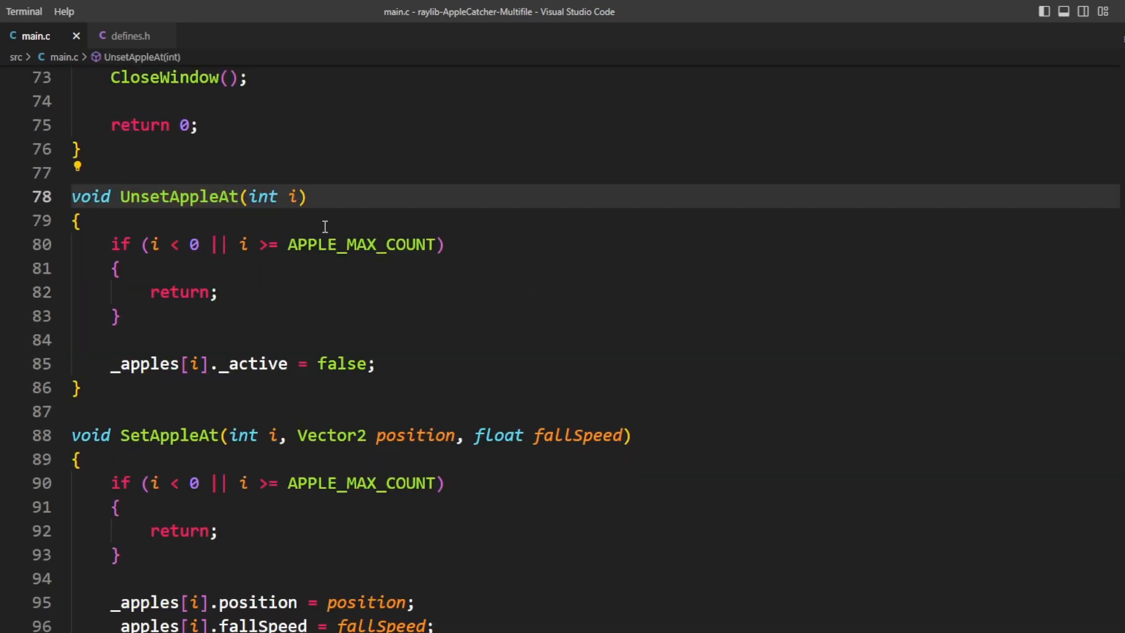
double_click(262, 197)
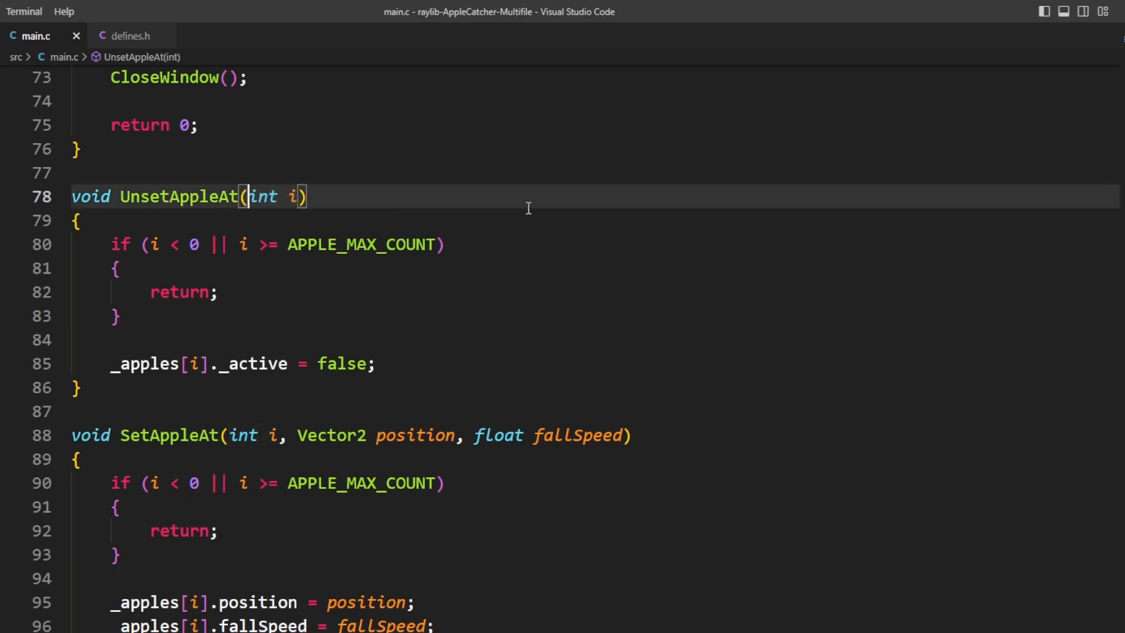
text(Apple* appl)
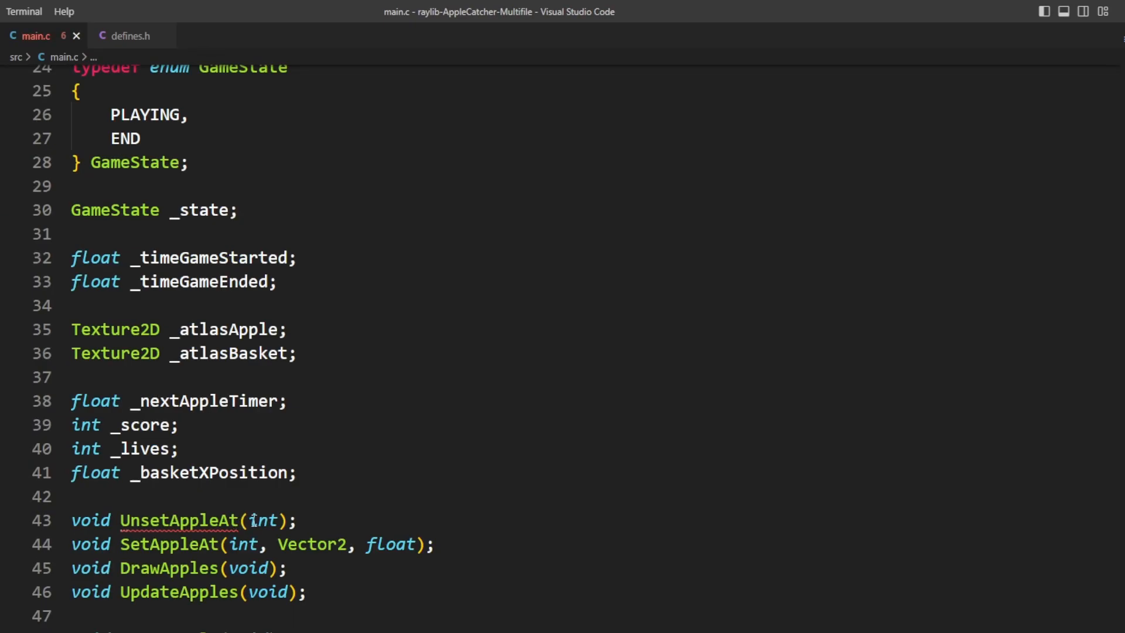
text(Apple*)
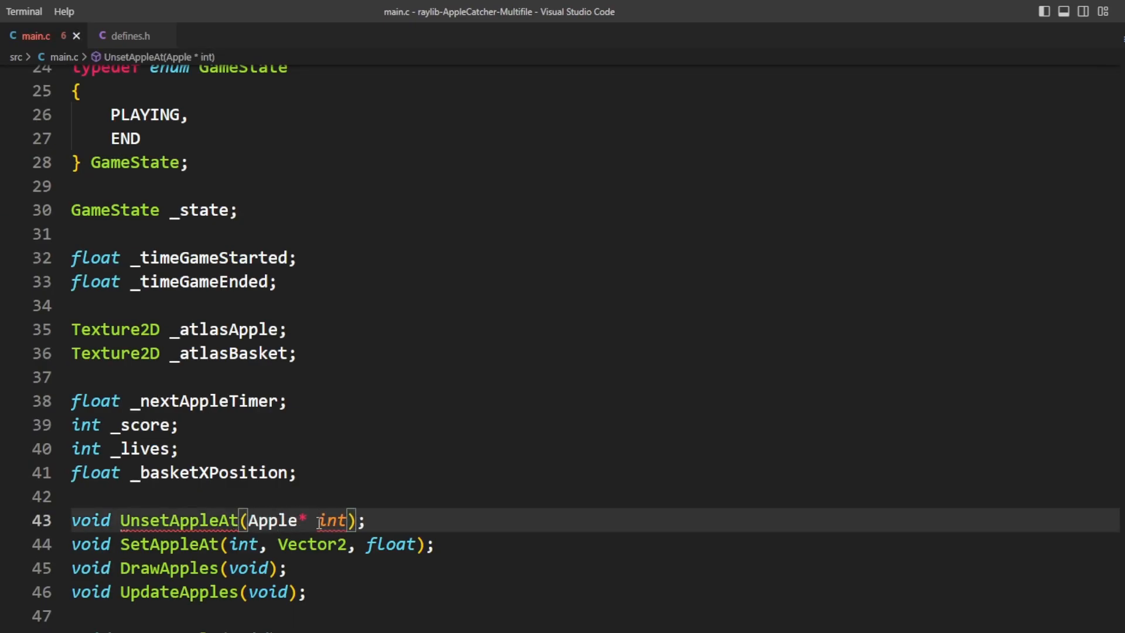
key(ctrl+f)
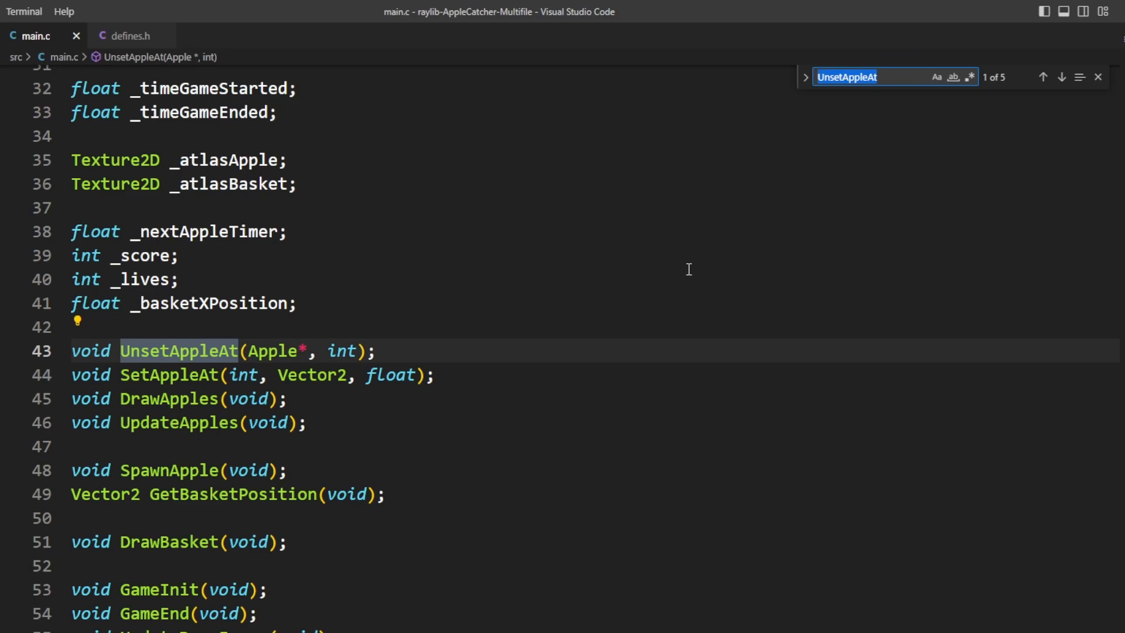
click(1063, 78)
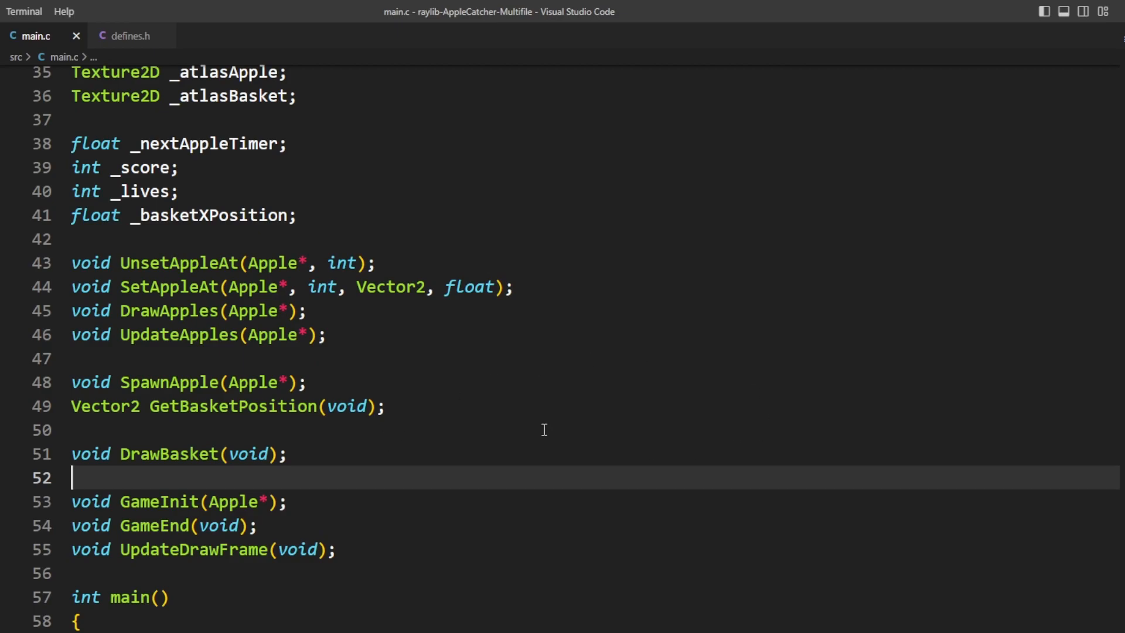
mouse_move(345, 365)
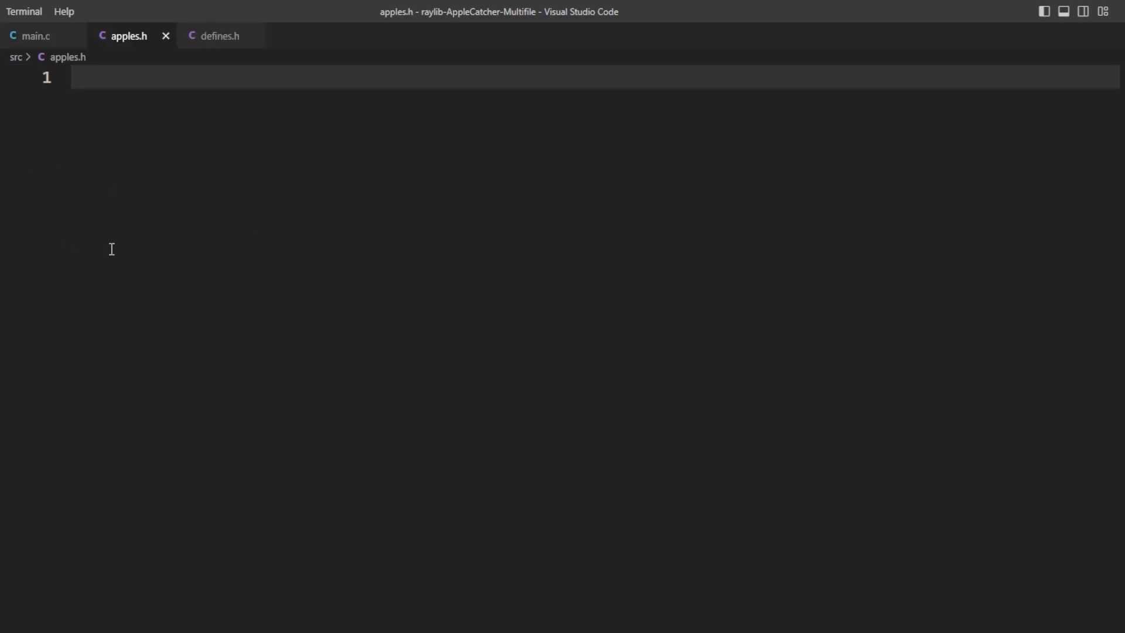
- Move the Apple struct into guarded apples.h with its raylib include, include it from main.c, and start apples.c
click(35, 36)
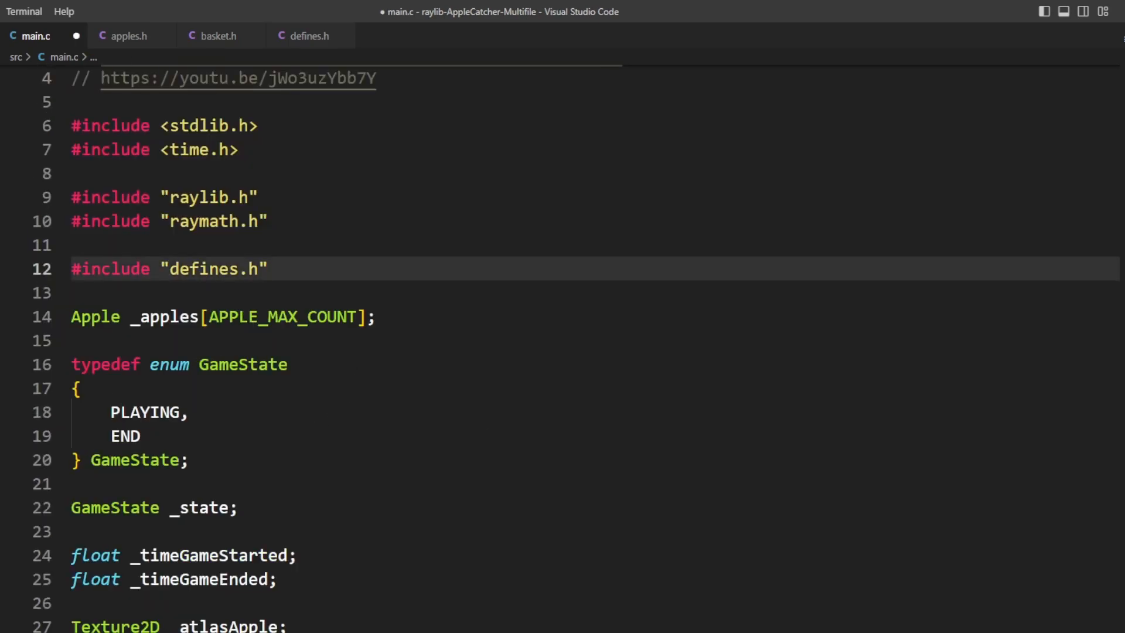
click(127, 36)
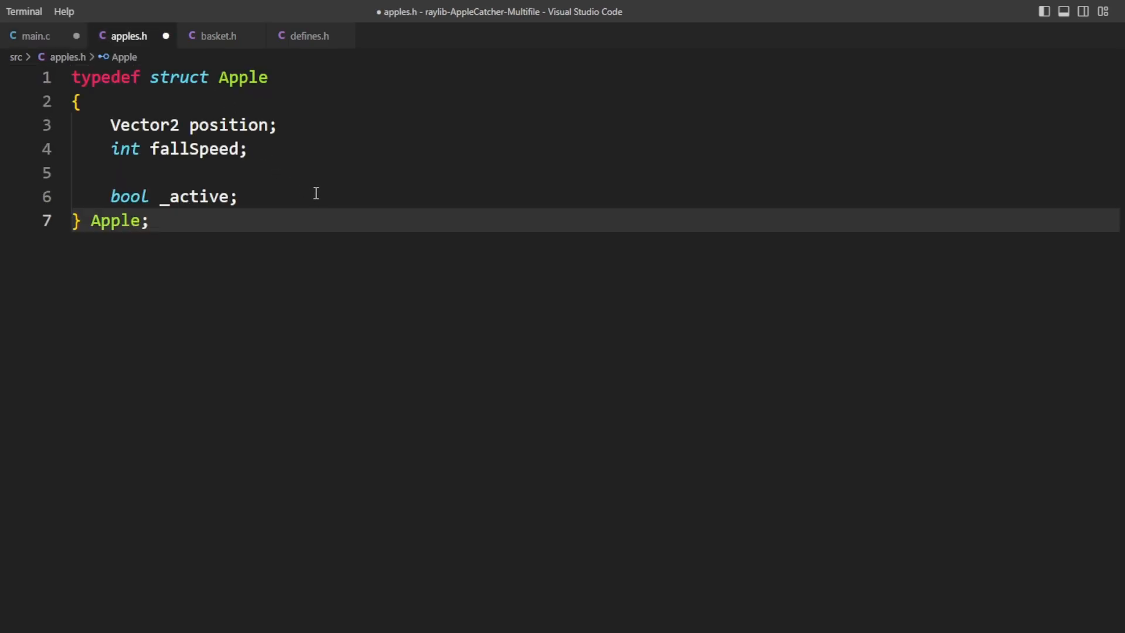
click(34, 37)
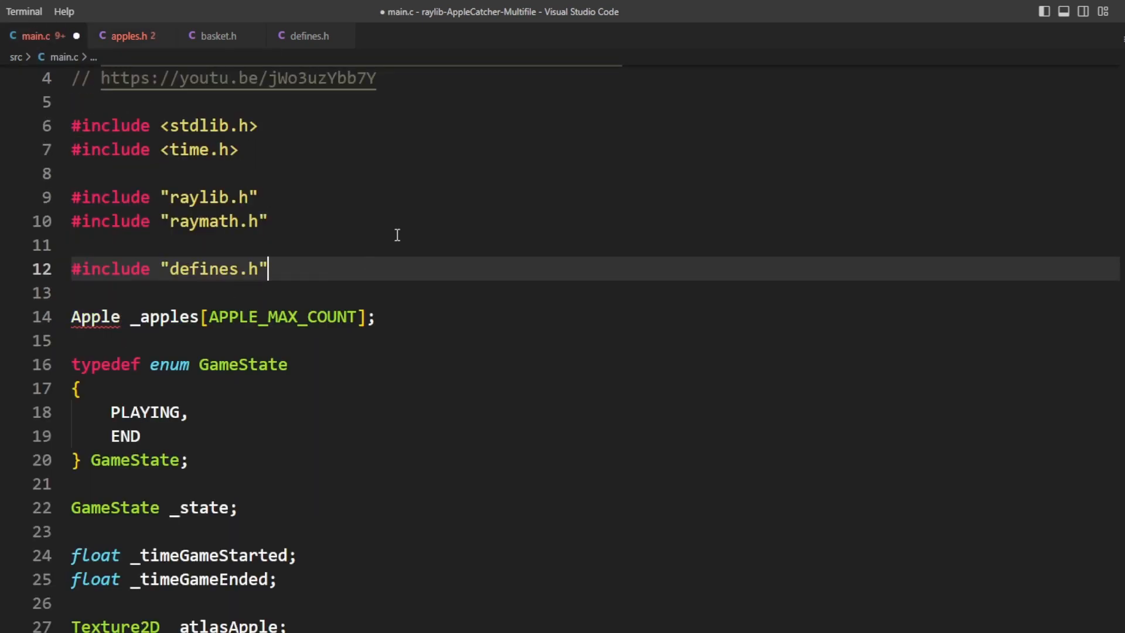
click(128, 36)
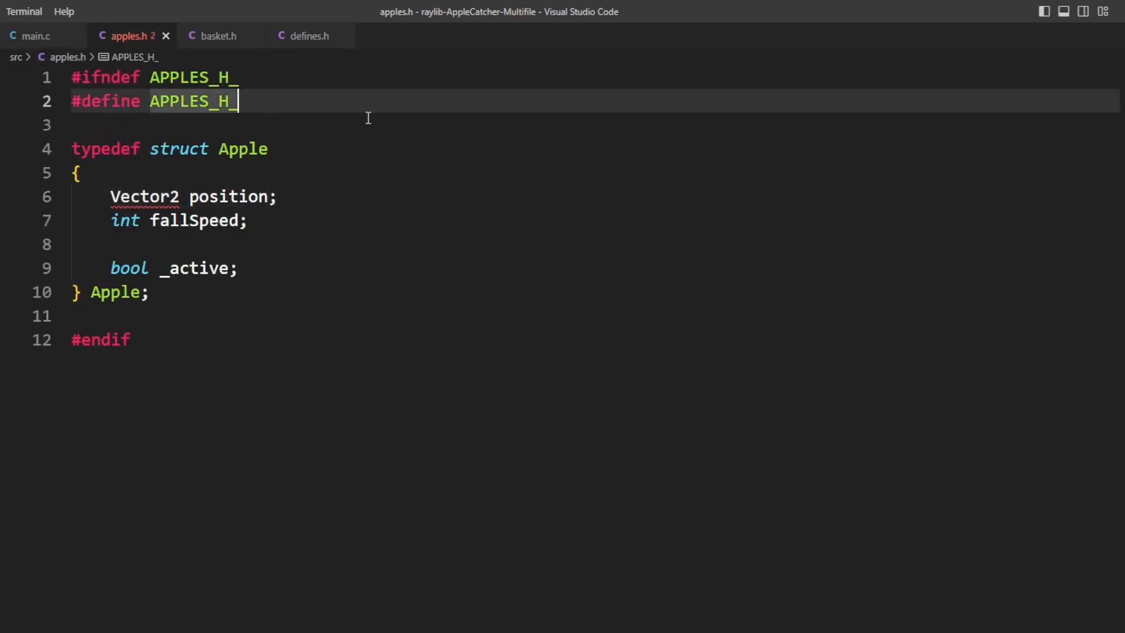
text(#include "ra)
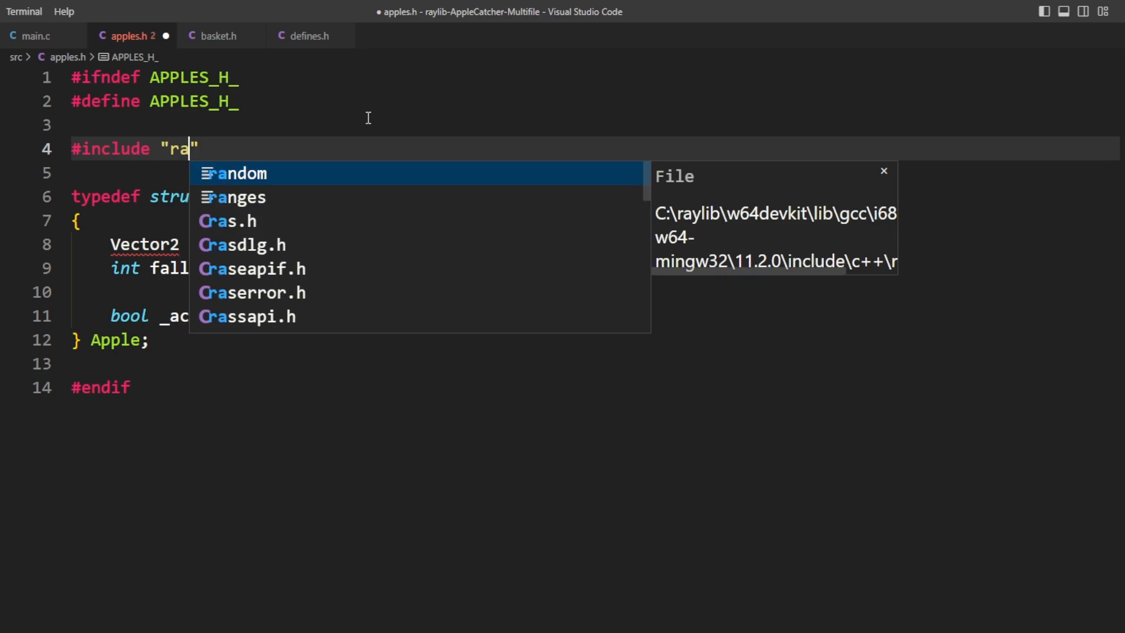
click(34, 37)
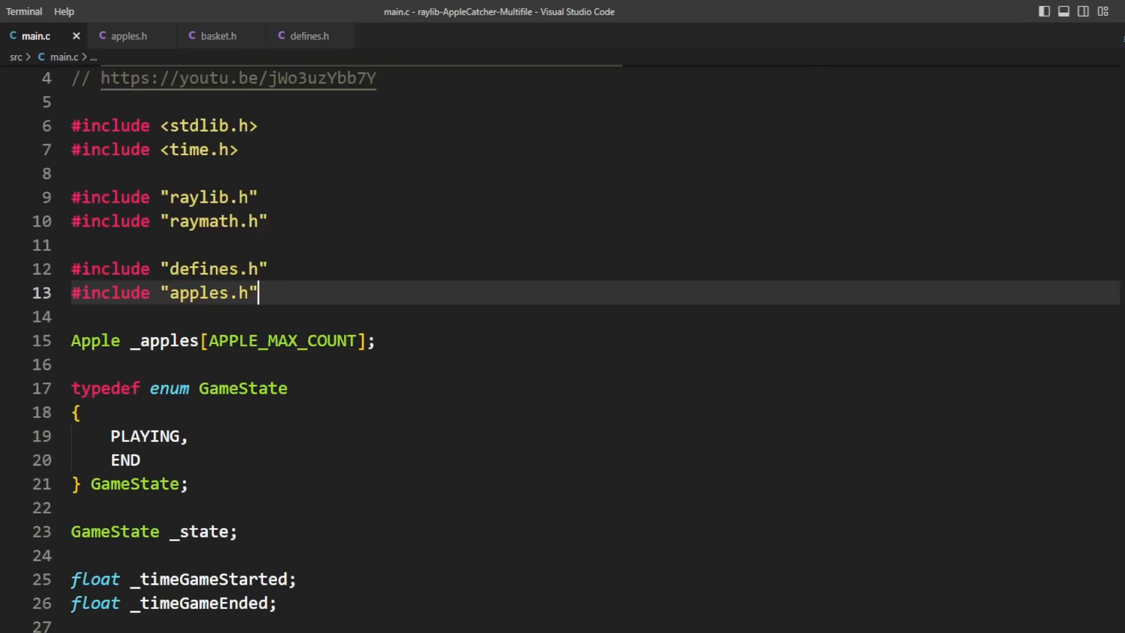
mouse_move(269, 274)
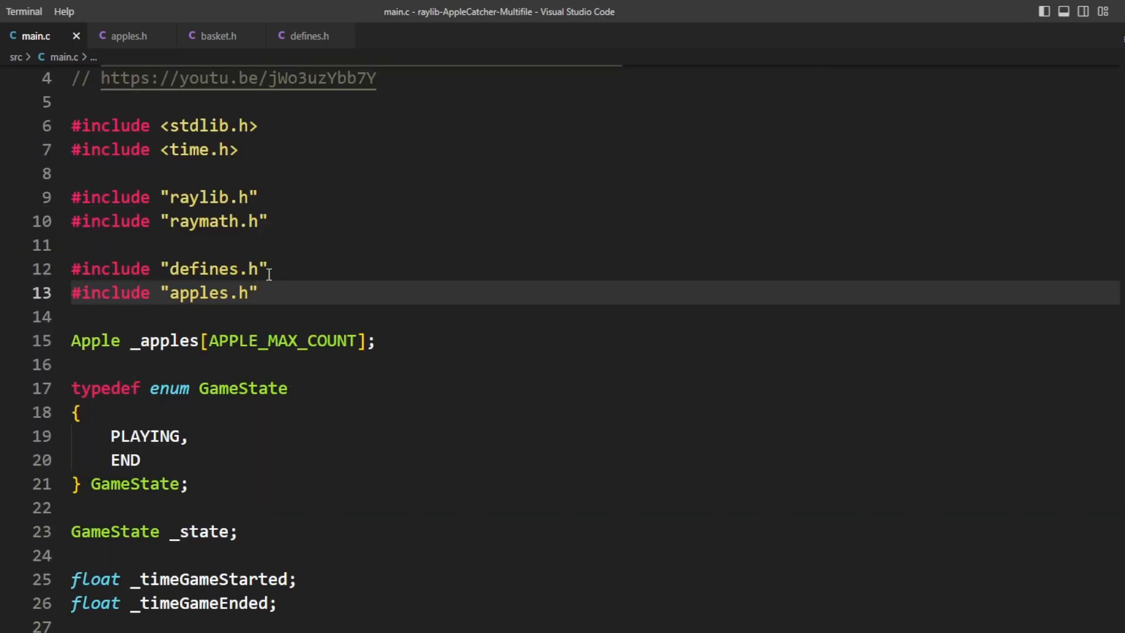
click(129, 36)
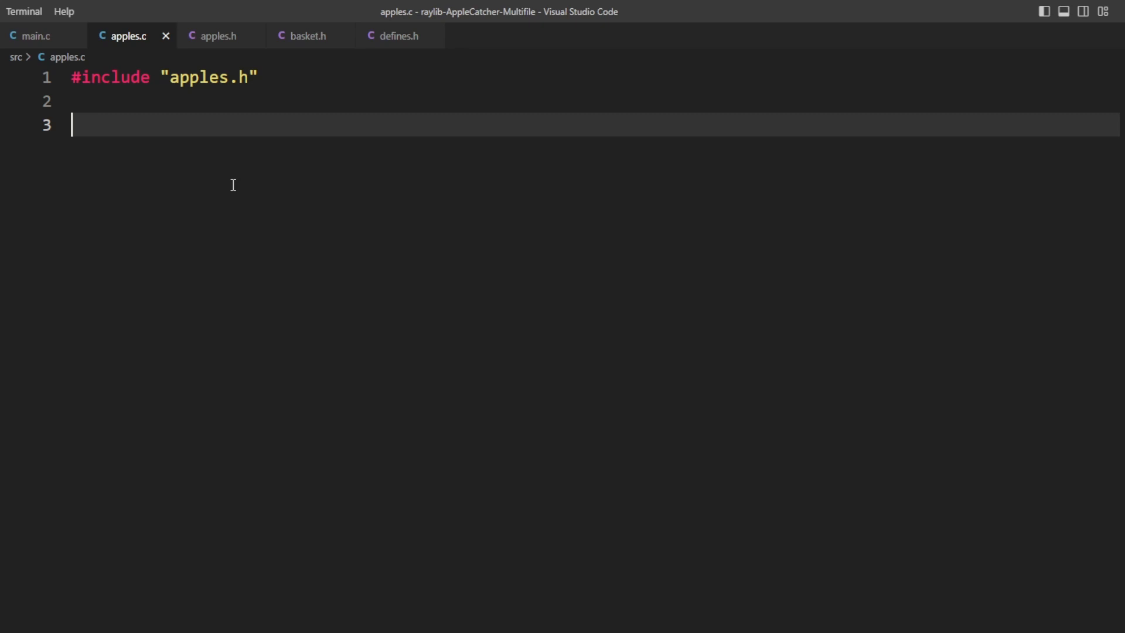
click(34, 36)
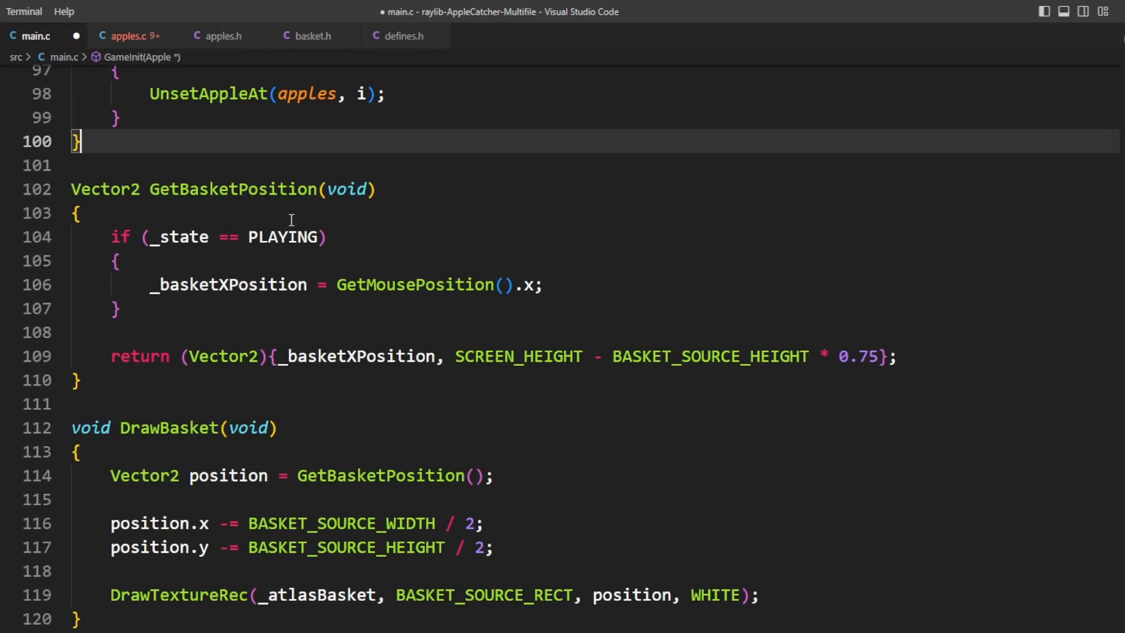
click(132, 36)
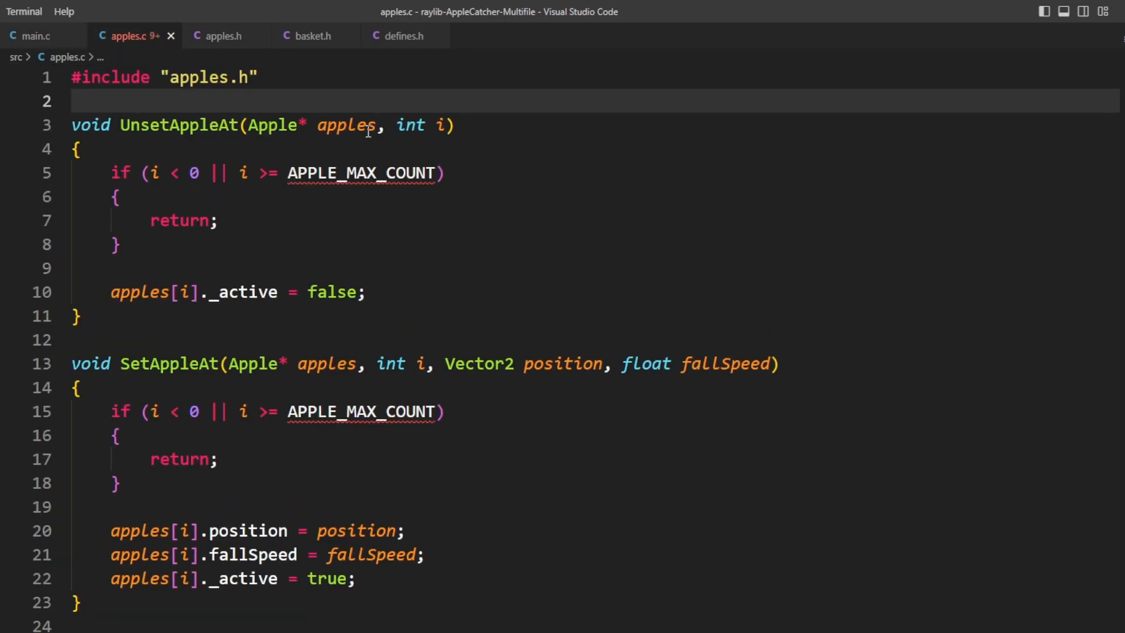
text(#inmc)
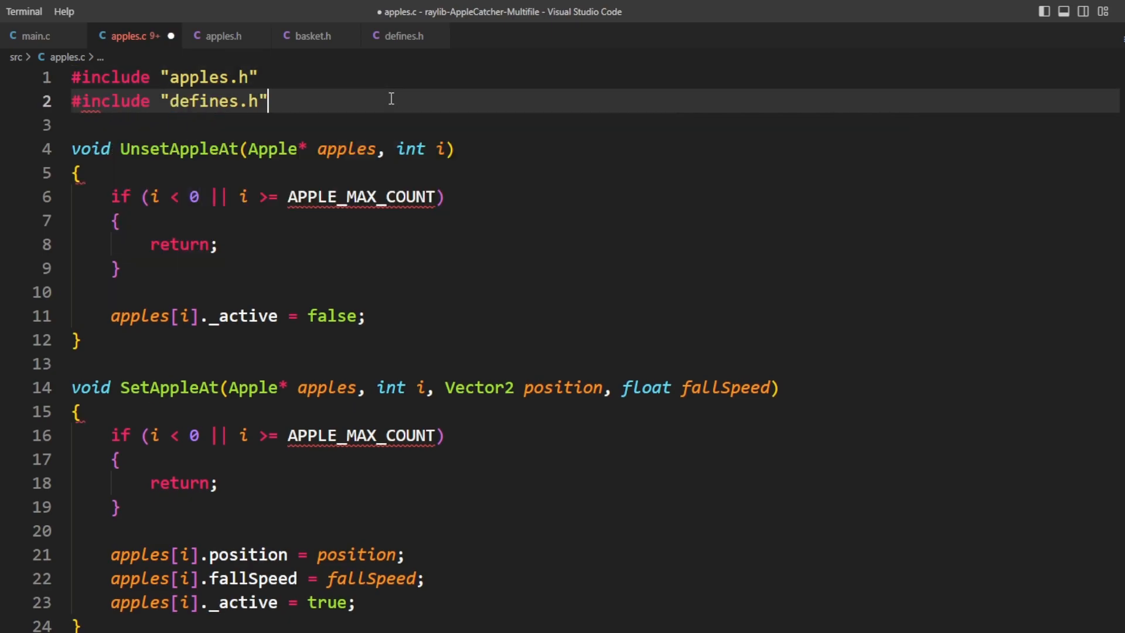
mouse_move(362, 197)
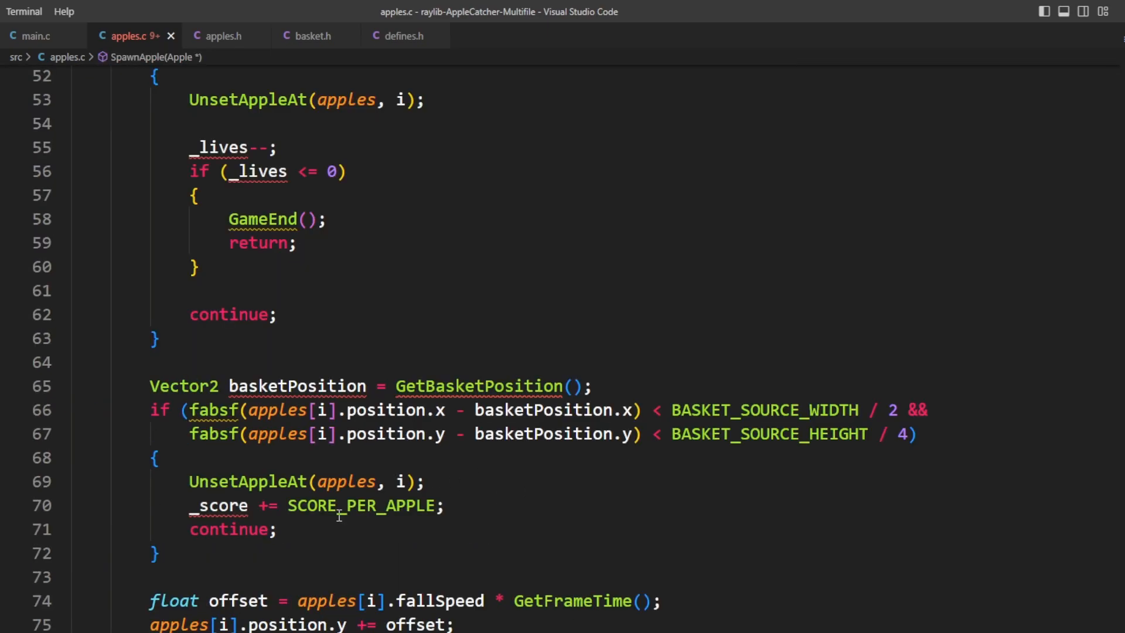
double_click(220, 505)
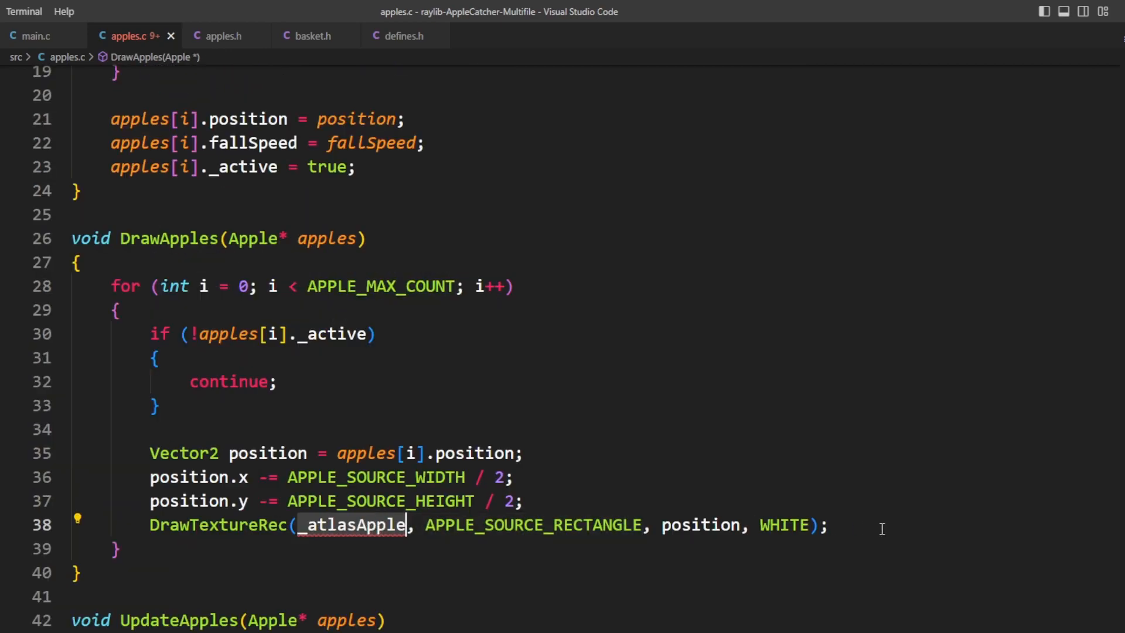
scroll(down, 3)
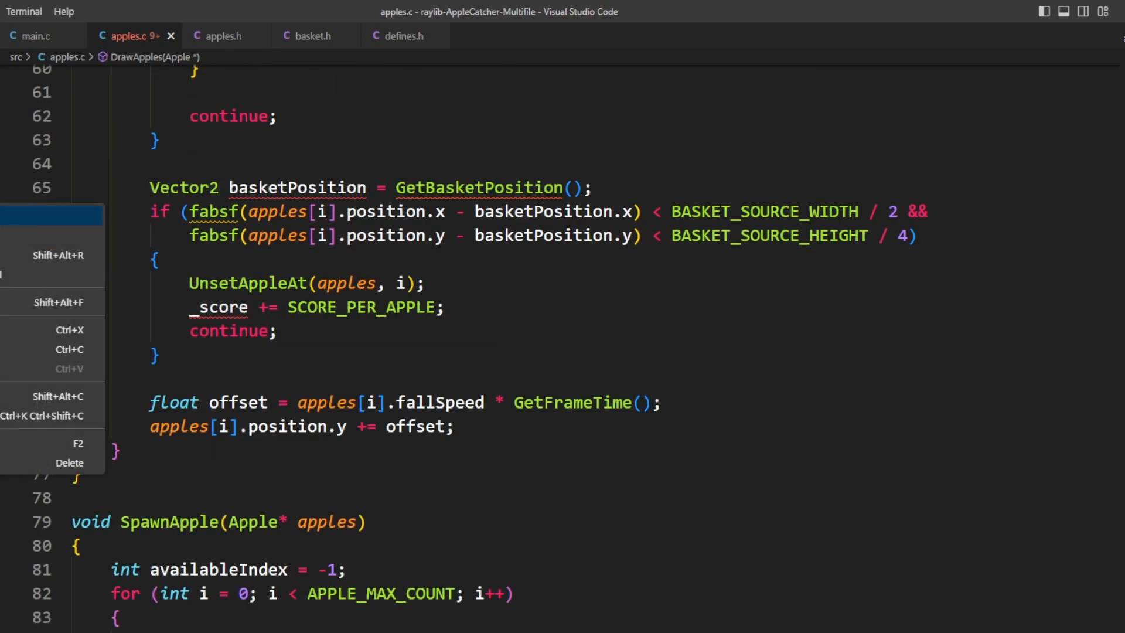
click(349, 254)
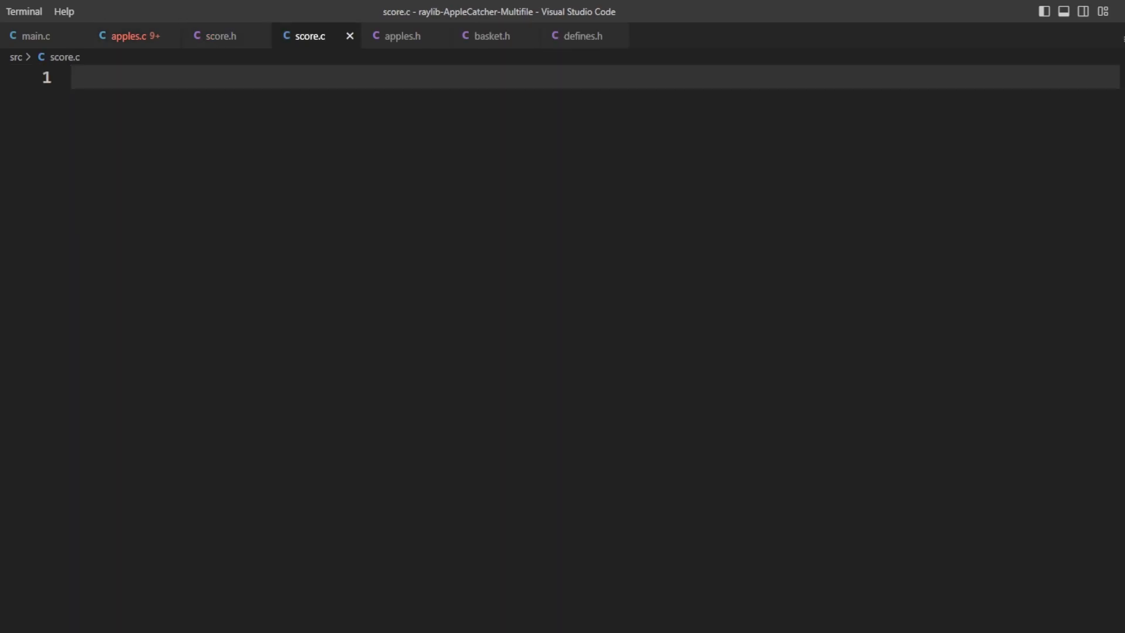
- Declare int GetScore, GetLives, AddScore and RemoveLives in score.h
click(220, 36)
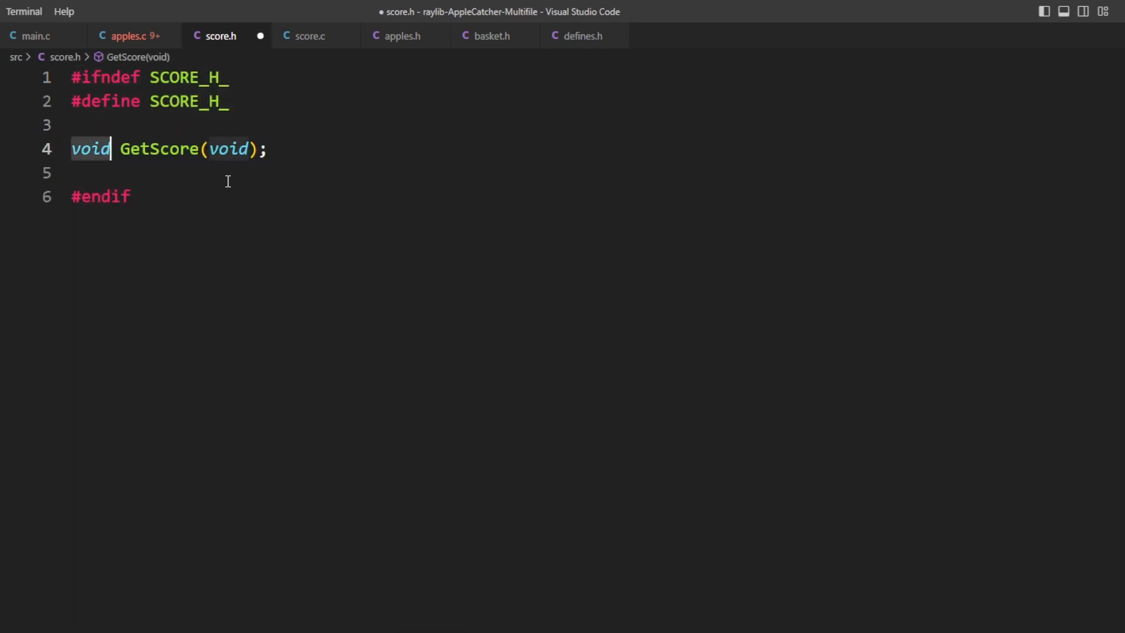
text(int)
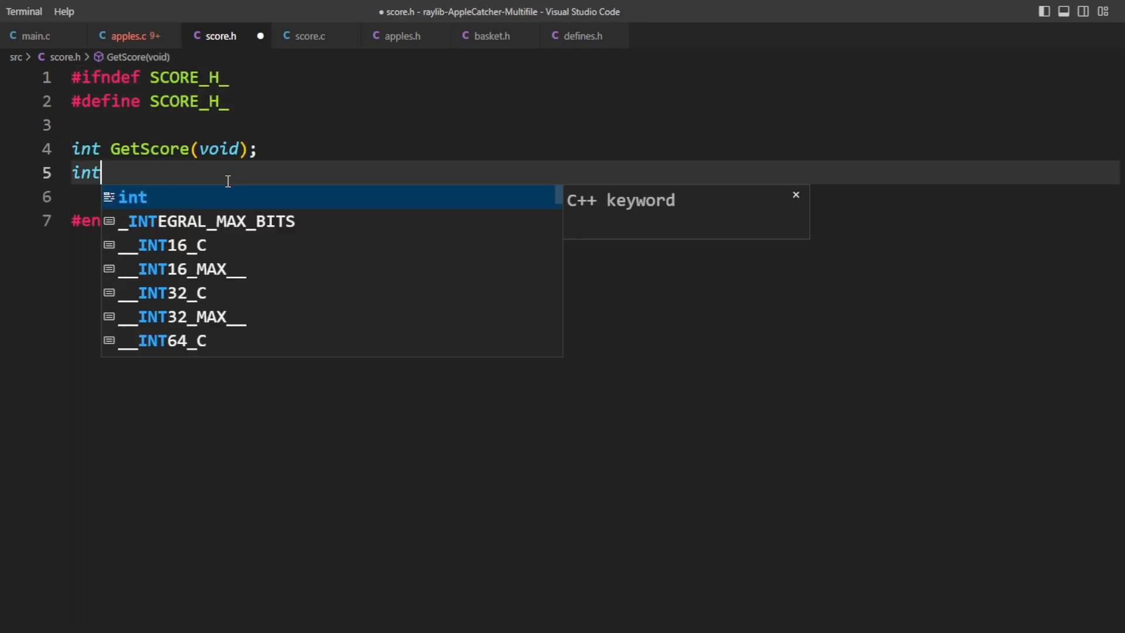
text(GetLives(void);)
text(void RemoveLives(int);)
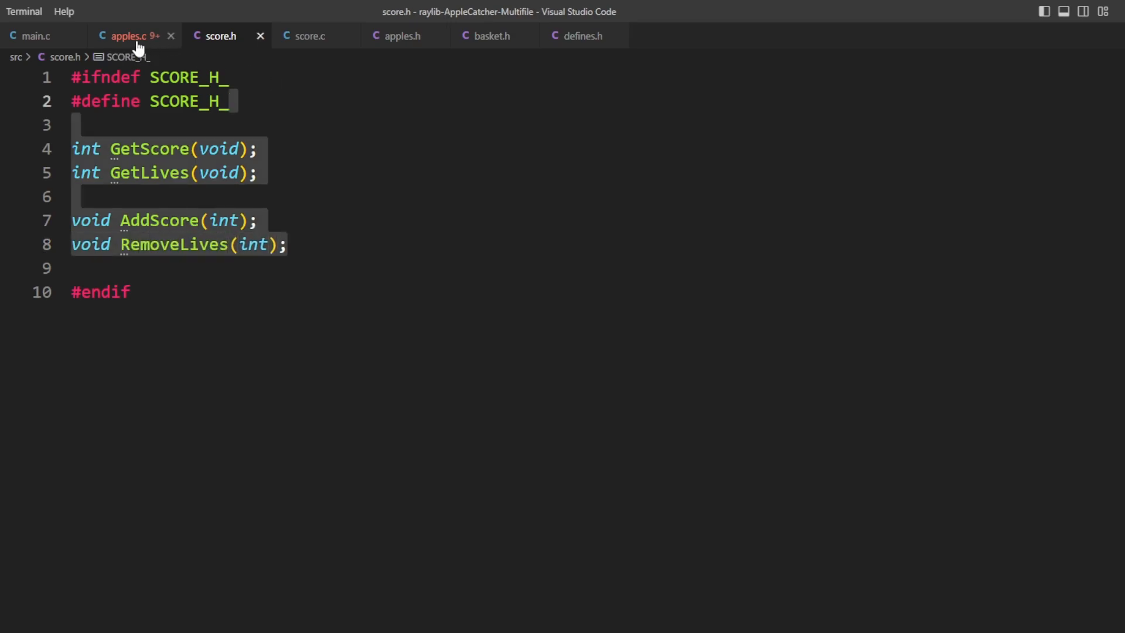
- Start score.c including score.h with empty stubs for the four functions
click(309, 37)
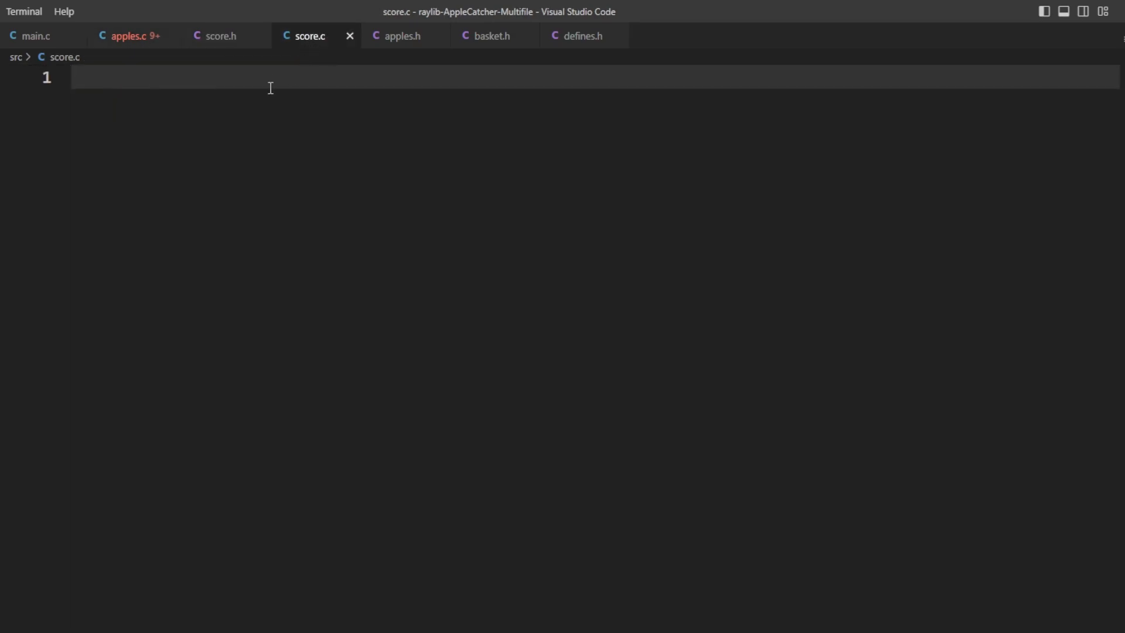
text(#include "score.h)
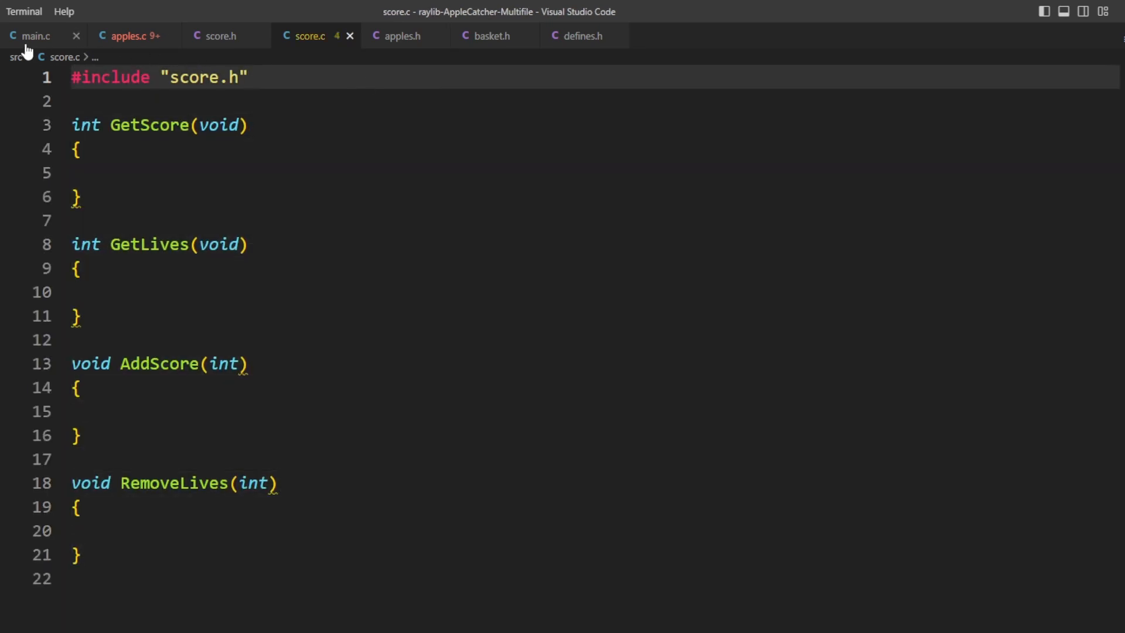
click(33, 37)
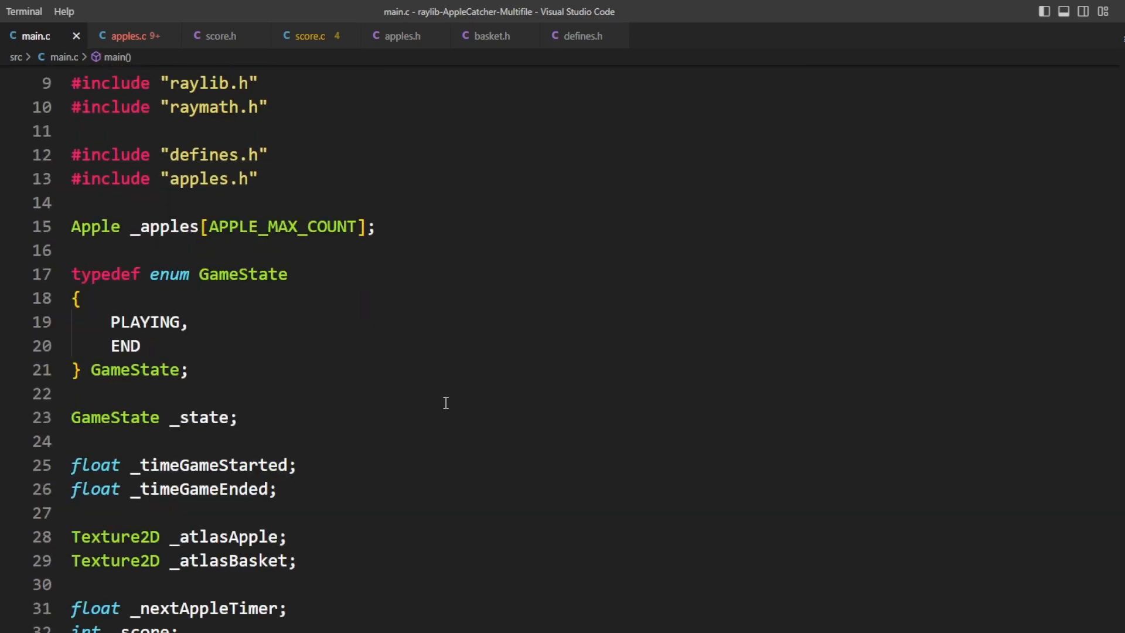
- Move the _score and _lives globals into score.c with a raylib include and fill in the four function bodies
scroll(down, 3)
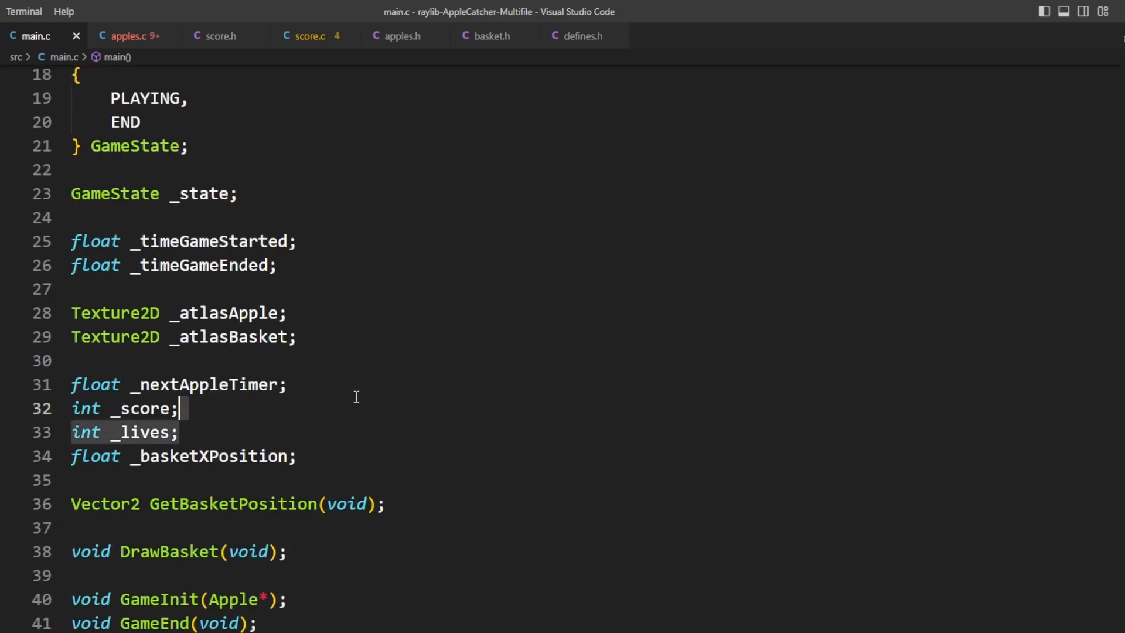
click(307, 36)
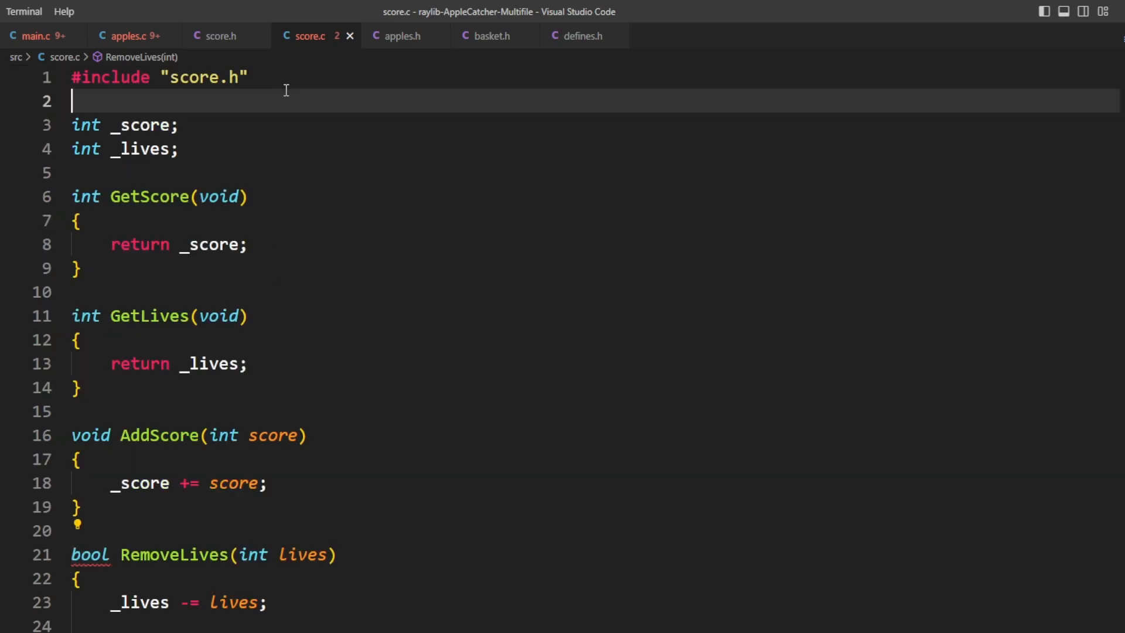
text(#include)
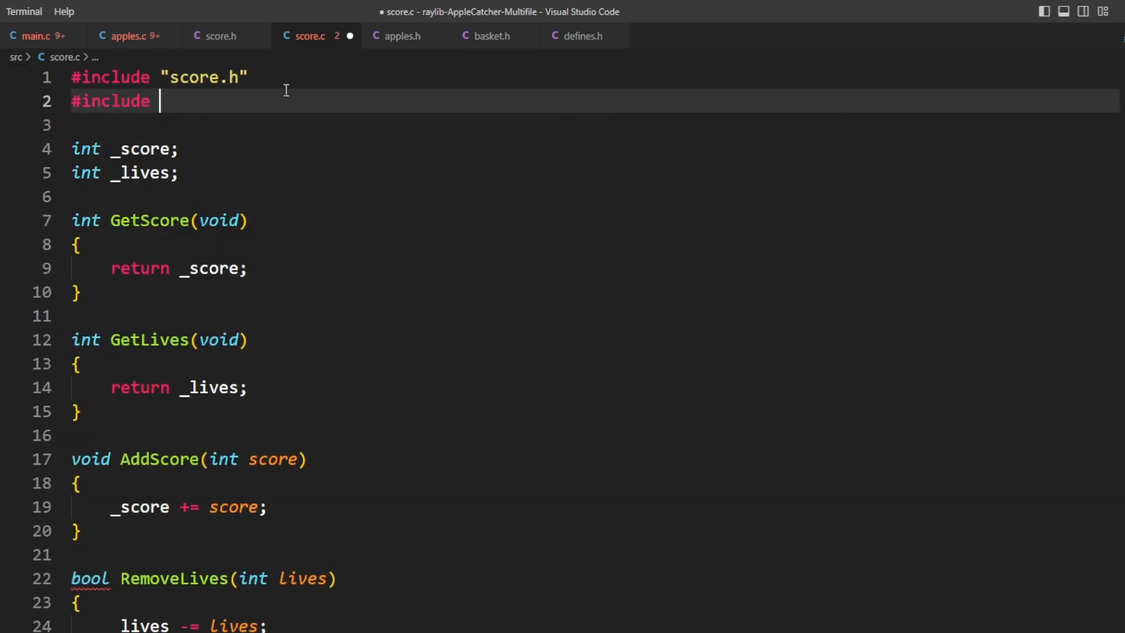
text("raylib")
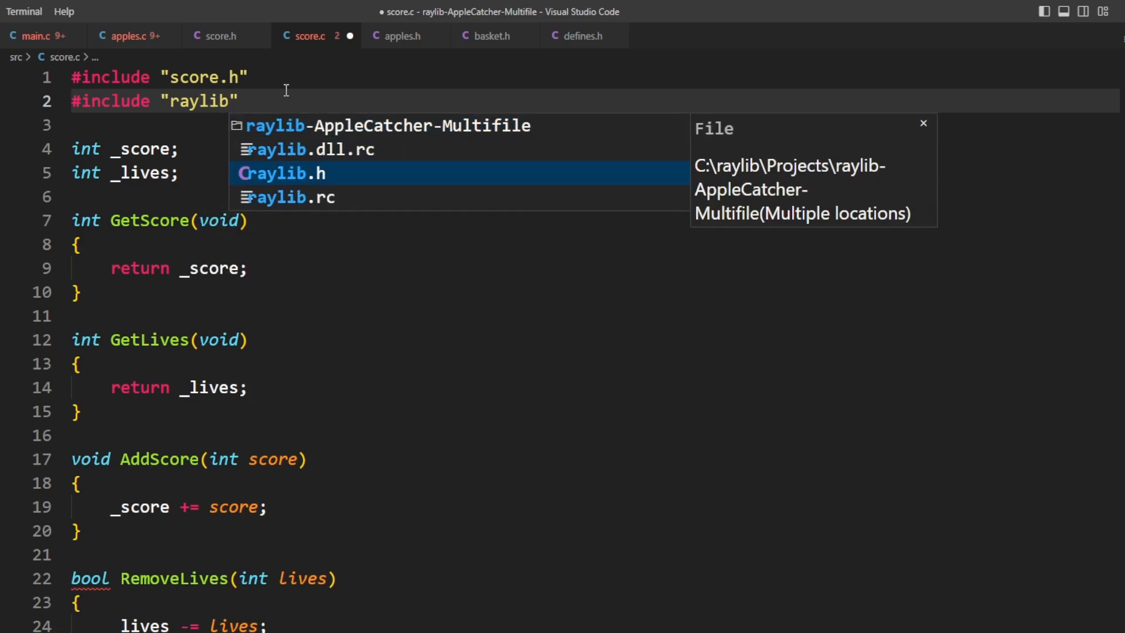
click(129, 37)
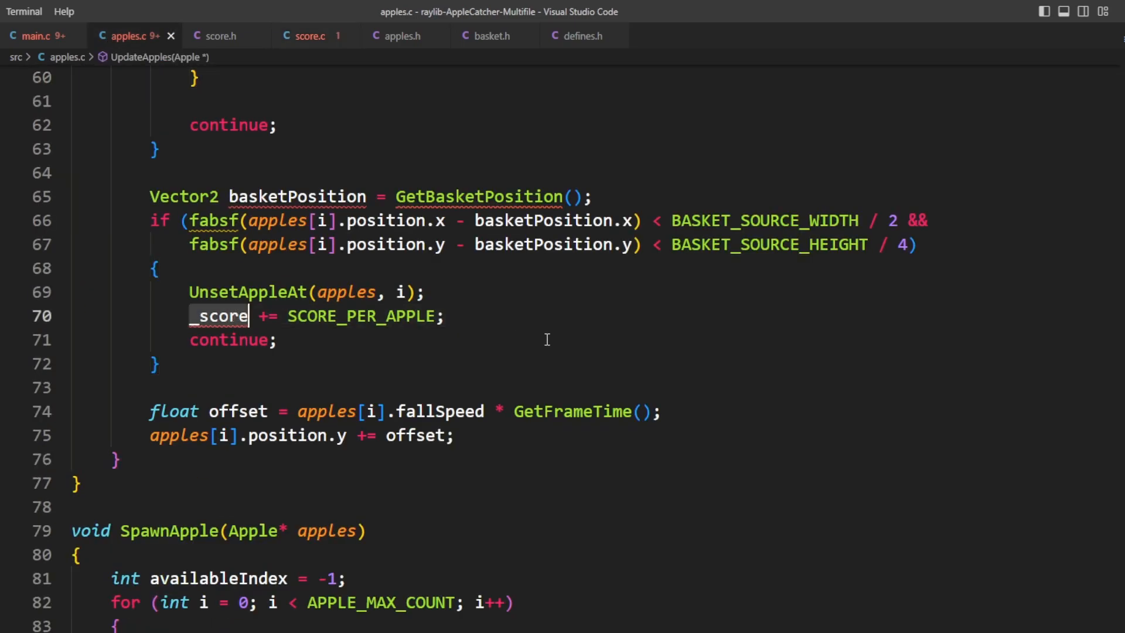
- Replace apples.c's score/lives updates with AddScore(SCORE_PER_APPLE) and if (!RemoveLives(1)), and include score.h
text(A)
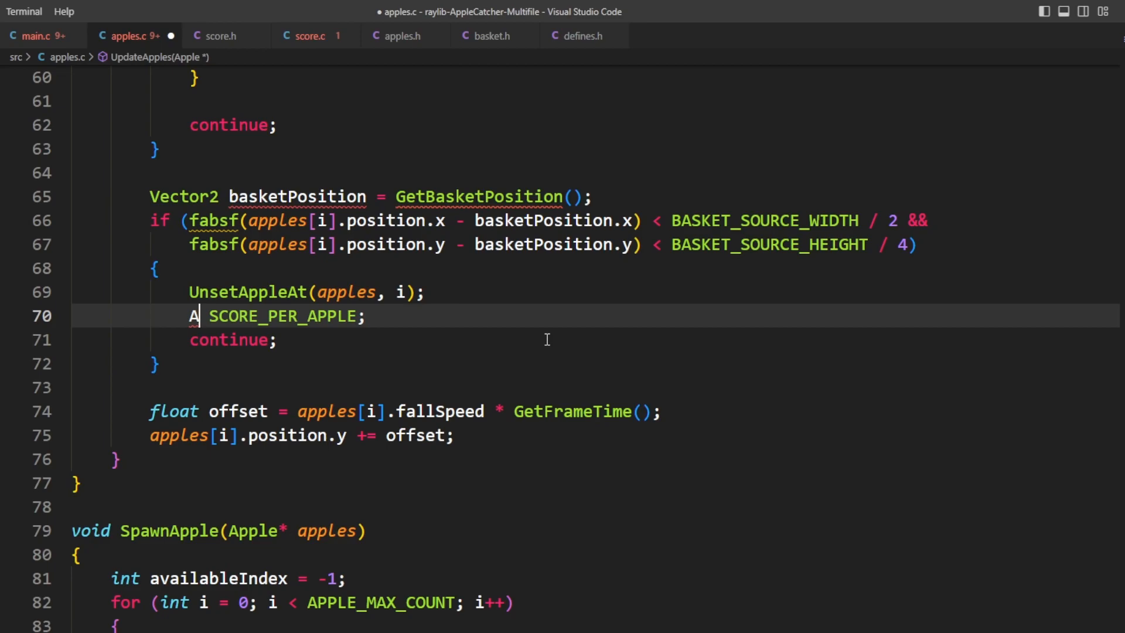
text(ddScore()
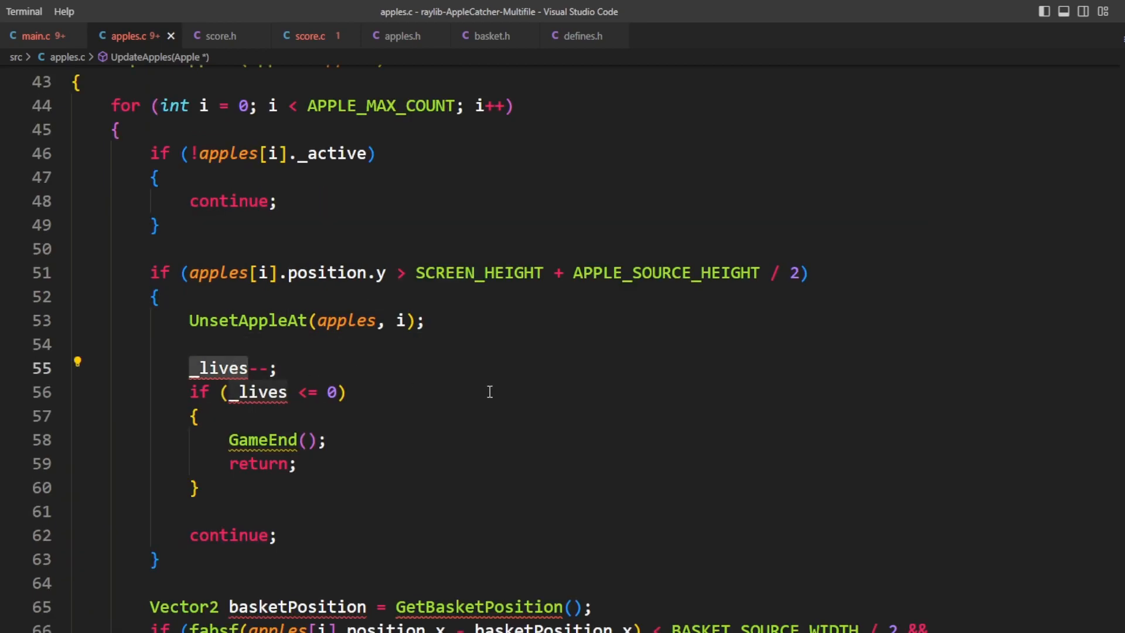
text(RemoveLiv)
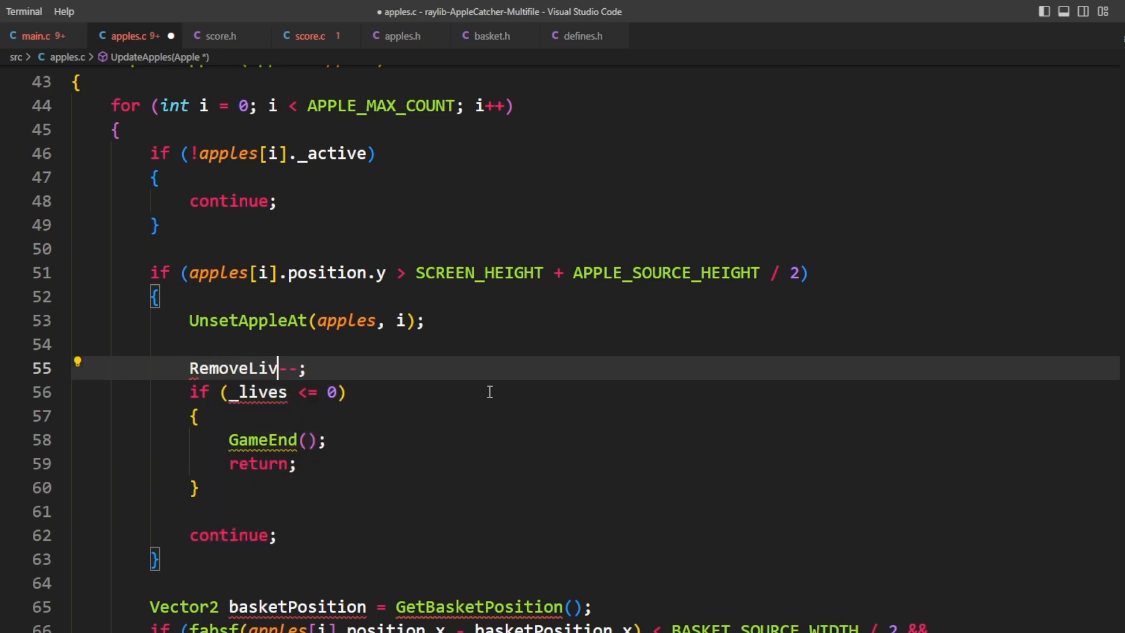
text(es(1))
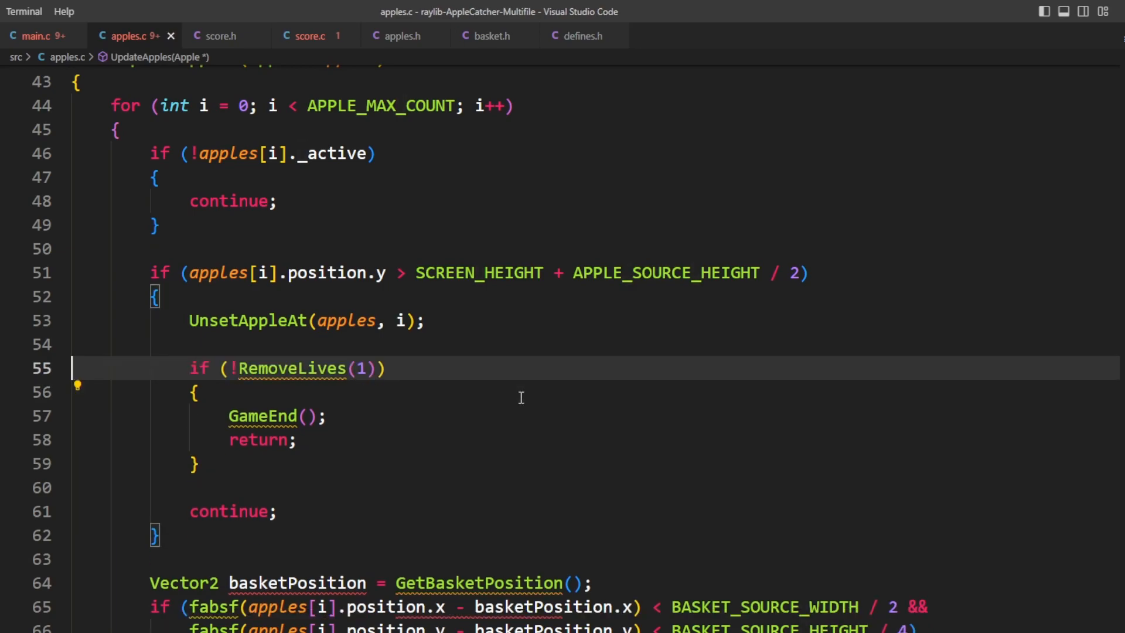
mouse_move(292, 368)
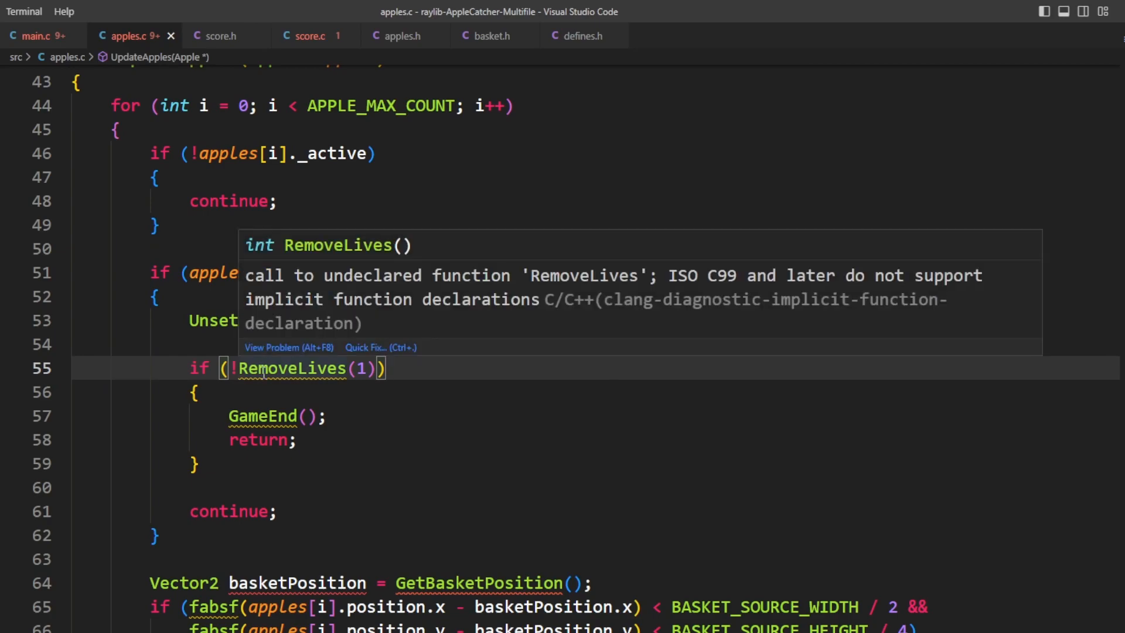
scroll(down, 3)
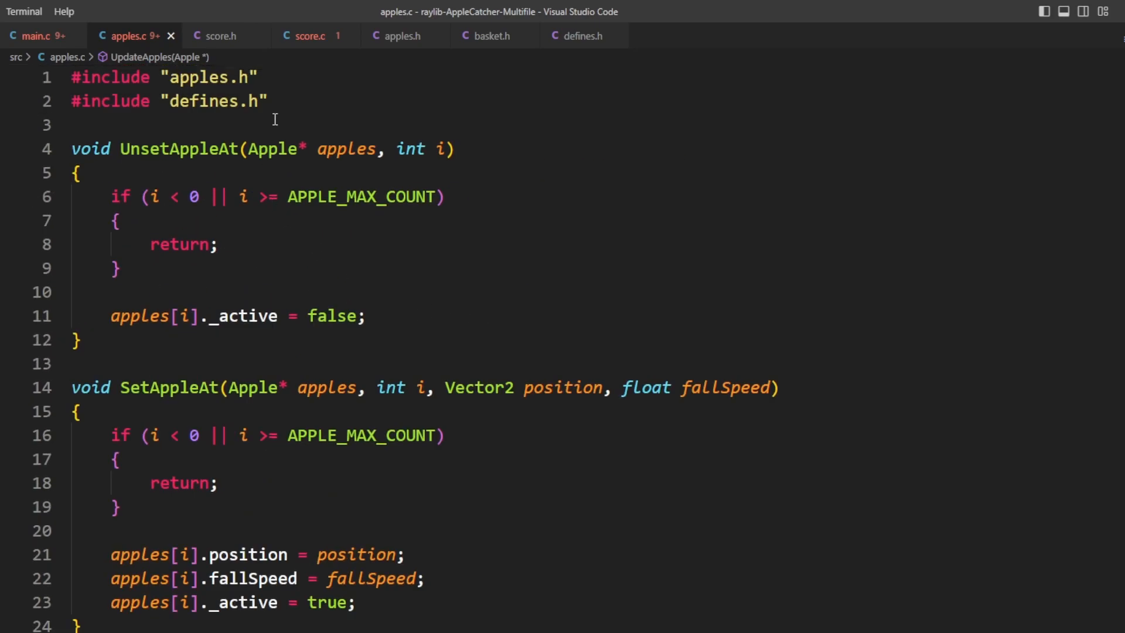
text(#include "s)
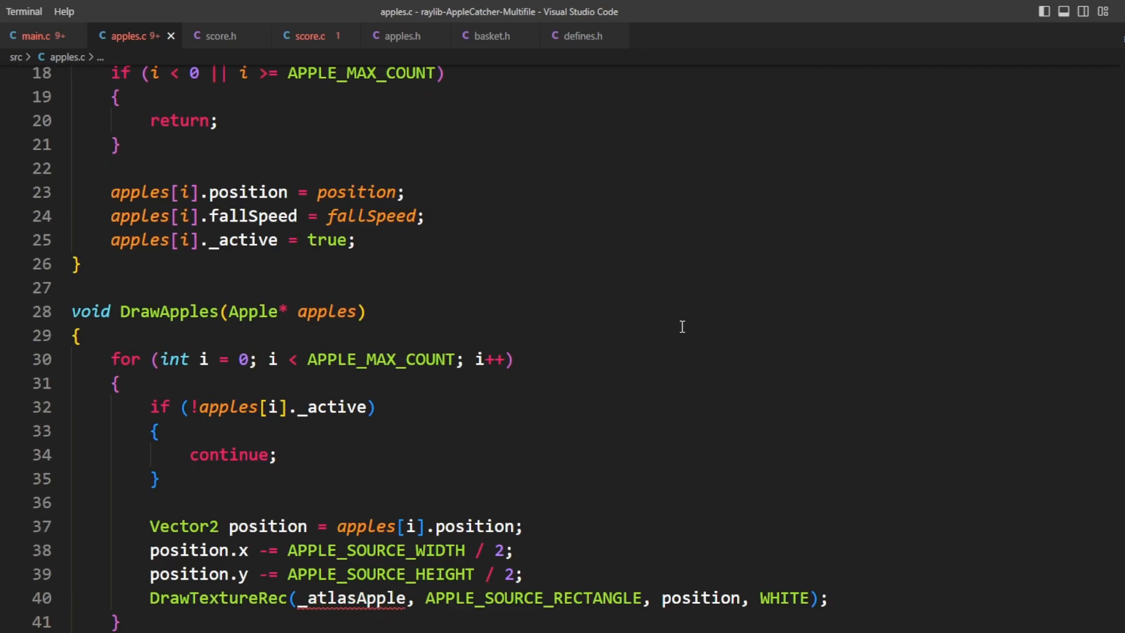
click(33, 36)
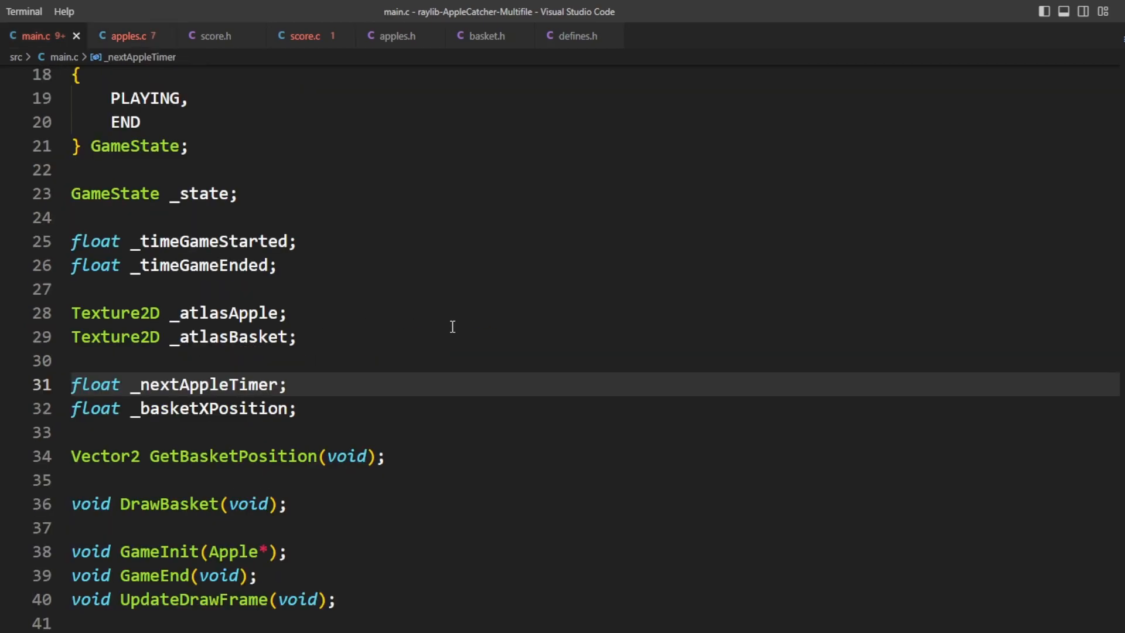
- Include score.h in main.c and define the ResetScore it calls in score.c
scroll(down, 3)
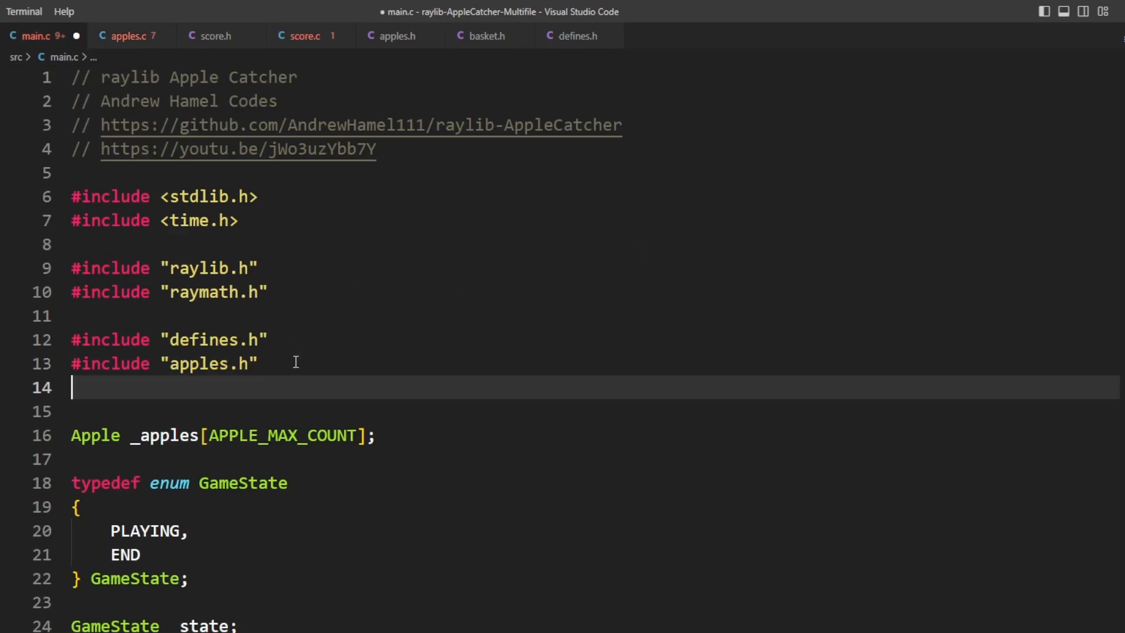
text(#include "score.h")
text(ResetScore())
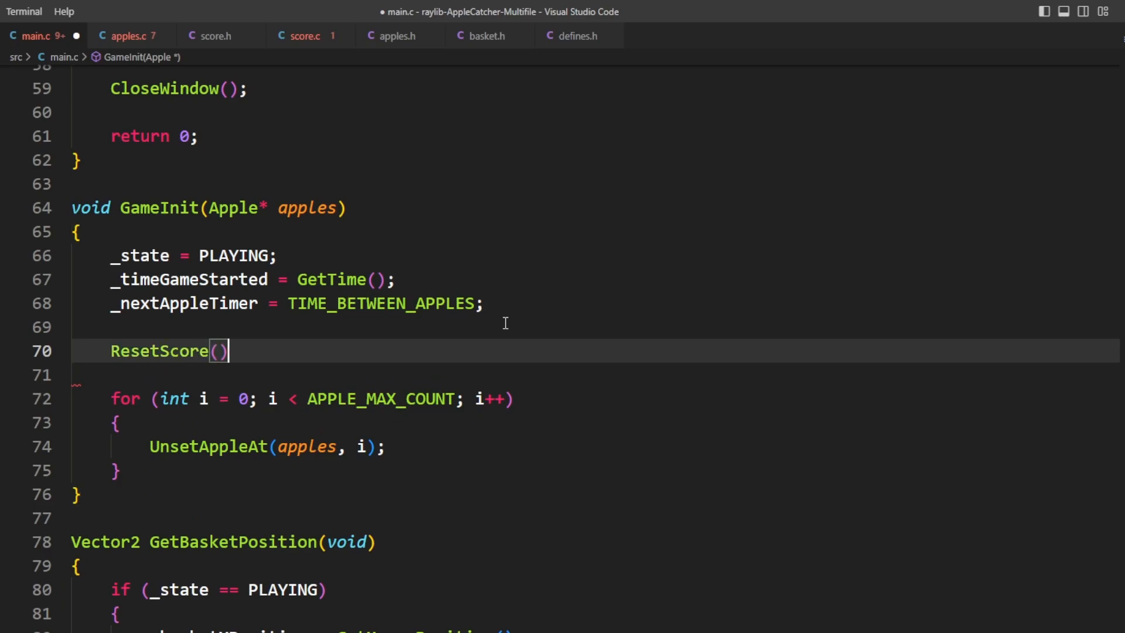
click(215, 36)
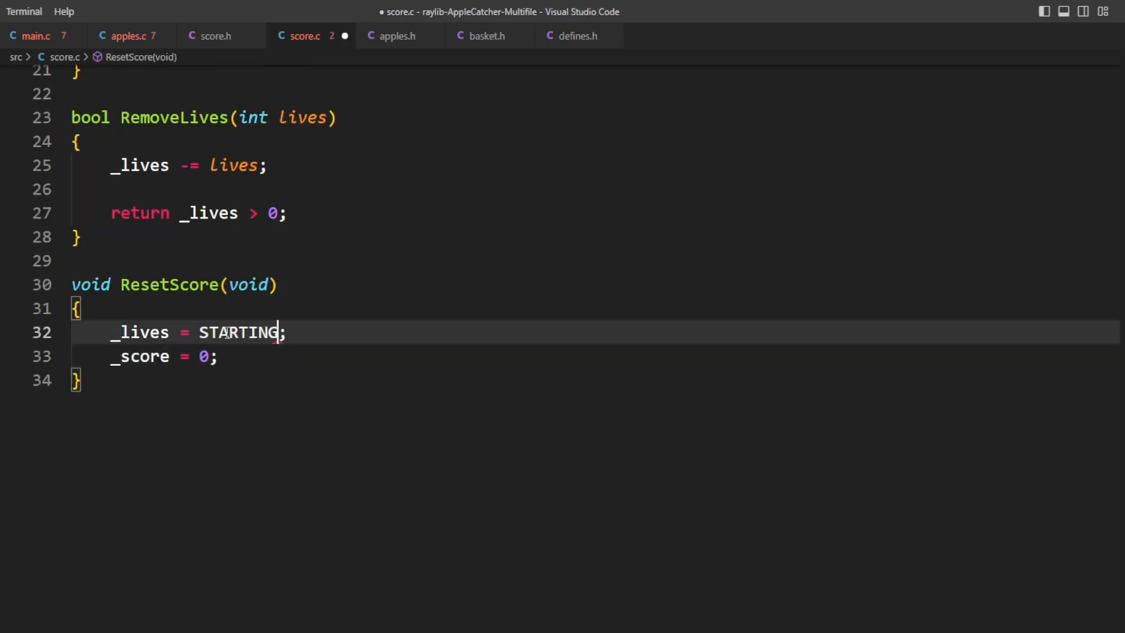
click(30, 36)
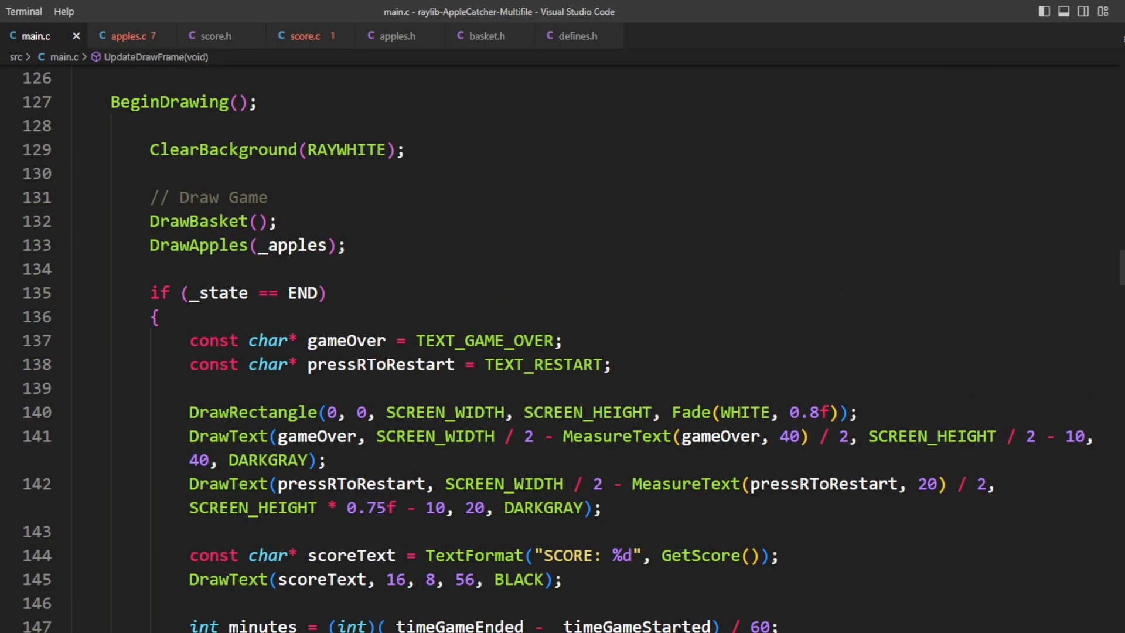
- Review how apples.c and main.c use the basket position before starting basket.h
click(127, 36)
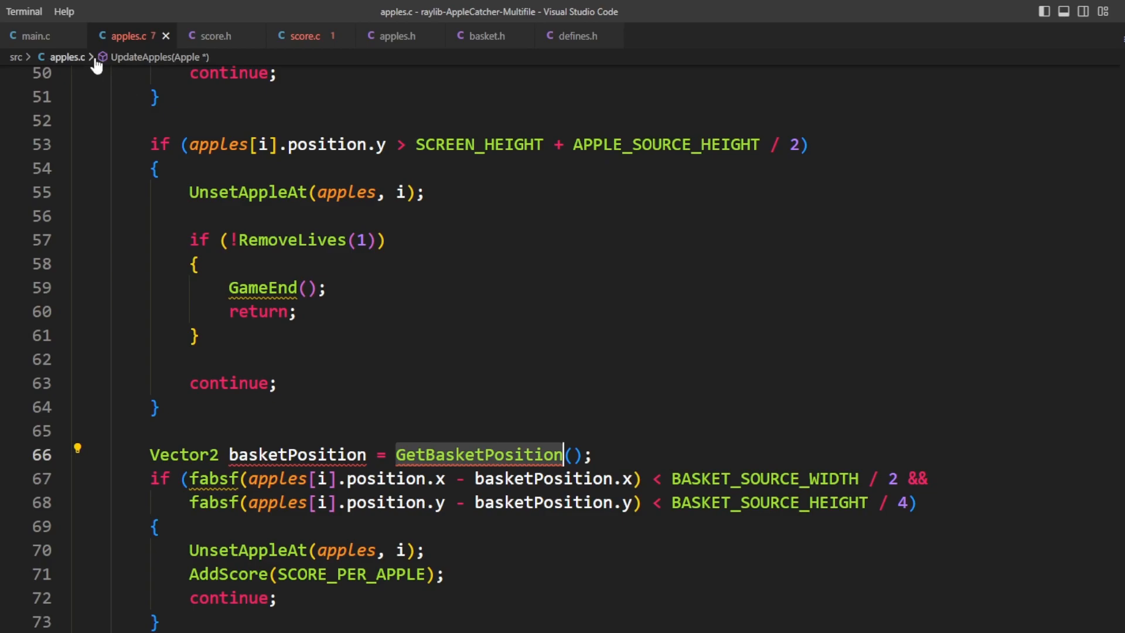
click(32, 37)
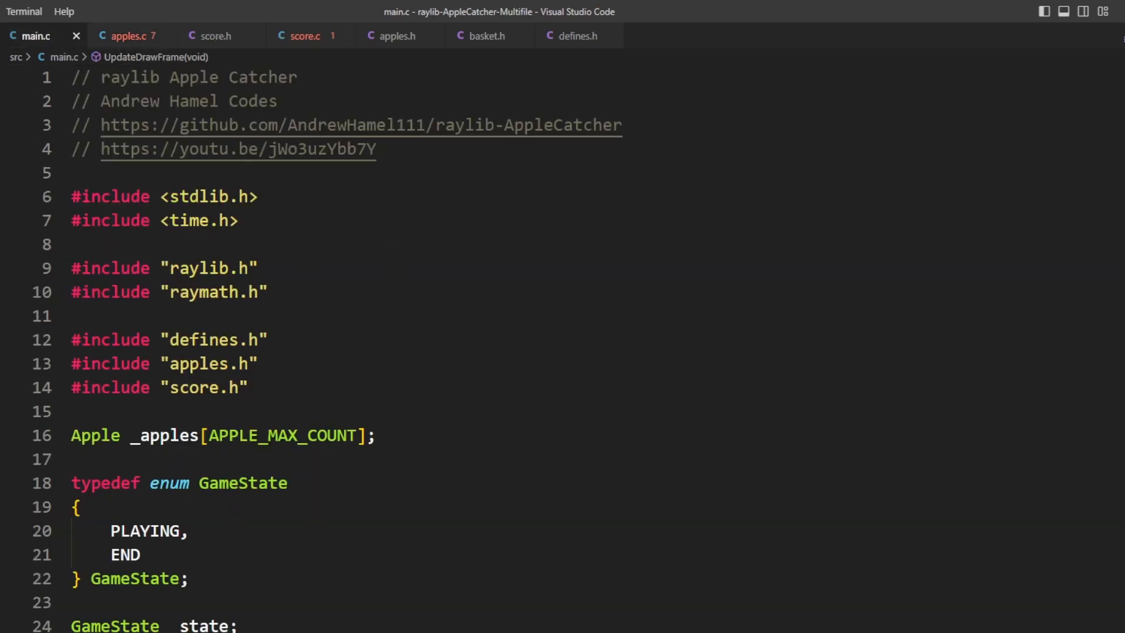
click(485, 36)
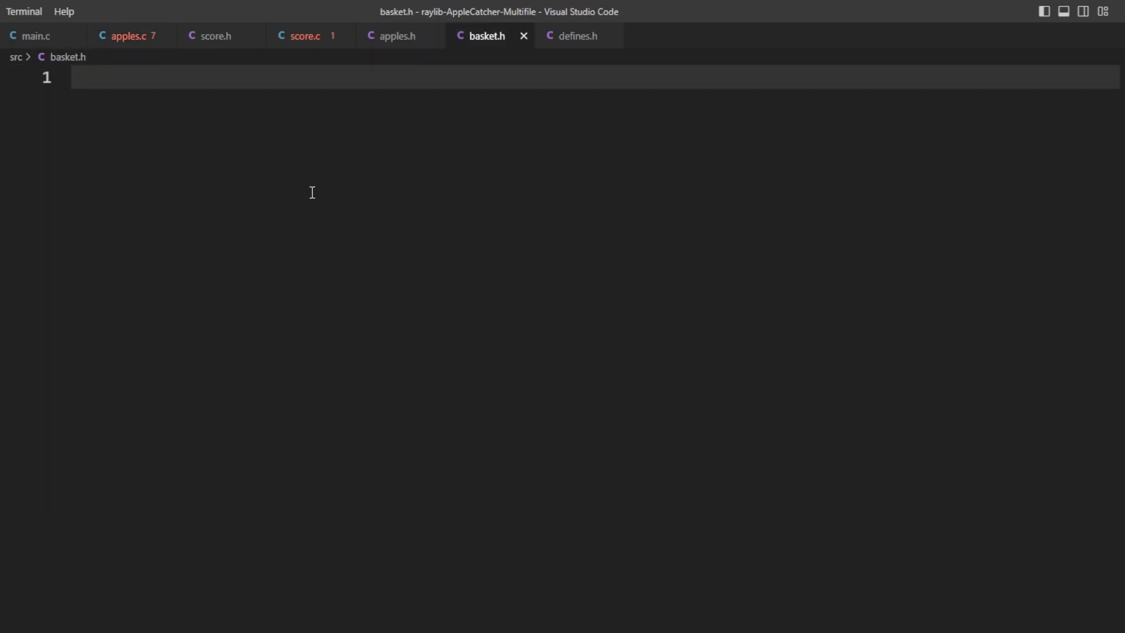
- Declare Vector2 GetBasketPosition(void) in basket.h and create basket.c
text(Vector2 GetBas)
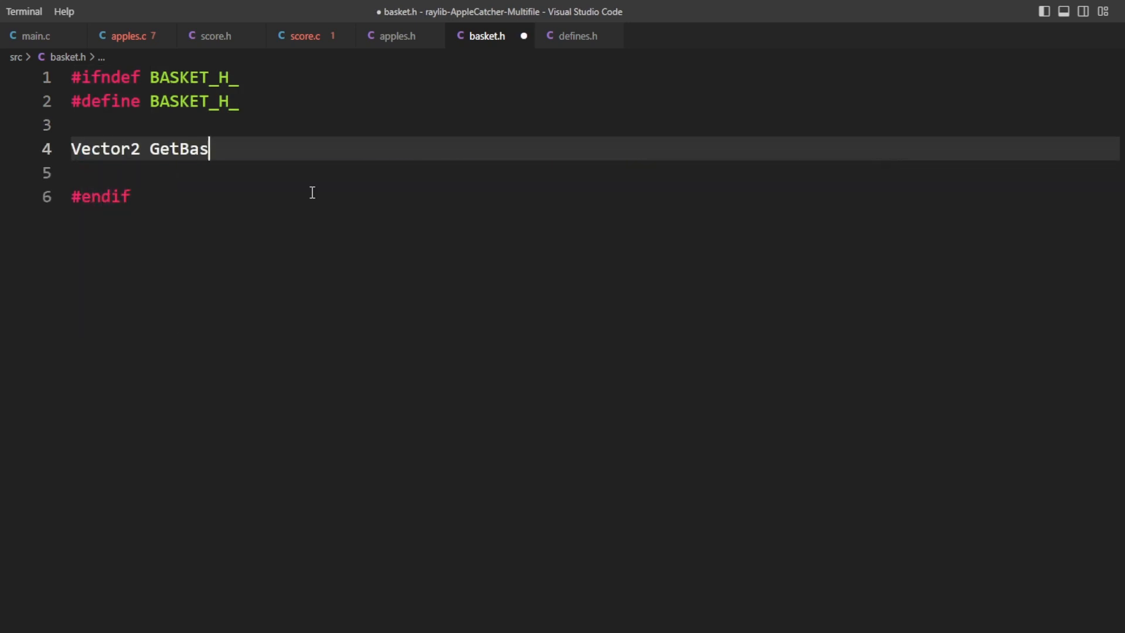
text(ketPosition(void);)
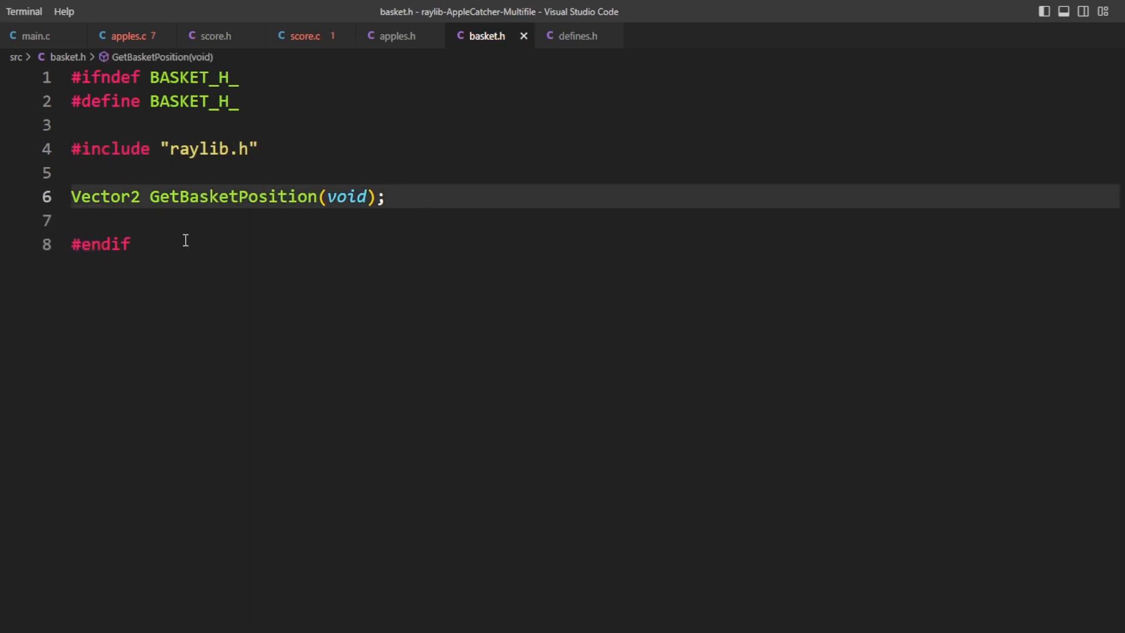
click(575, 36)
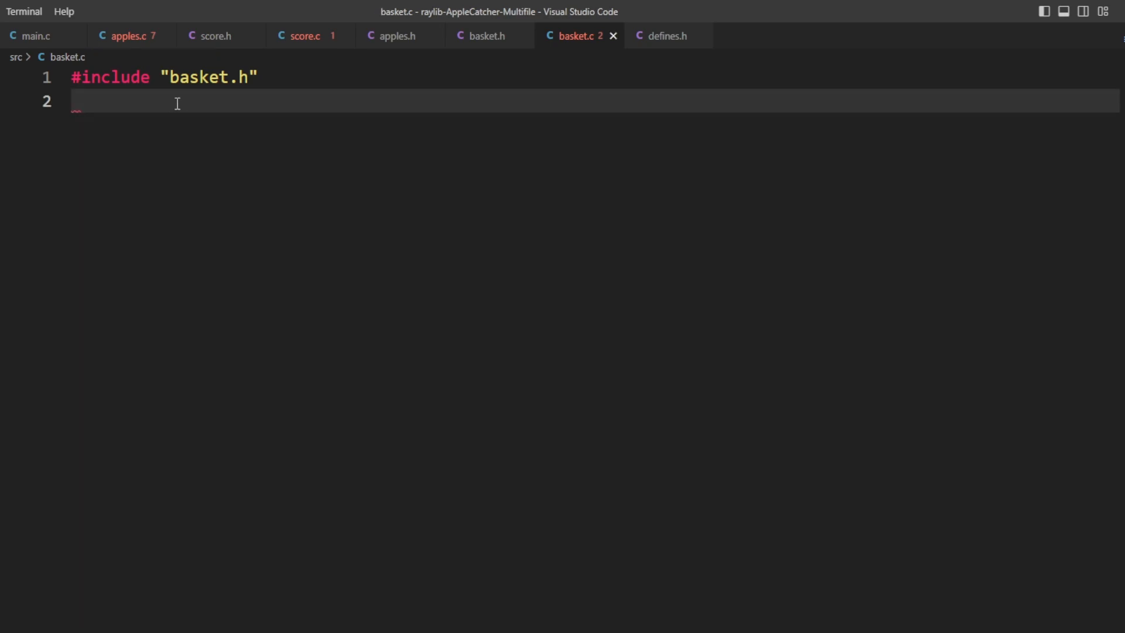
- Move GetBasketPosition and float _basketXPosition from main.c into basket.c with its defines include
click(34, 37)
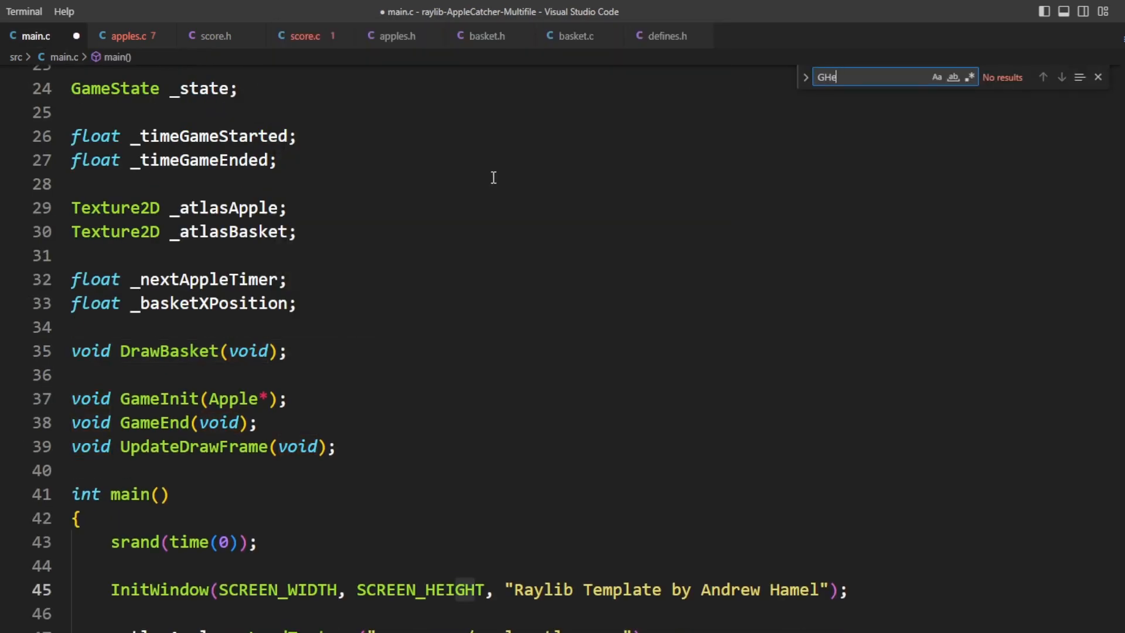
click(573, 37)
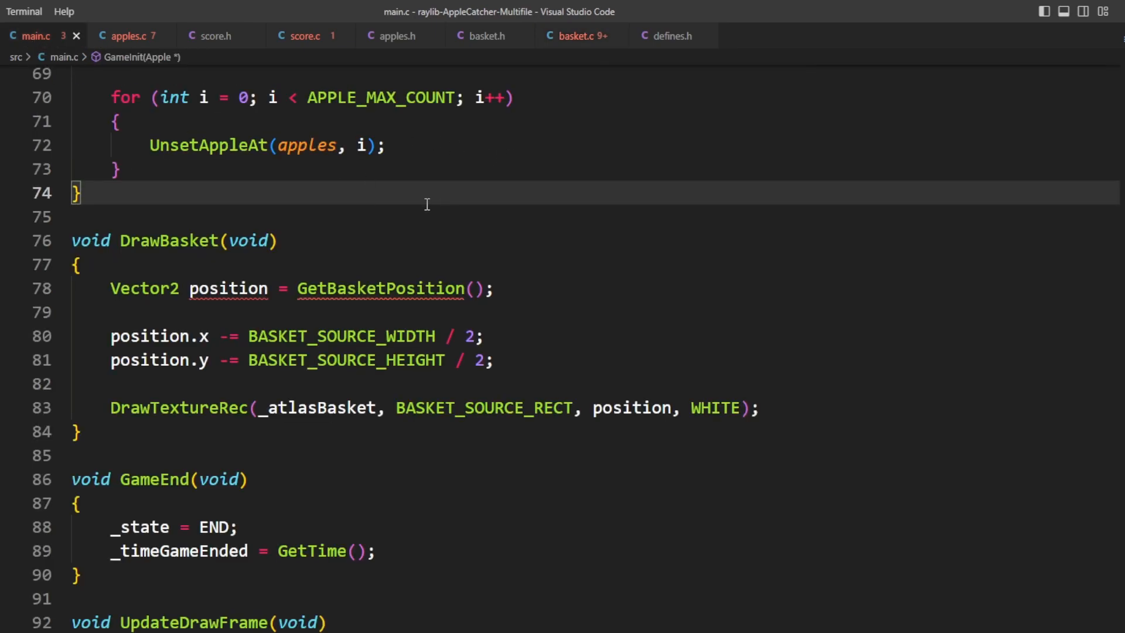
click(575, 36)
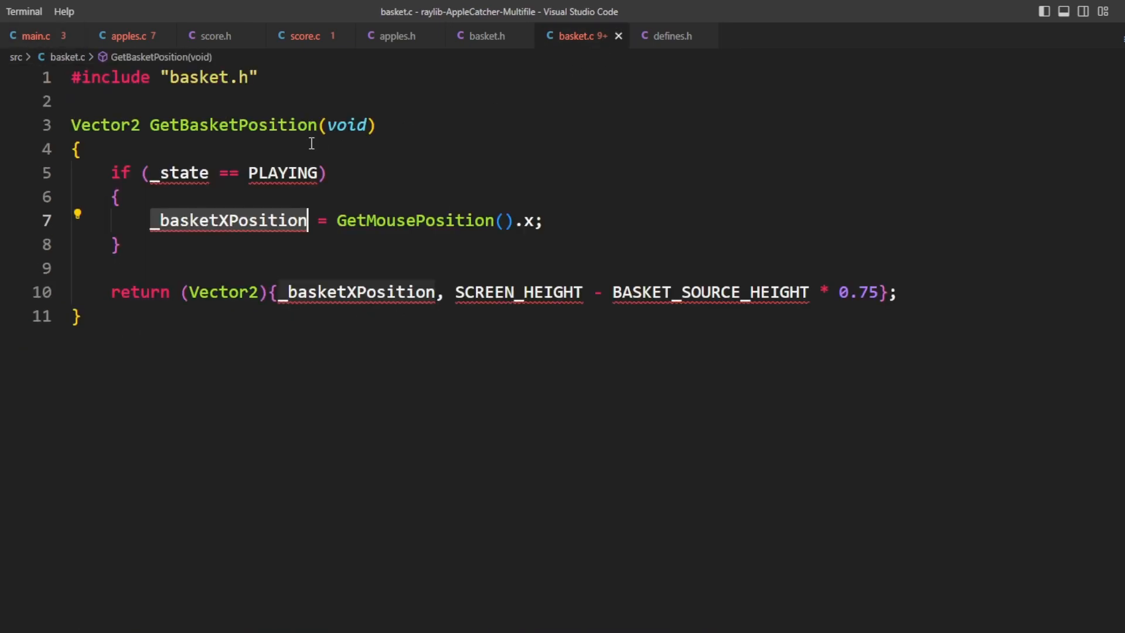
text(float _basketXPosition;)
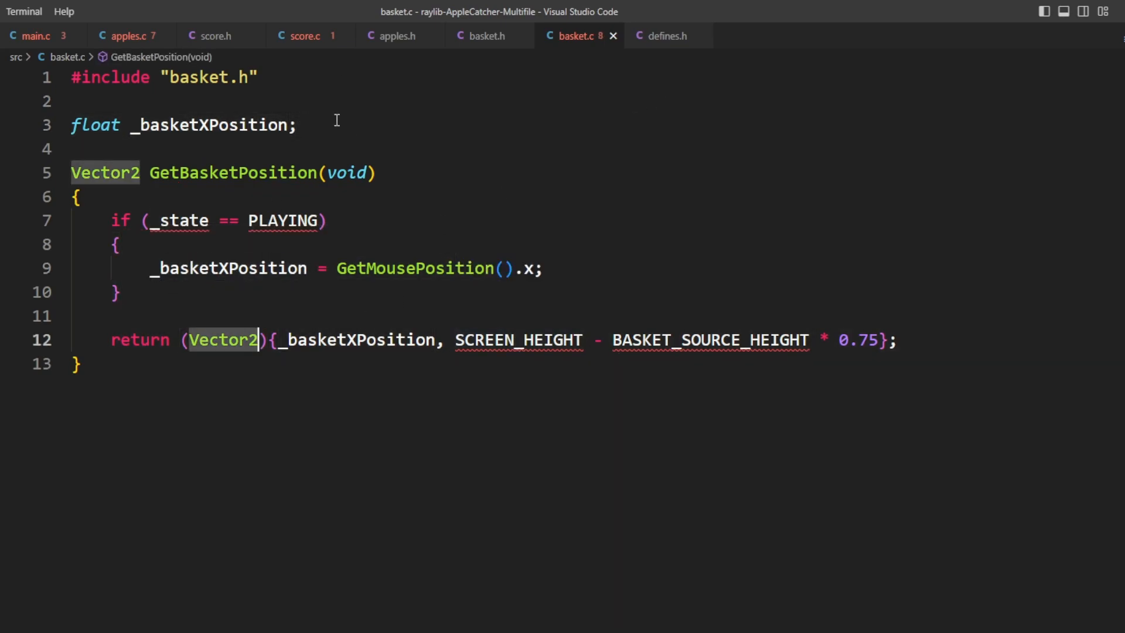
text(#include "de)
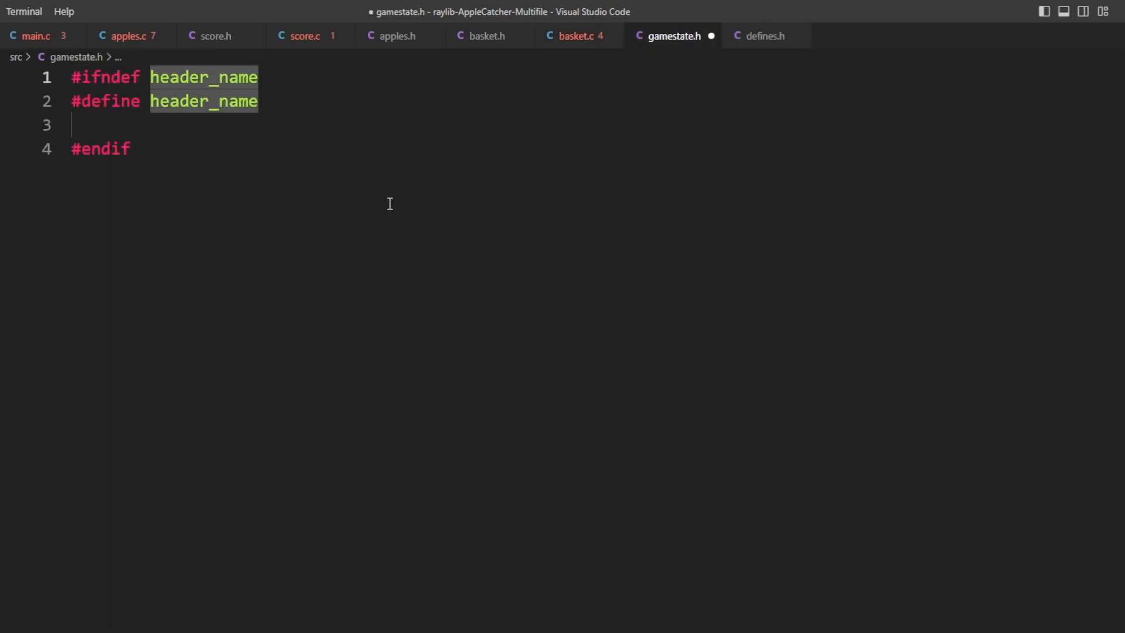
- Move the GameState enum into gamestate.h with the GameState GetGameState(void) prototype
click(30, 36)
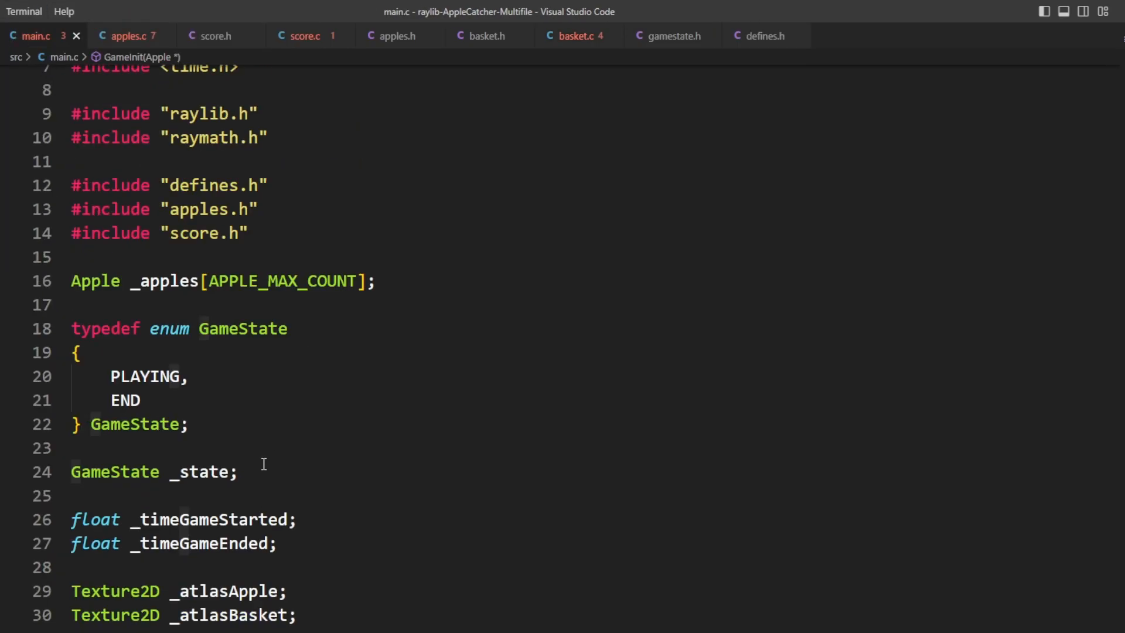
click(671, 37)
text(#include "gamestate.h")
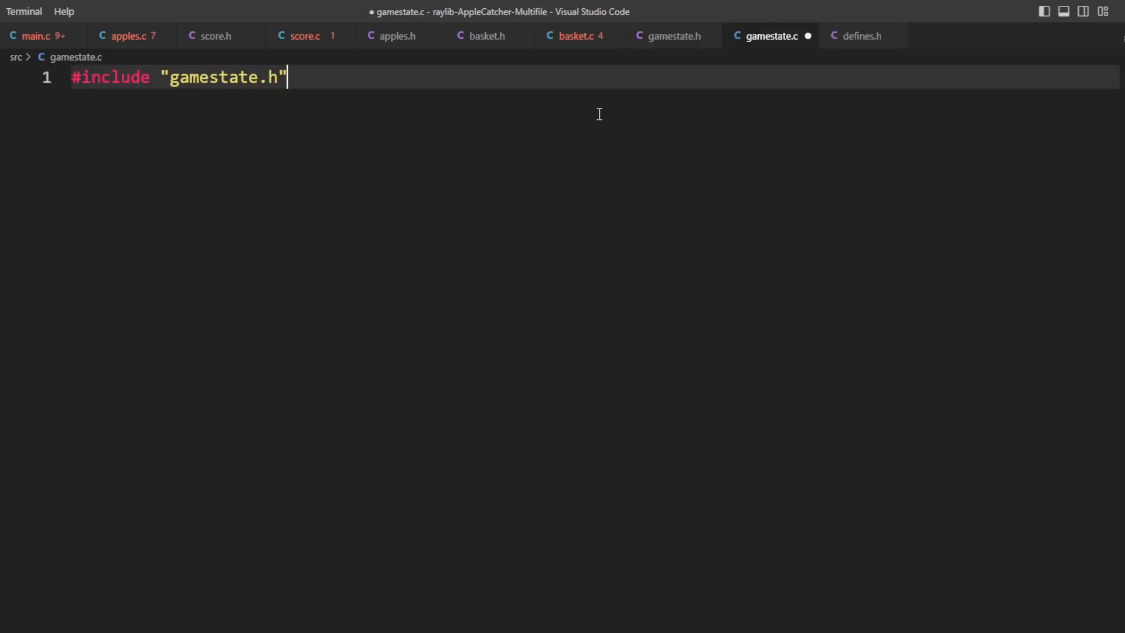
click(669, 36)
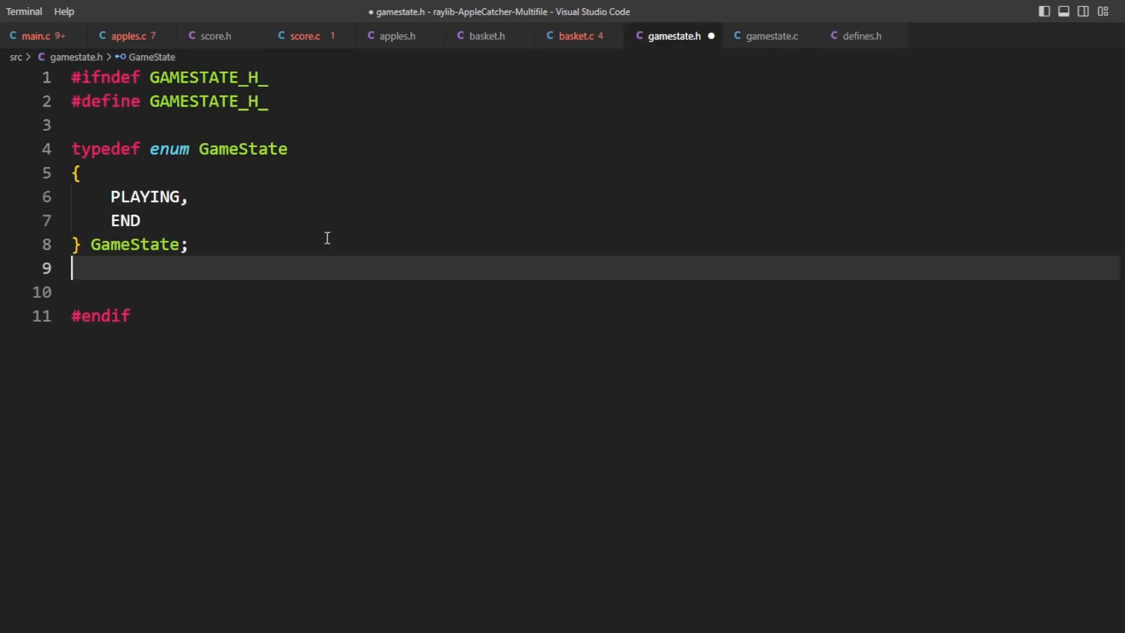
text(GameState GetGameState(void)
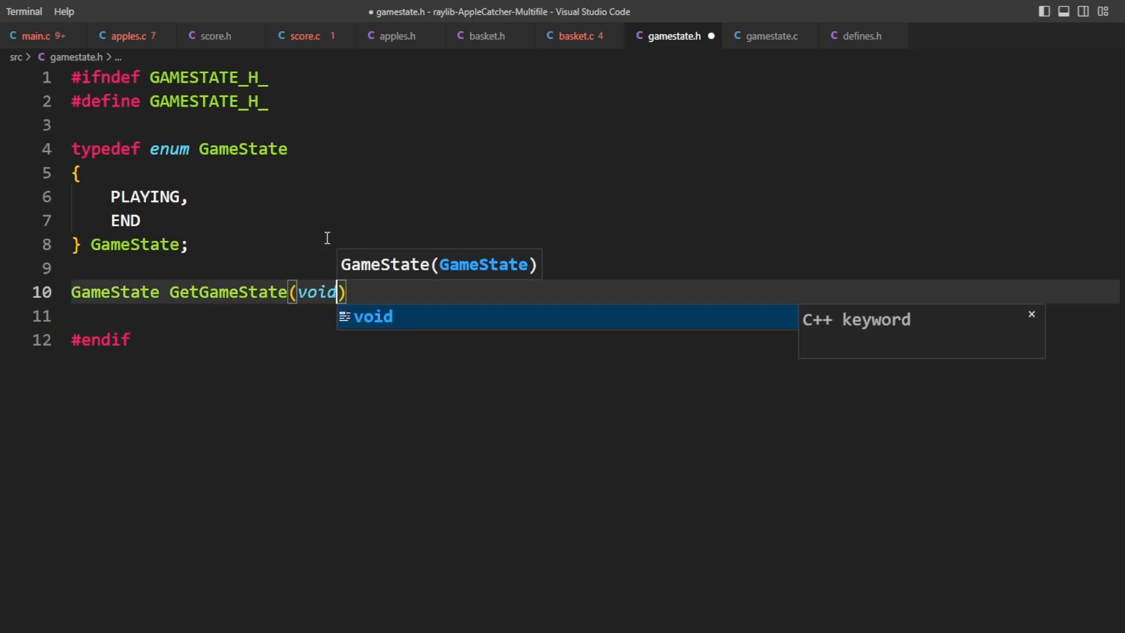
- Implement Get/SetGameState in gamestate.c and include basket.h and gamestate.h in apples.c
click(767, 37)
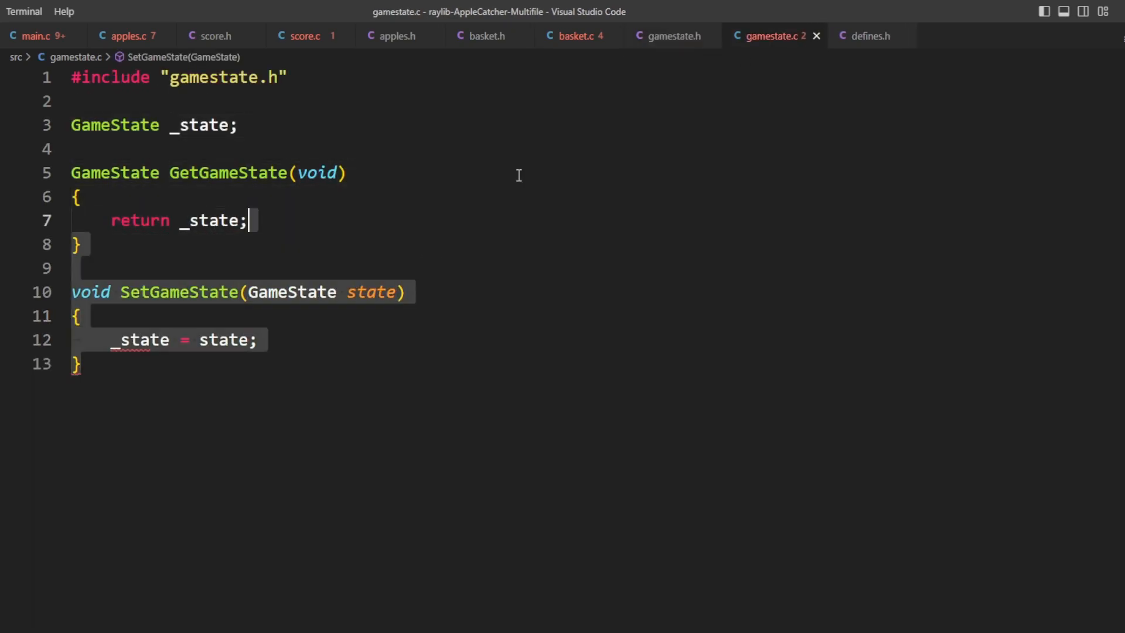
click(673, 36)
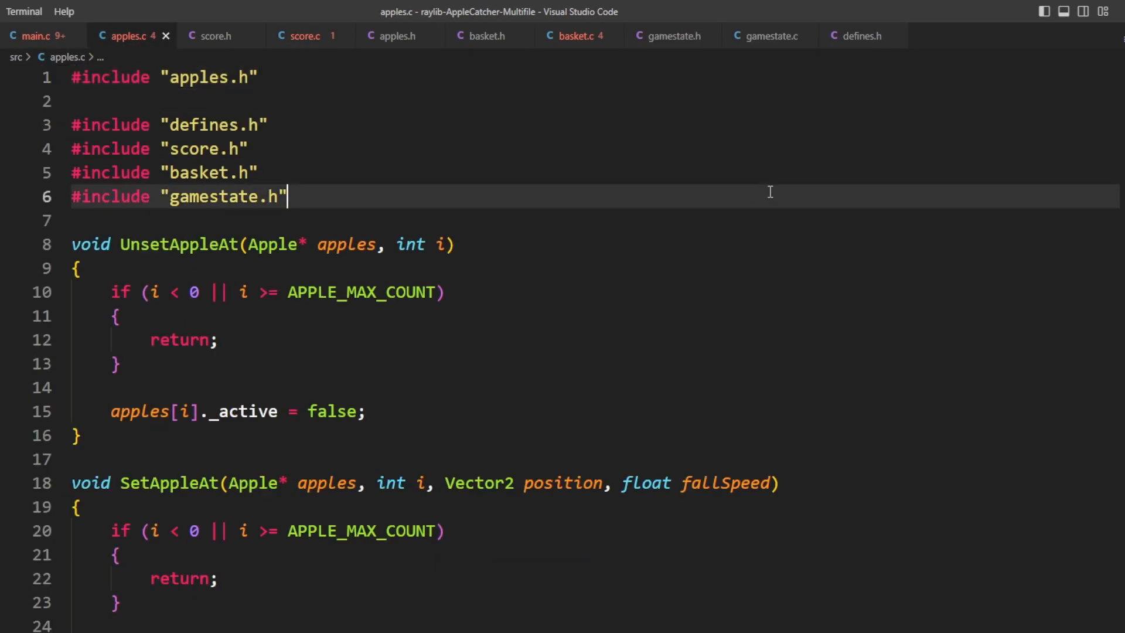
- Add #include <math.h> and extern Texture2D _atlasApple; to apples.c, checking against main.c
text(#include <math.h>)
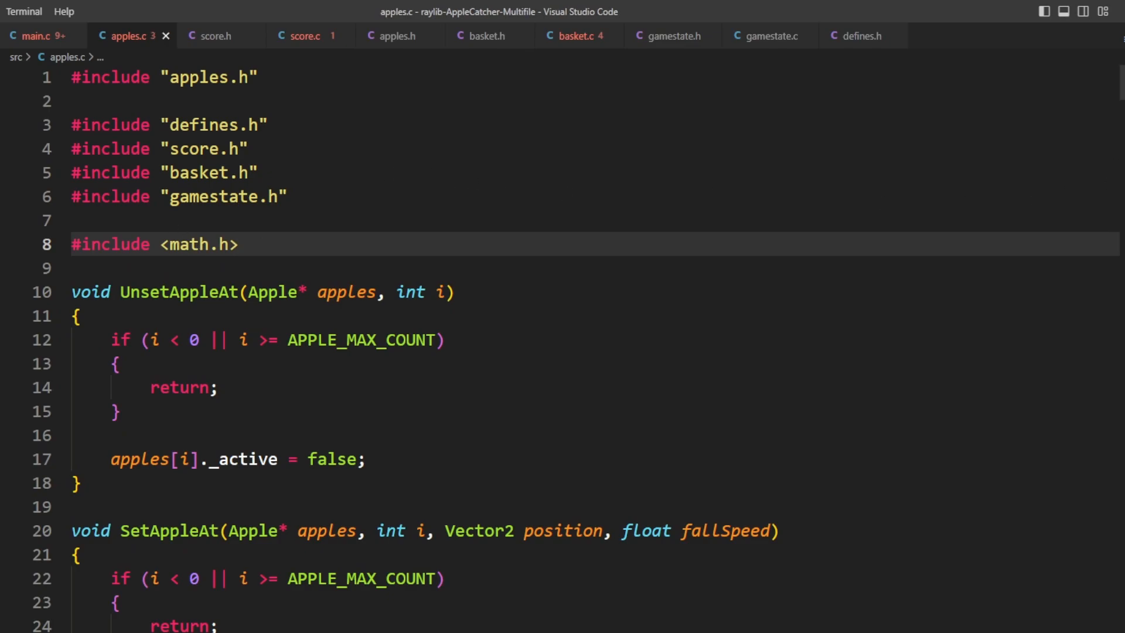
scroll(down, 3)
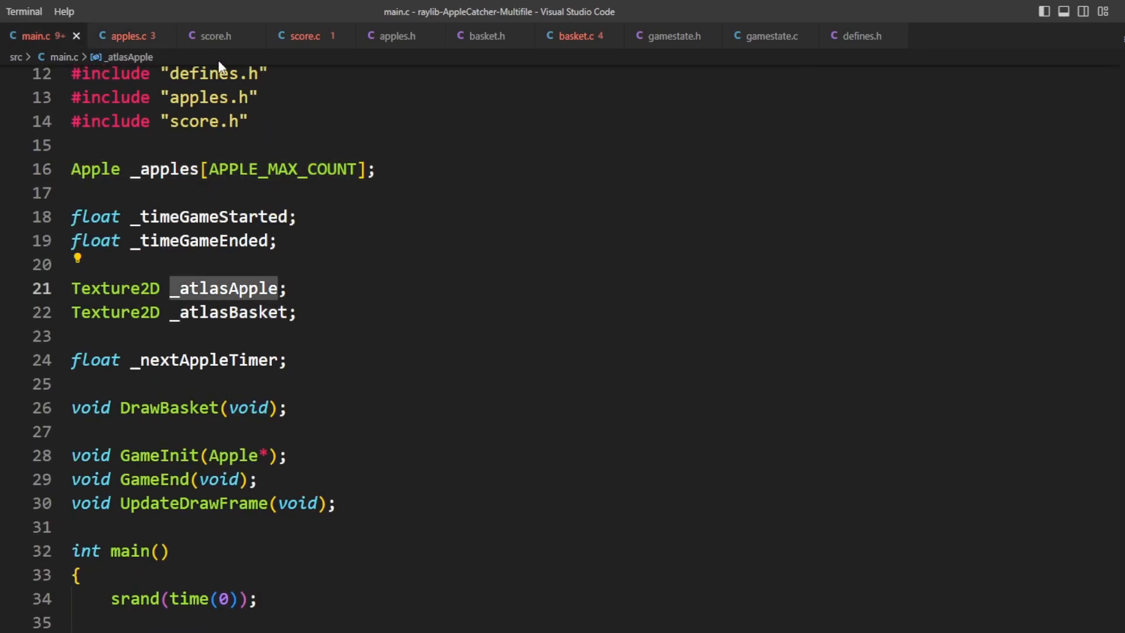
click(128, 37)
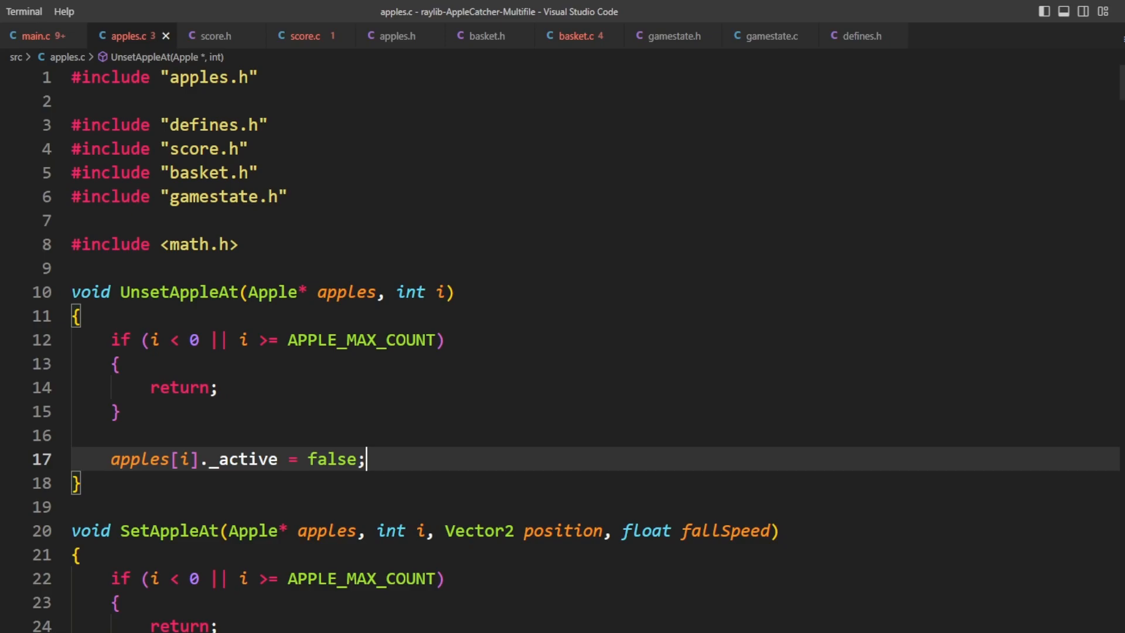
click(40, 36)
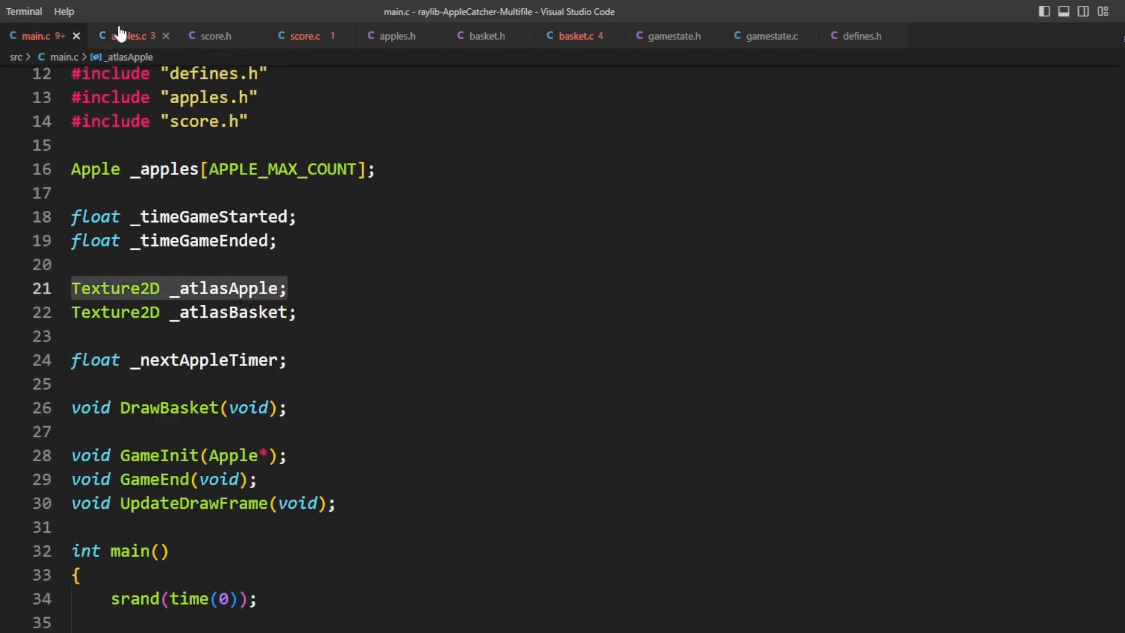
click(129, 36)
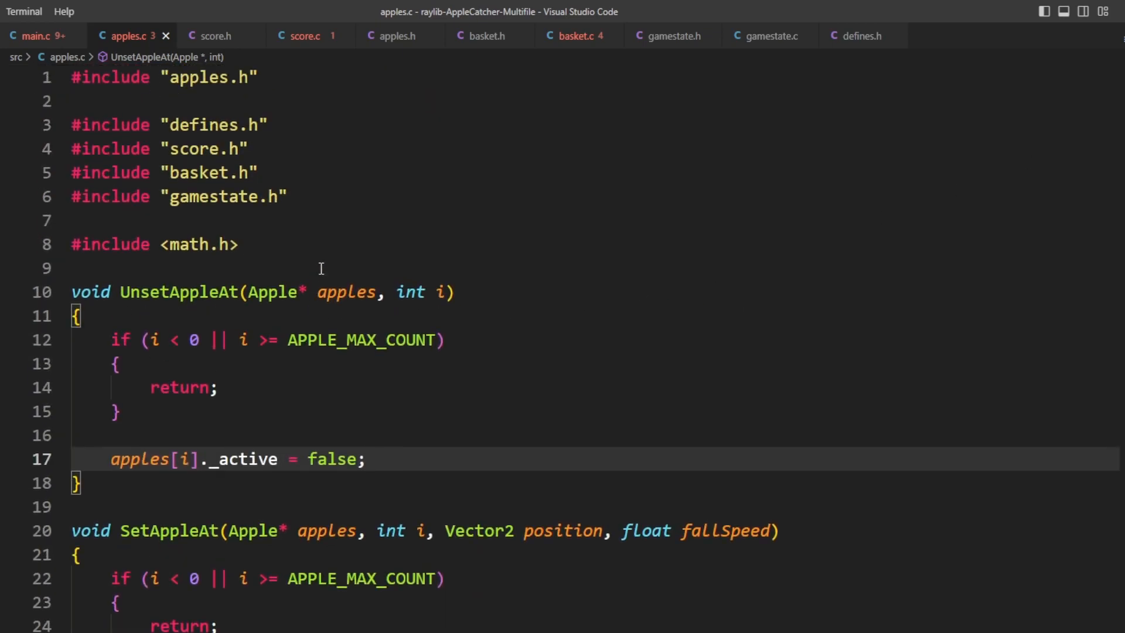
text(extern Texture2D _atlasApple;)
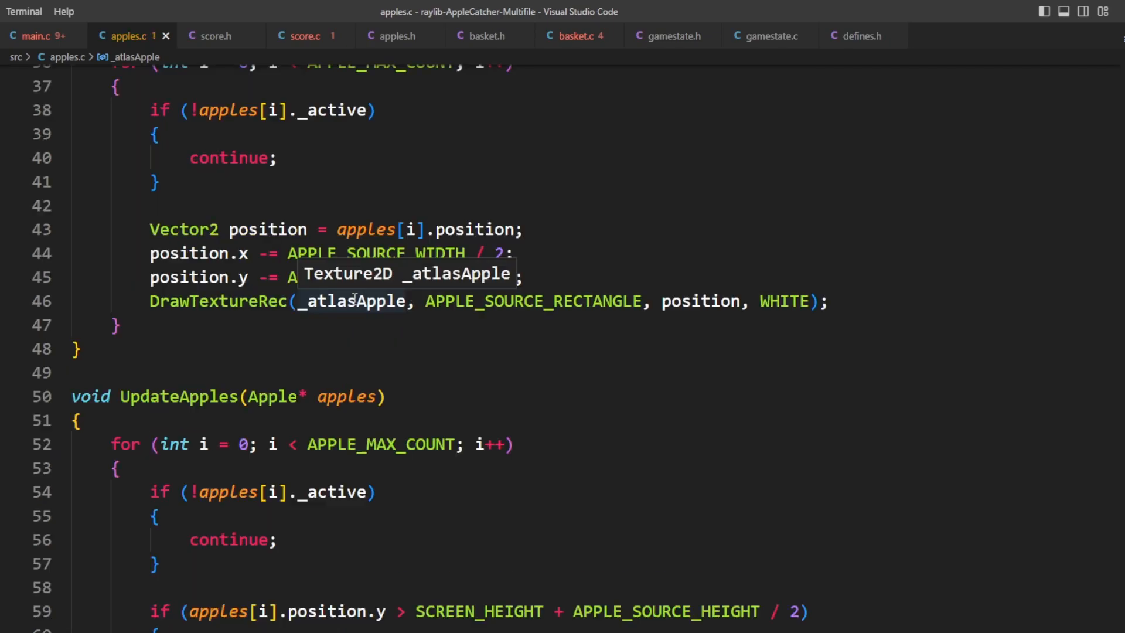
scroll(up, 3)
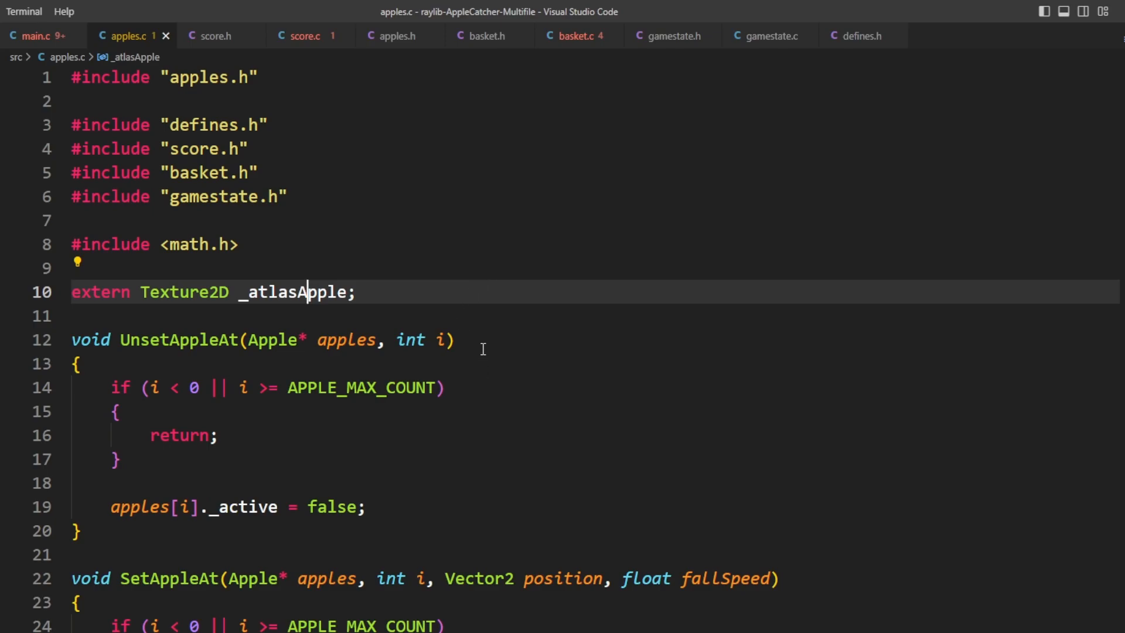
- In basket.c, update the basket from the mouse only if GetGameState() == PLAYING
click(36, 36)
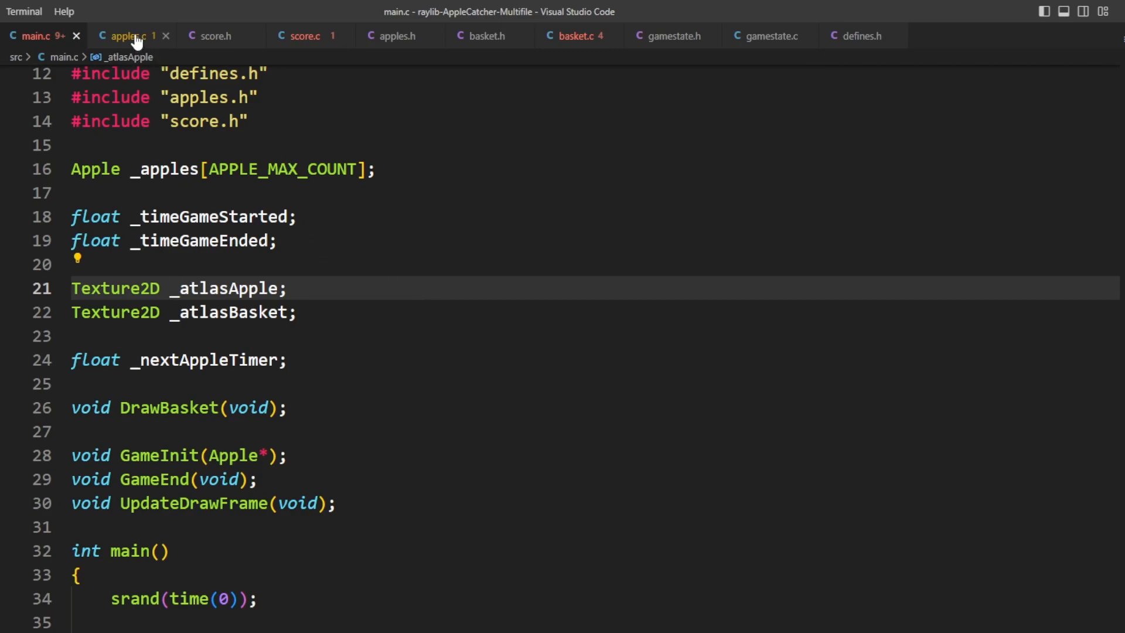
click(128, 37)
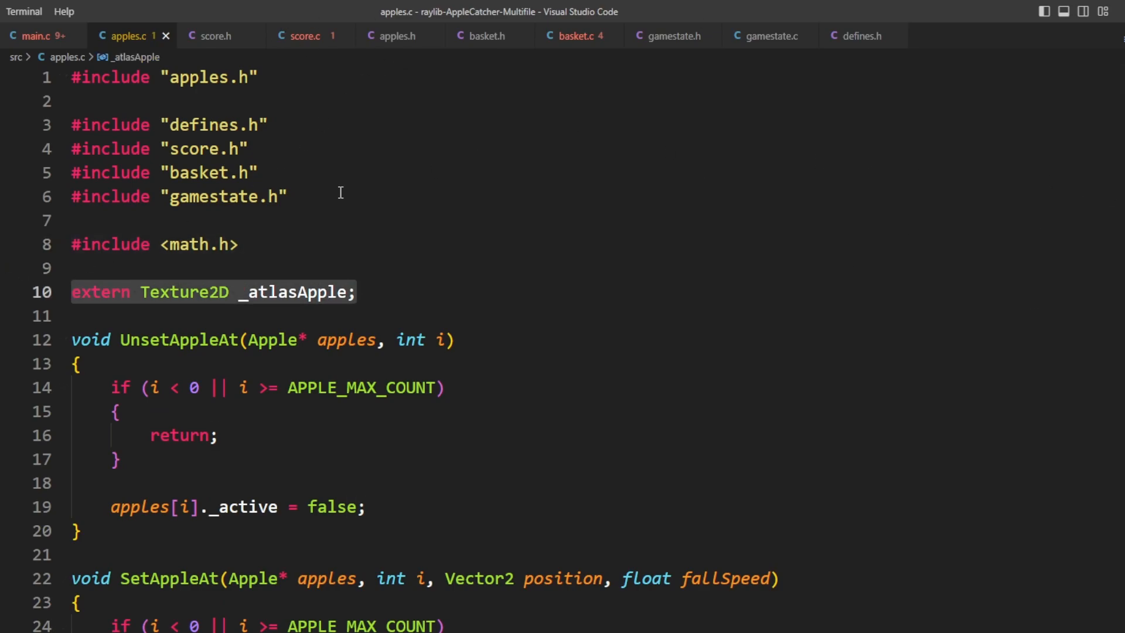
click(291, 197)
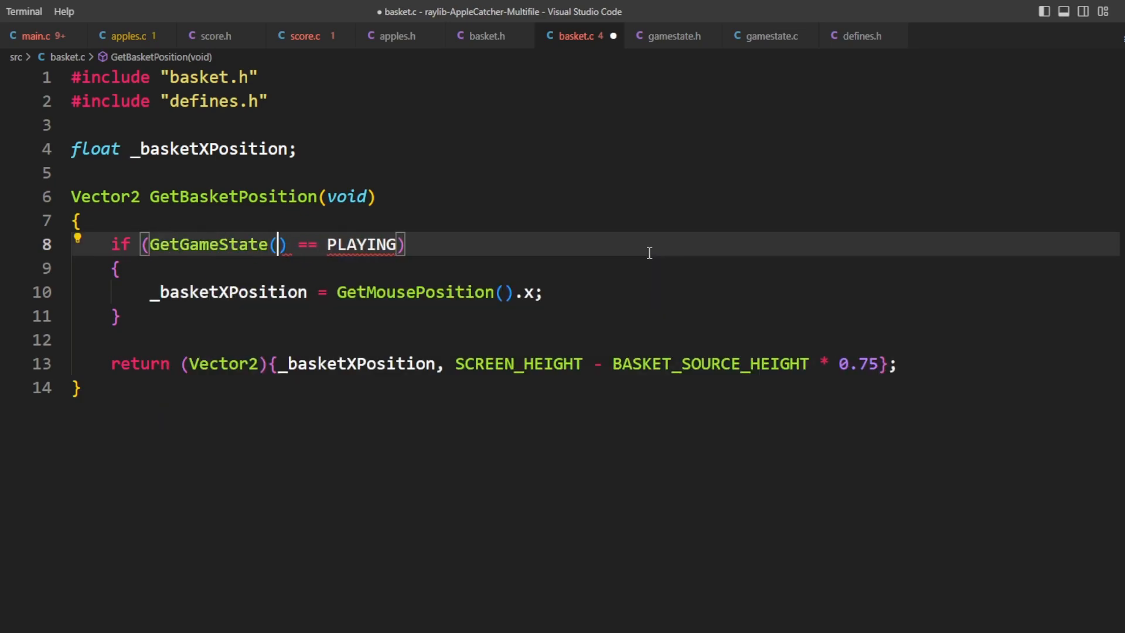
- Include gamestate.h in basket.c, glancing through the score files on the way to main.c
text(#include "g)
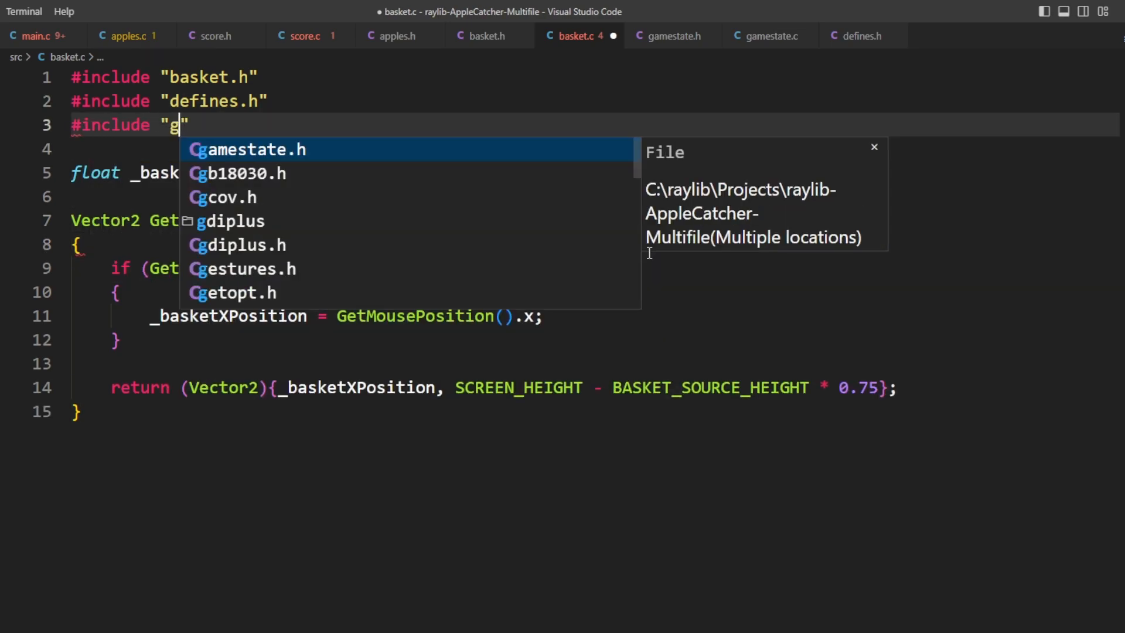
click(305, 36)
text(#inclu)
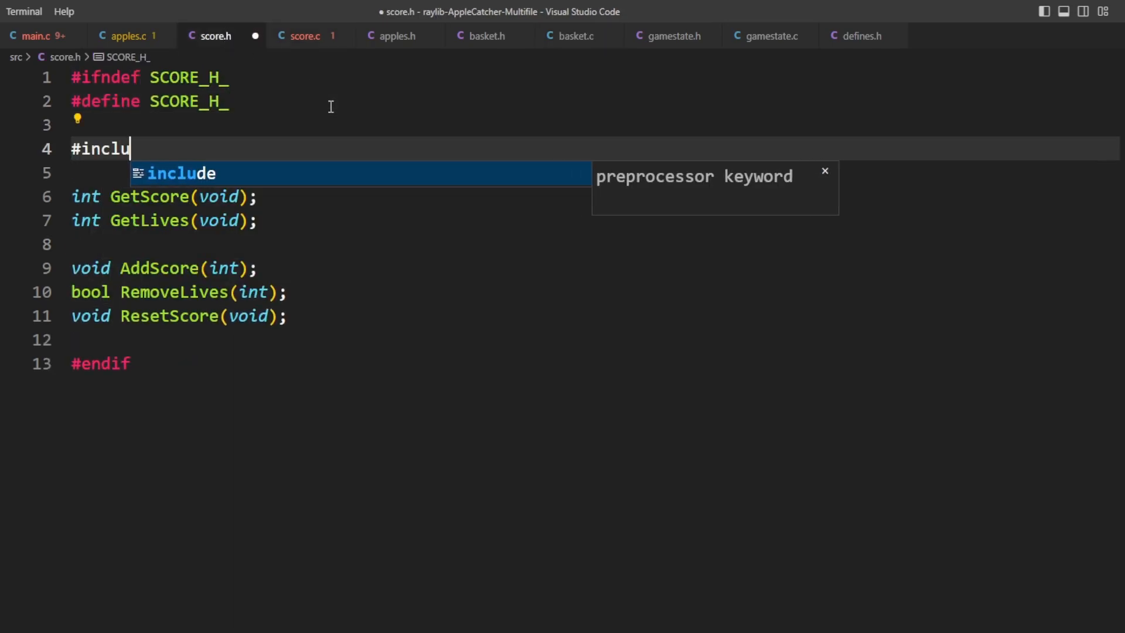
click(304, 36)
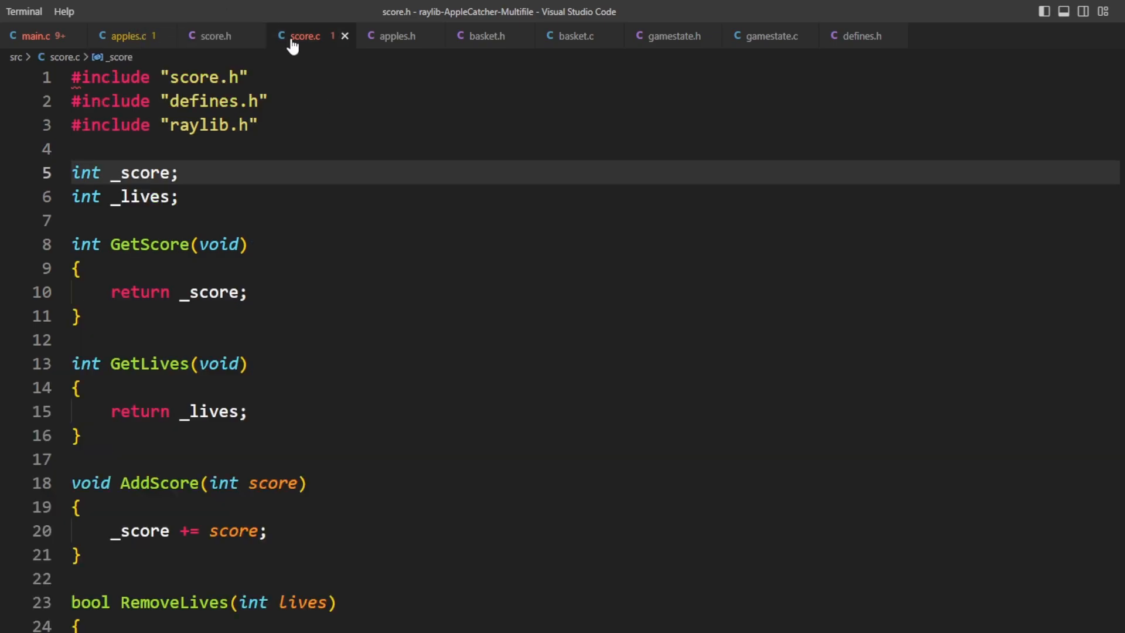
click(33, 36)
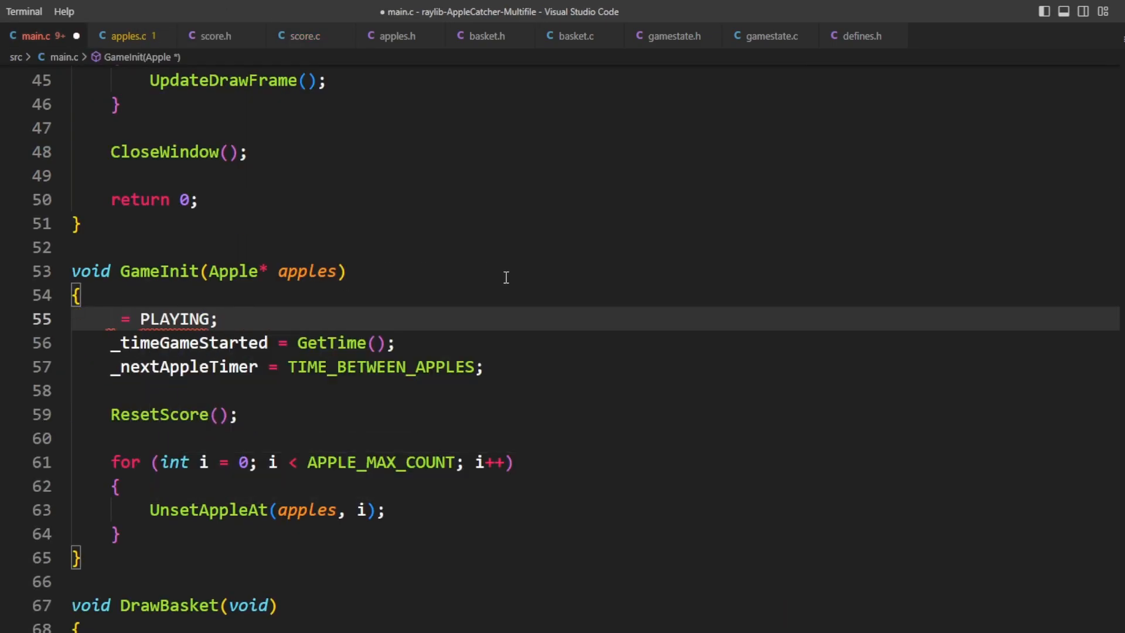
- In main.c include gamestate.h and basket.h, call SetGameState(PLAYING) and check GetGameState() == END
text(SetGameStat()
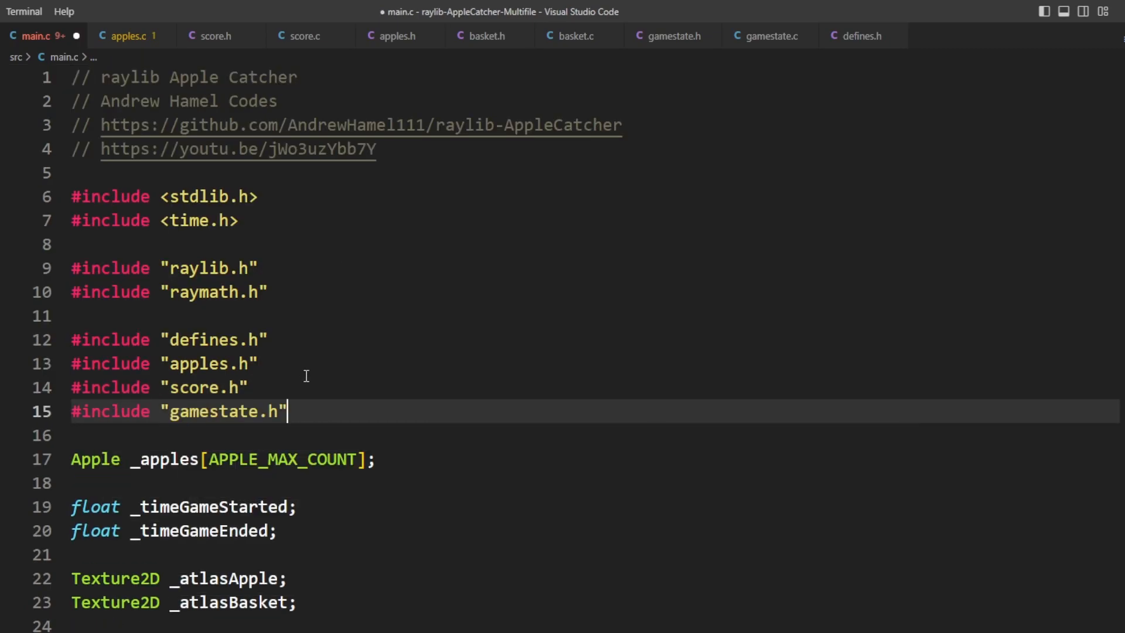
text(#include "basket.h")
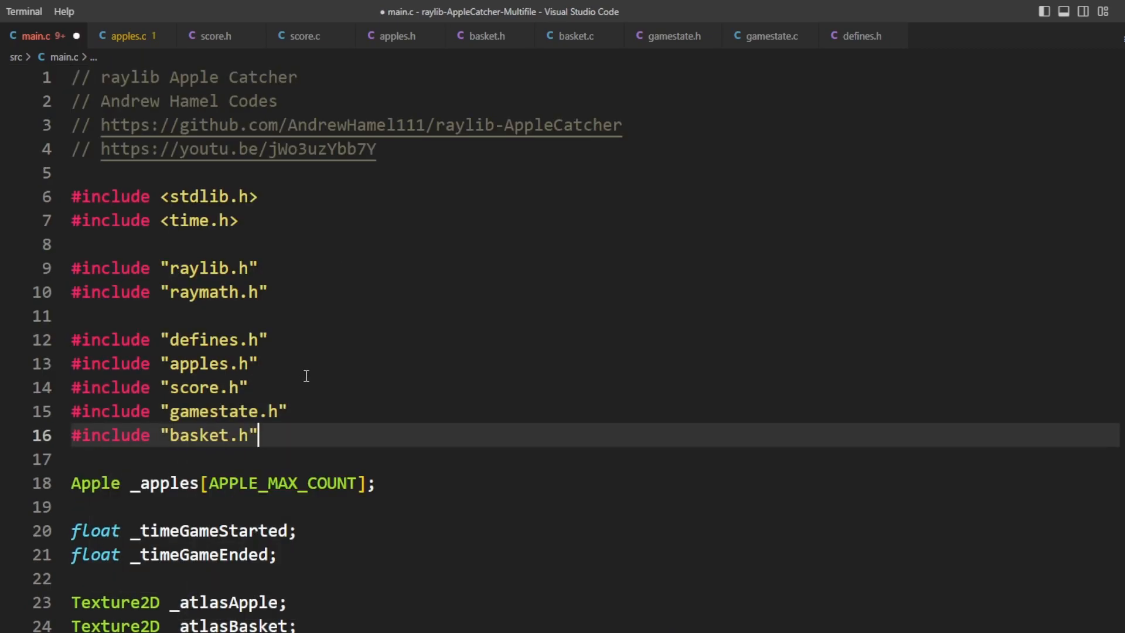
text(SetGame)
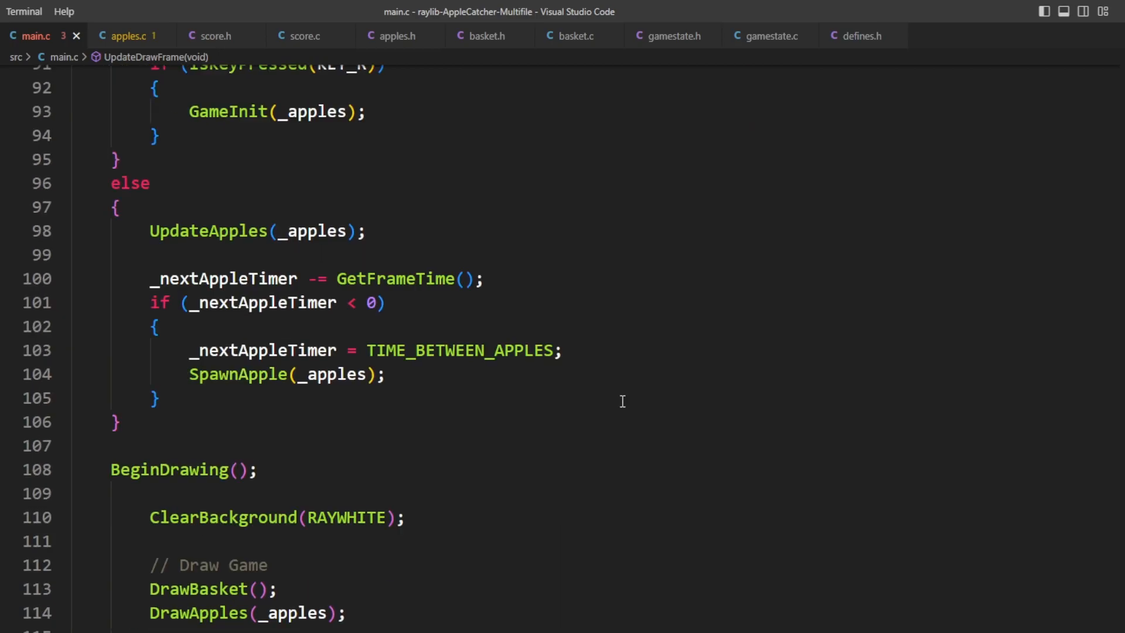
scroll(down, 3)
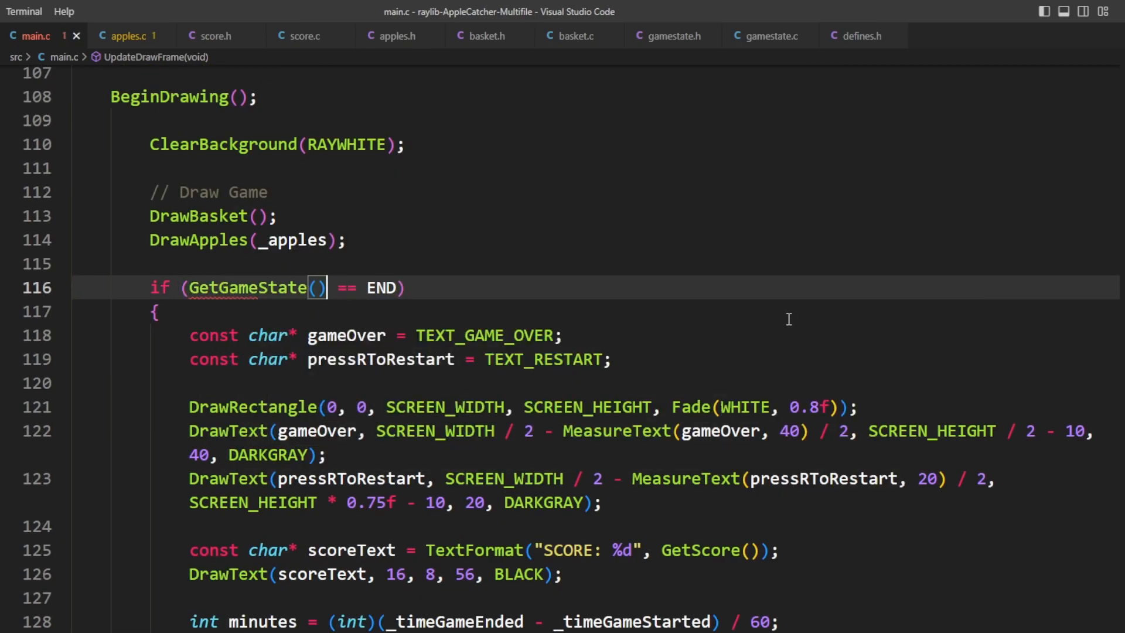
scroll(down, 3)
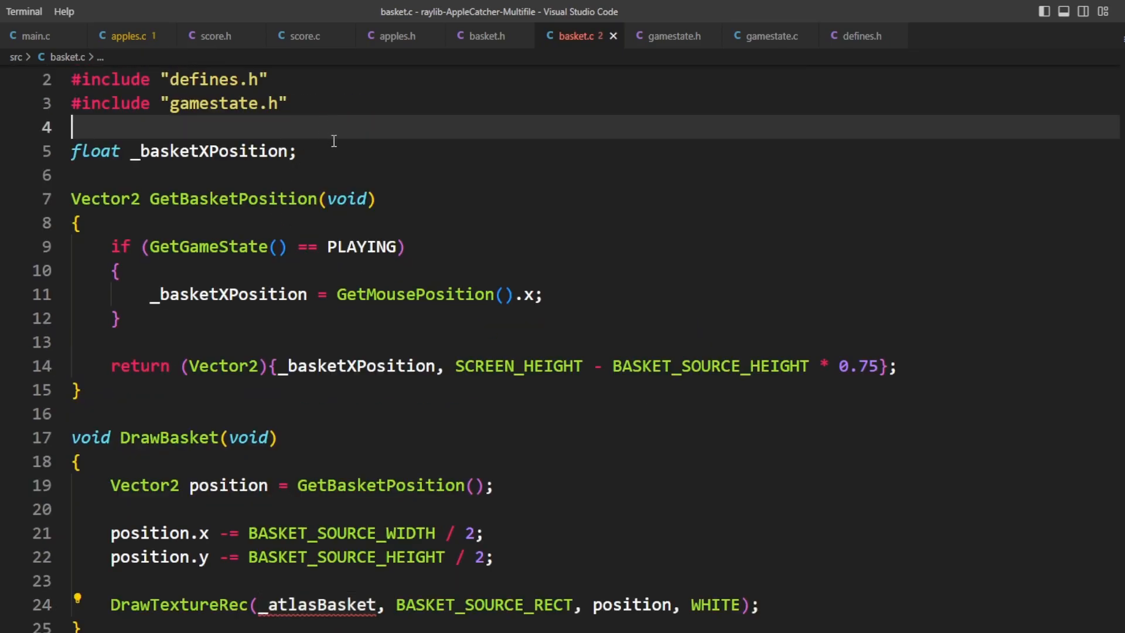
- Declare extern Texture2D _atlasBasket; in basket.c, checking the declaration in main.c
text(extern Texture2D _atlasBasket;)
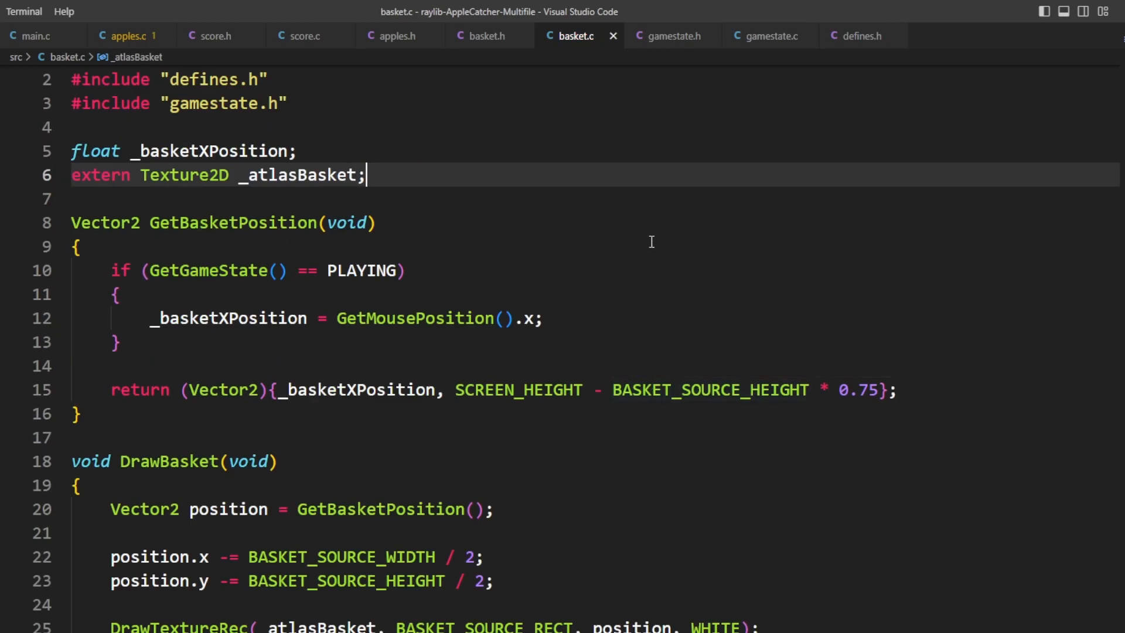
click(125, 36)
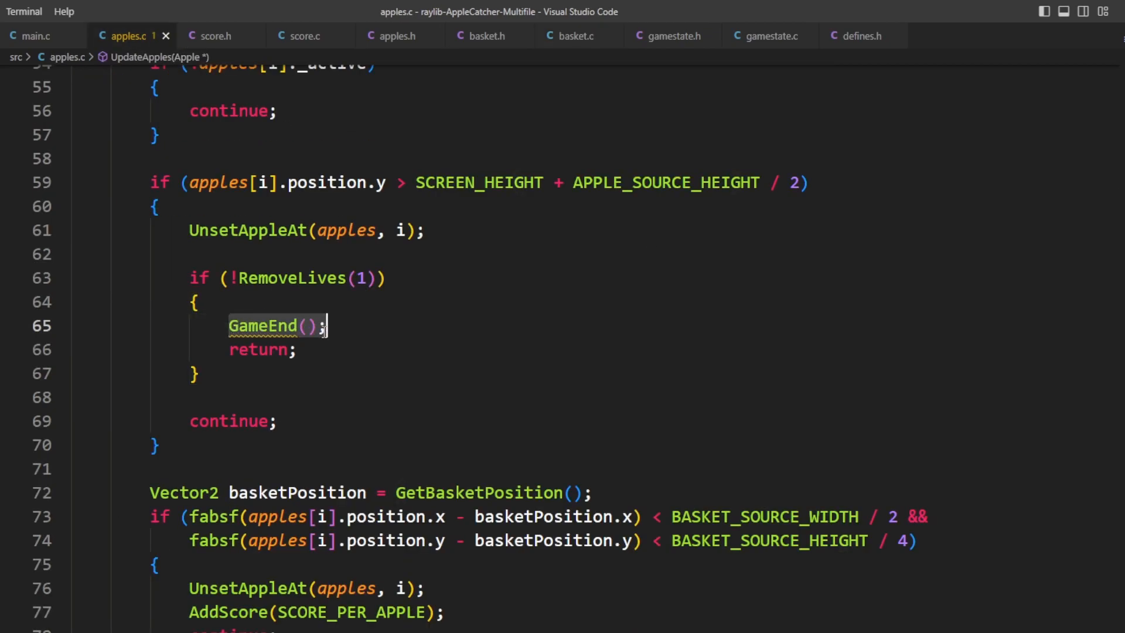
click(31, 36)
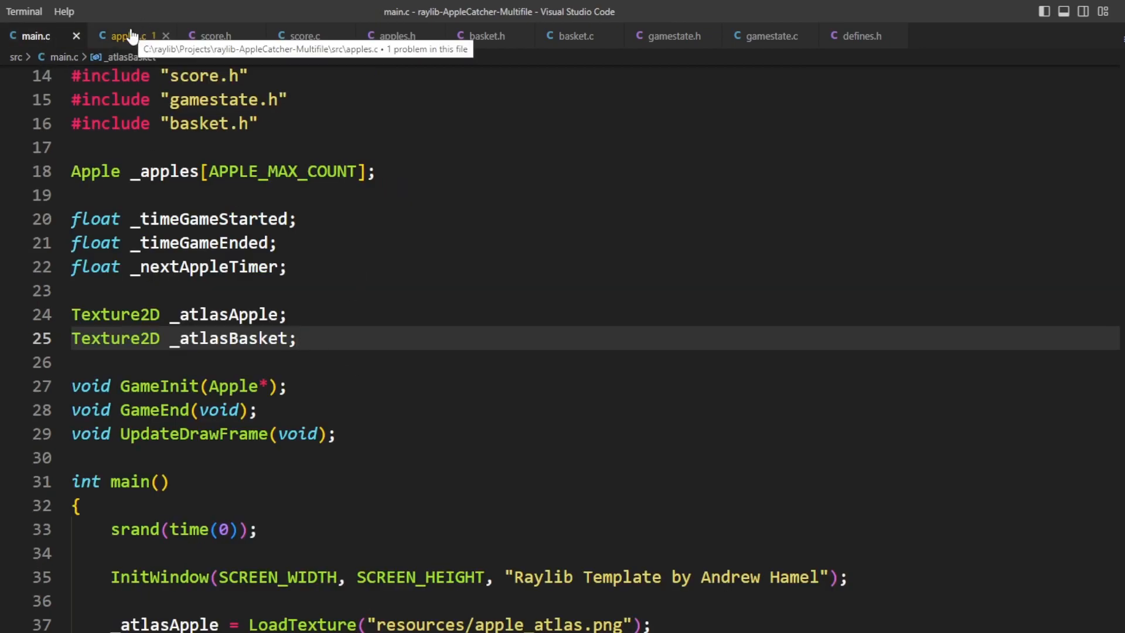
- Declare extern void GameEnd(void); in apples.c and run the make build task
click(127, 37)
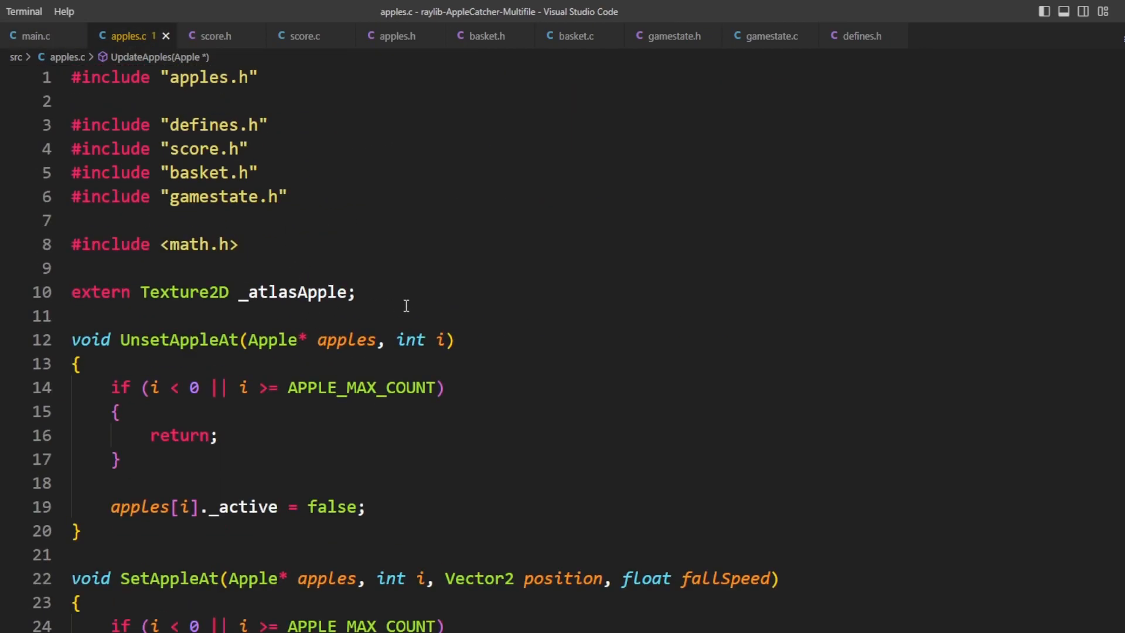
text(extern)
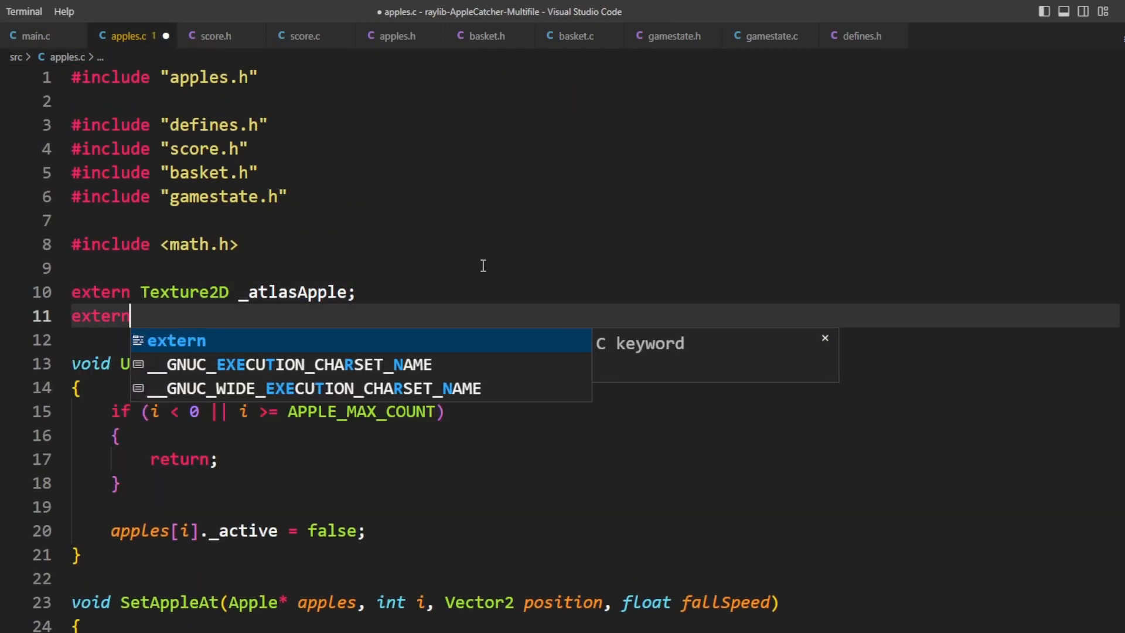
text(GameEnd(void);)
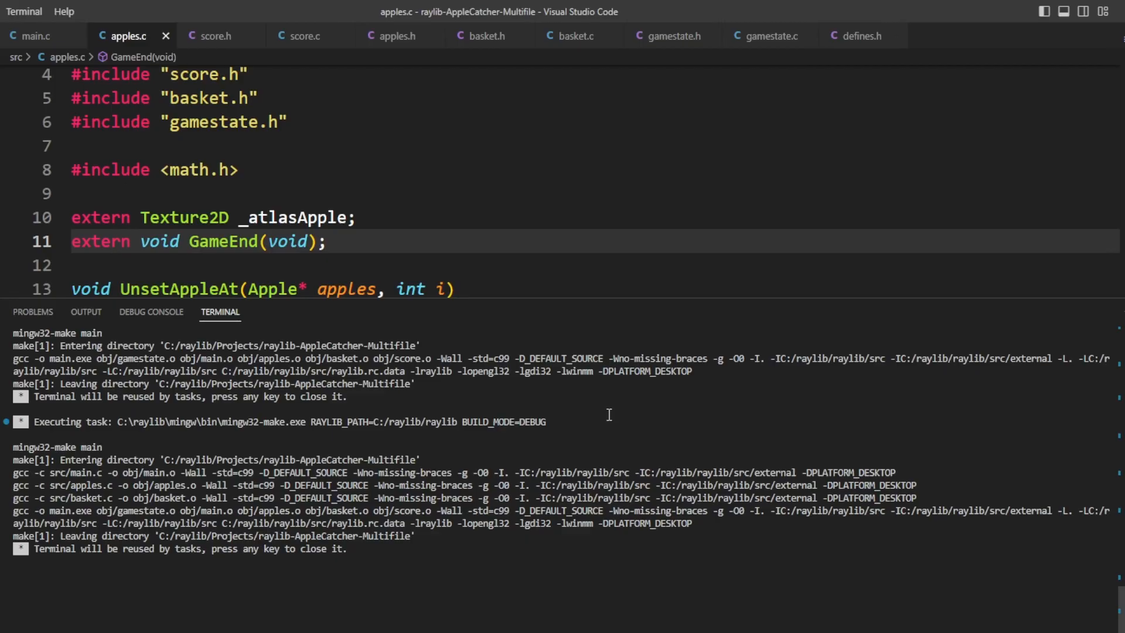
- Add UnloadTexture(_atlasApple) and UnloadTexture(_atlasBasket) before CloseWindow() in main.c and run the game with F5
click(34, 36)
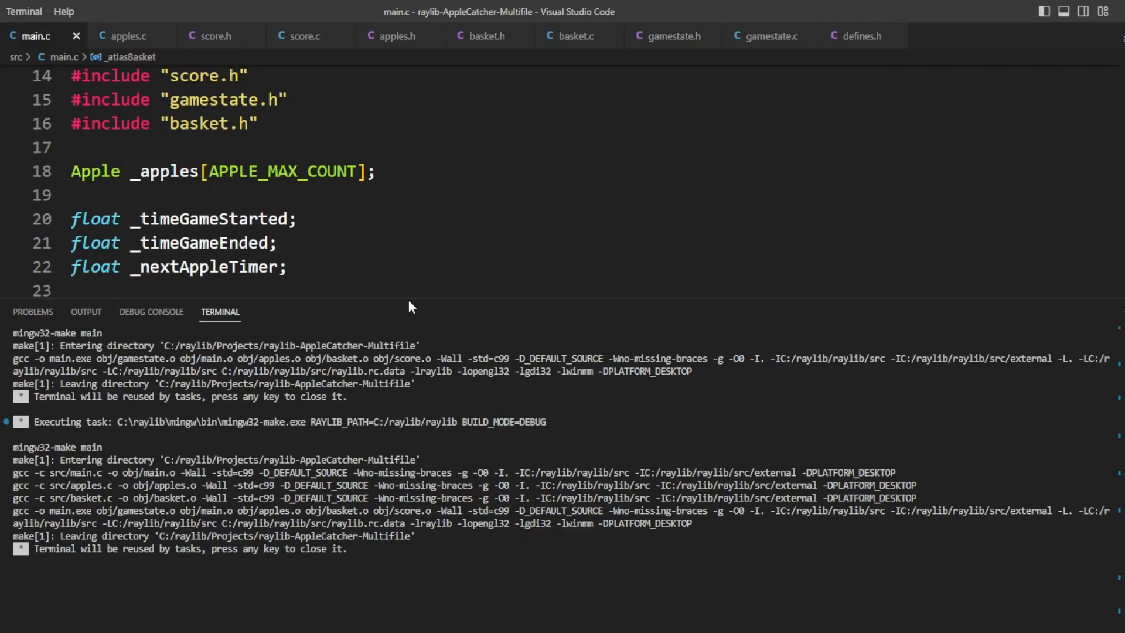
scroll(down, 3)
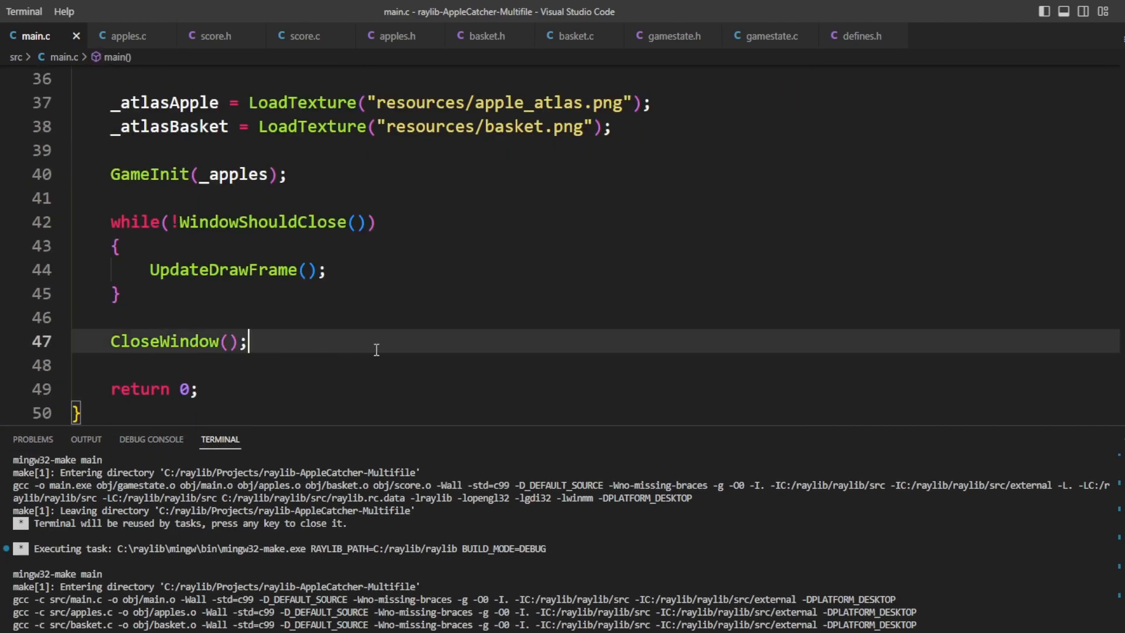
text(UnloadTexture(_atlasBasket);)
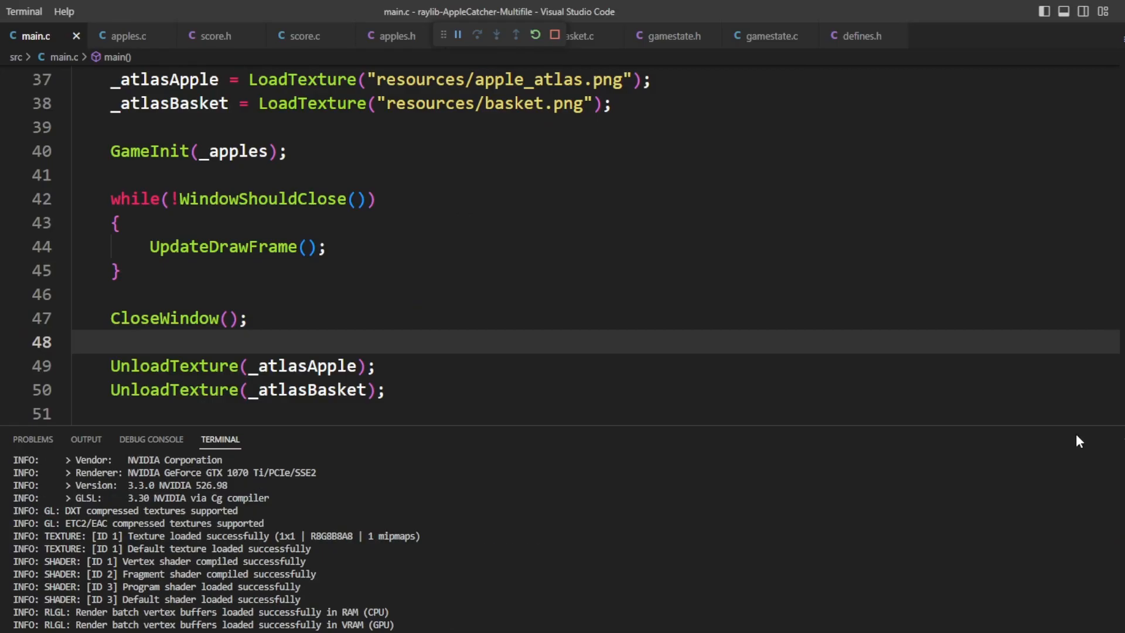
mouse_move(647, 283)
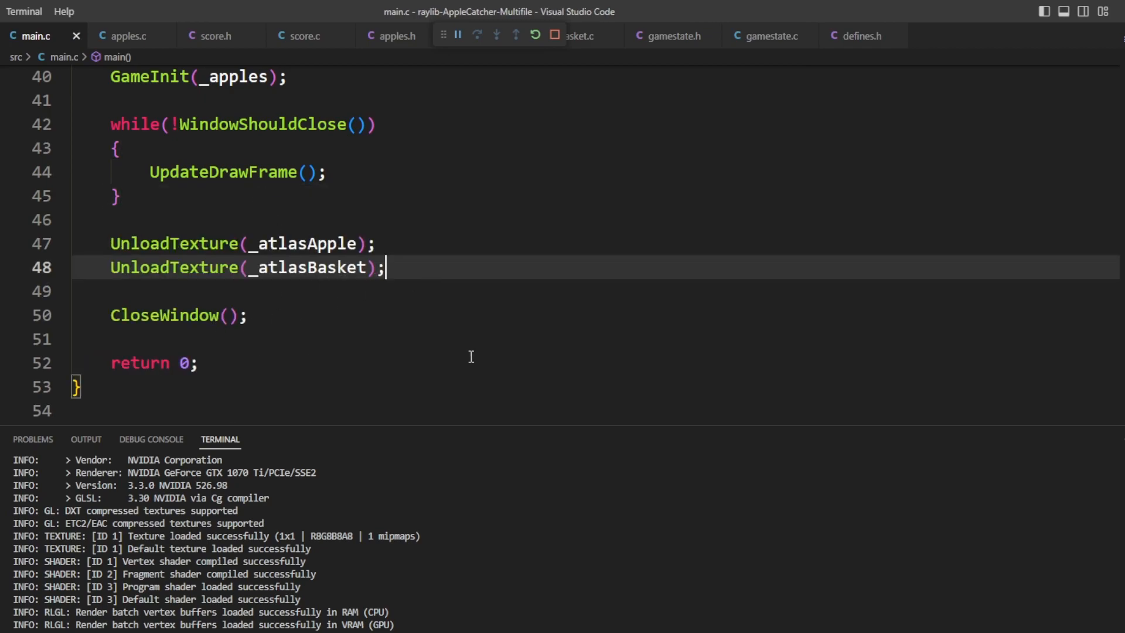
scroll(down, 3)
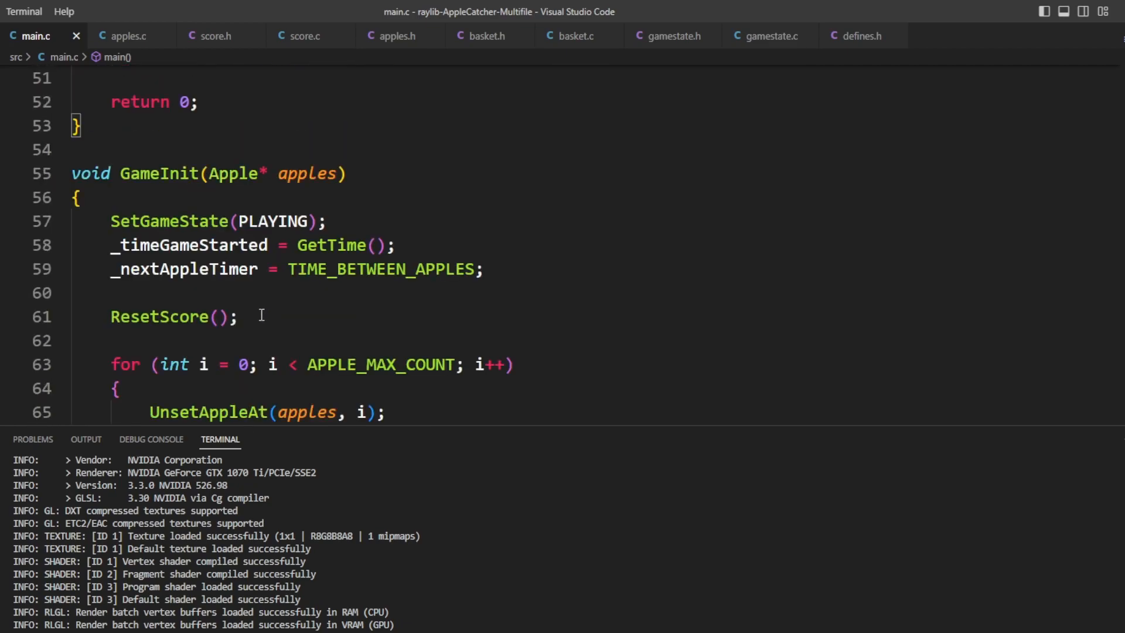
- Close the extra tabs keeping main.c, apples.c and apples.h, and show apples.h
scroll(down, 3)
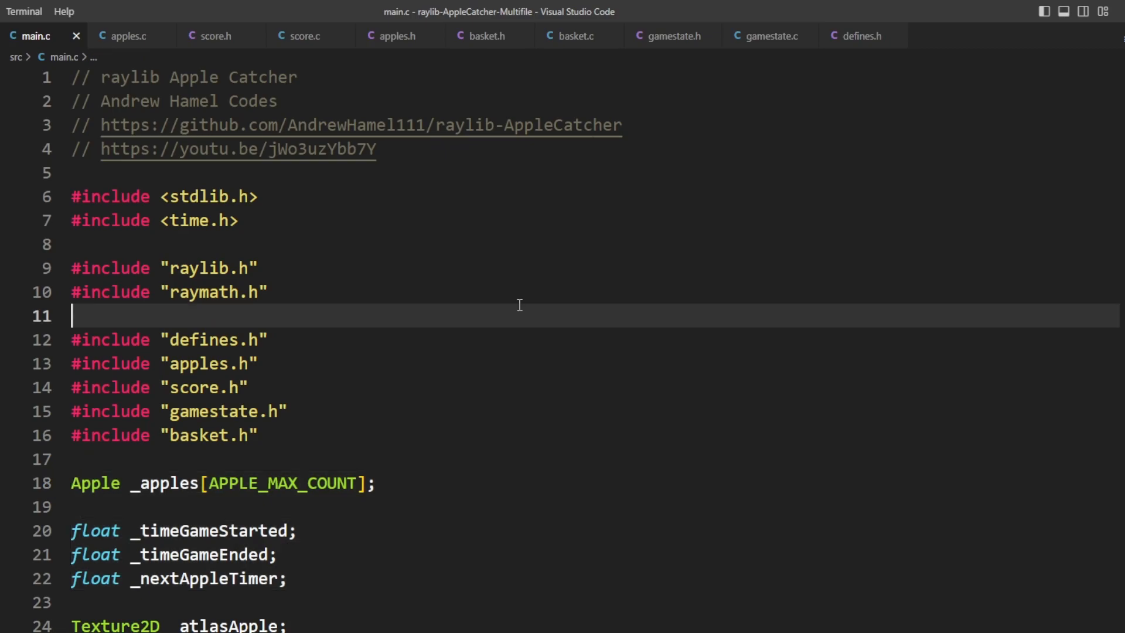
mouse_move(295, 431)
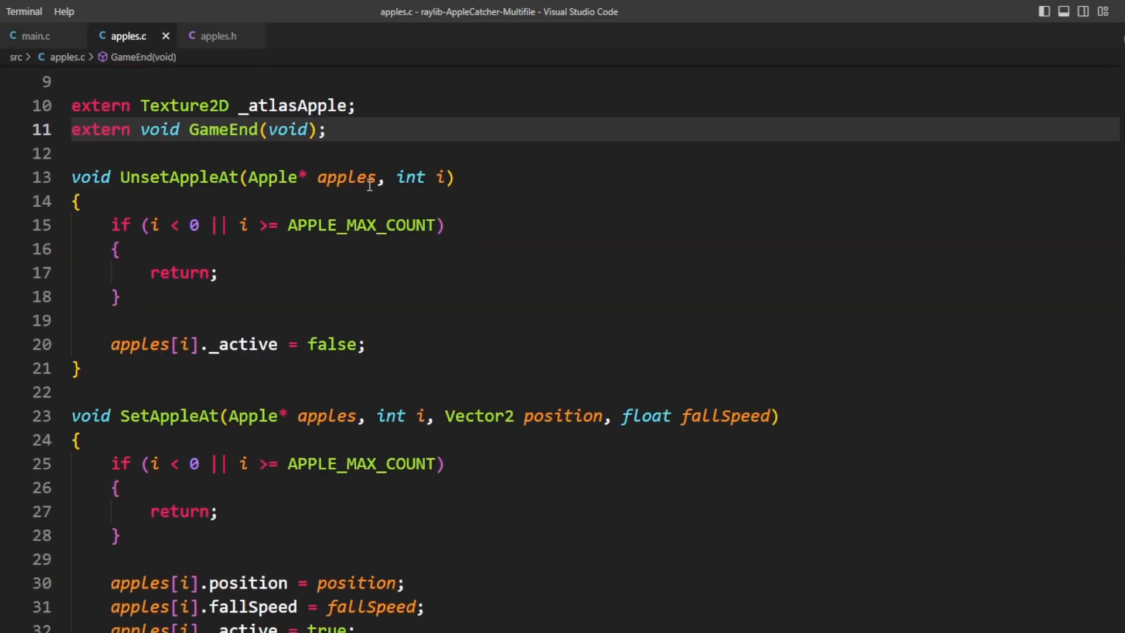
click(218, 36)
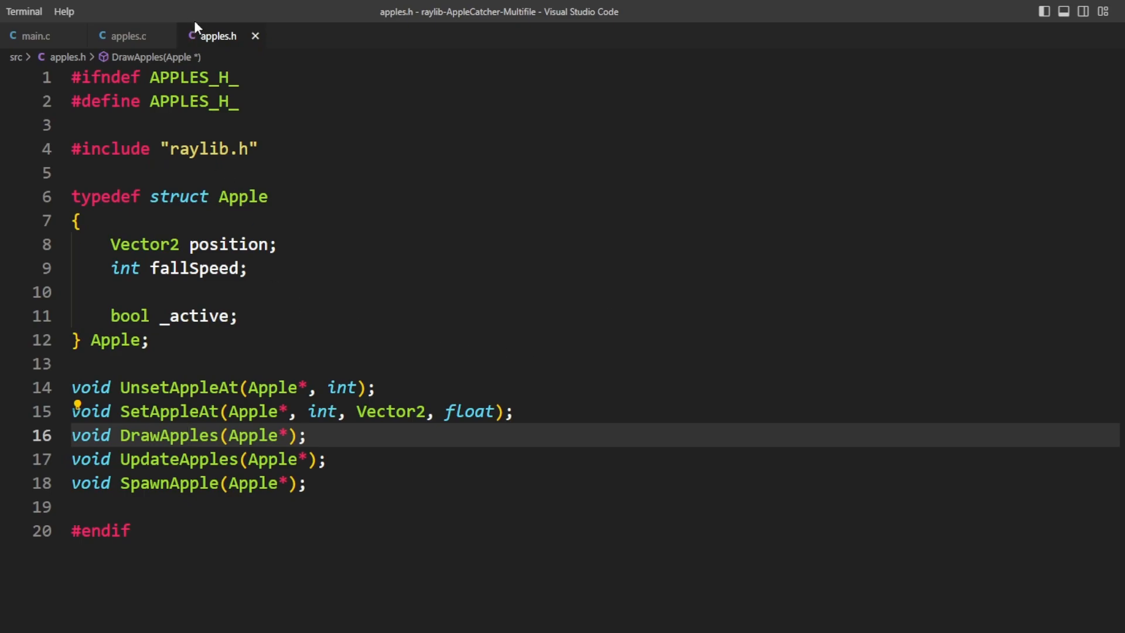